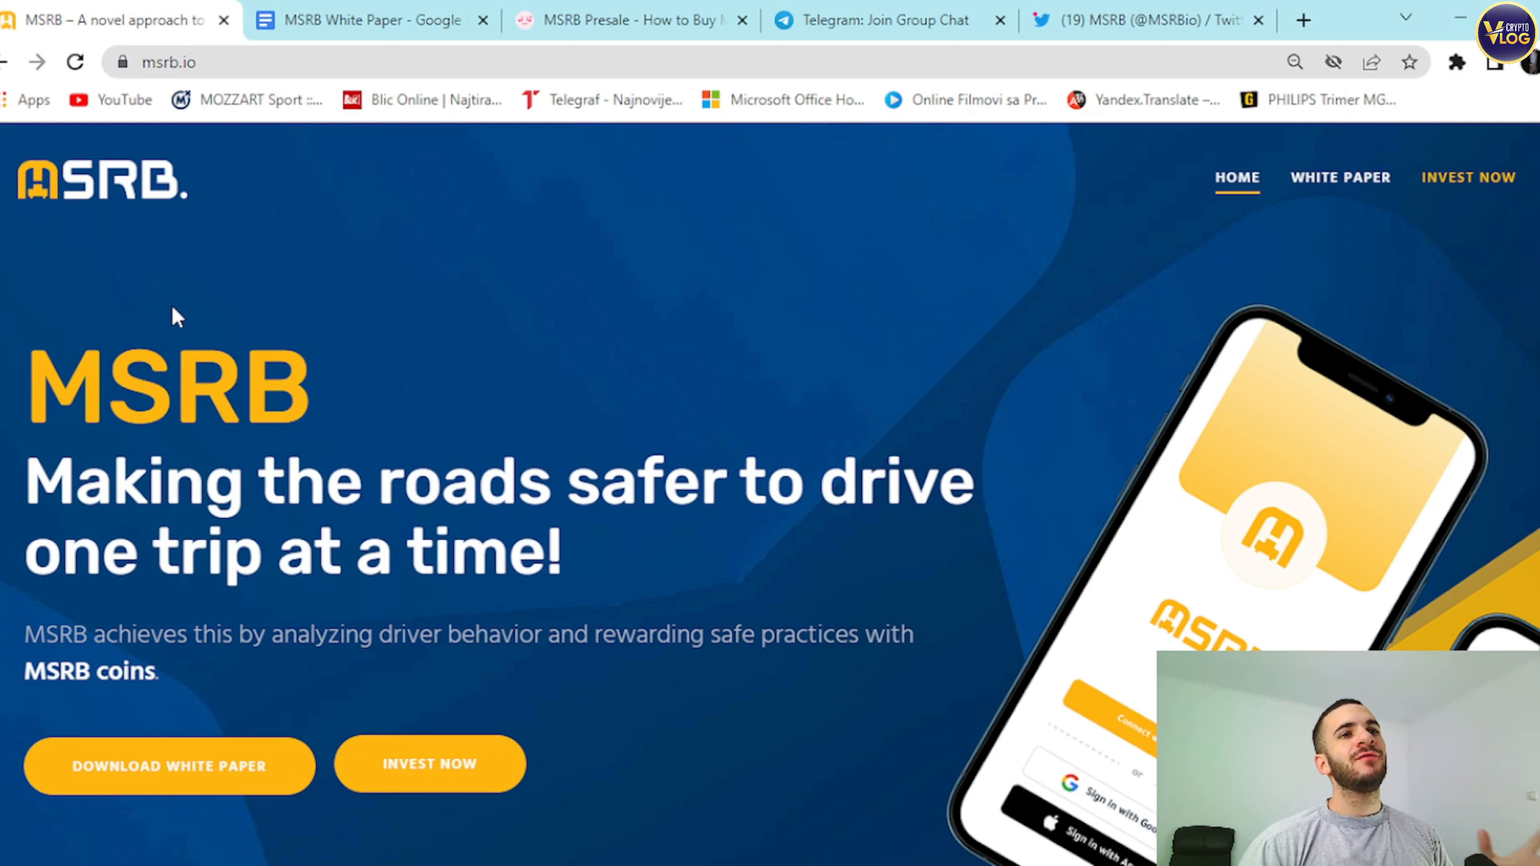
pyautogui.moveTo(329, 352)
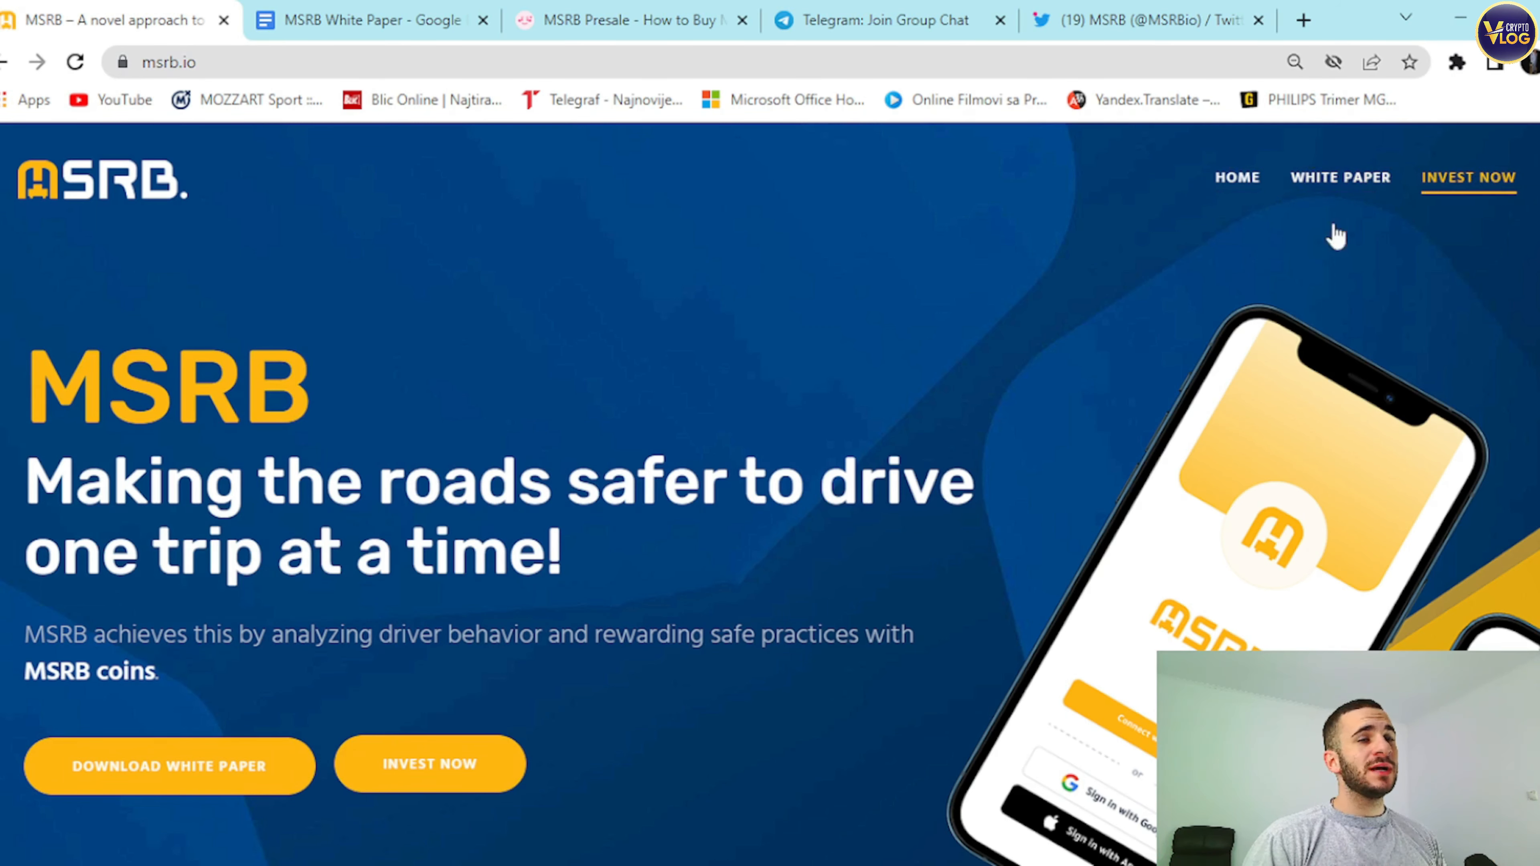
# Scroll the msrb.io homepage past the hero to the 01. Problem section on 1.35 million annual road deaths.
pyautogui.click(1237, 176)
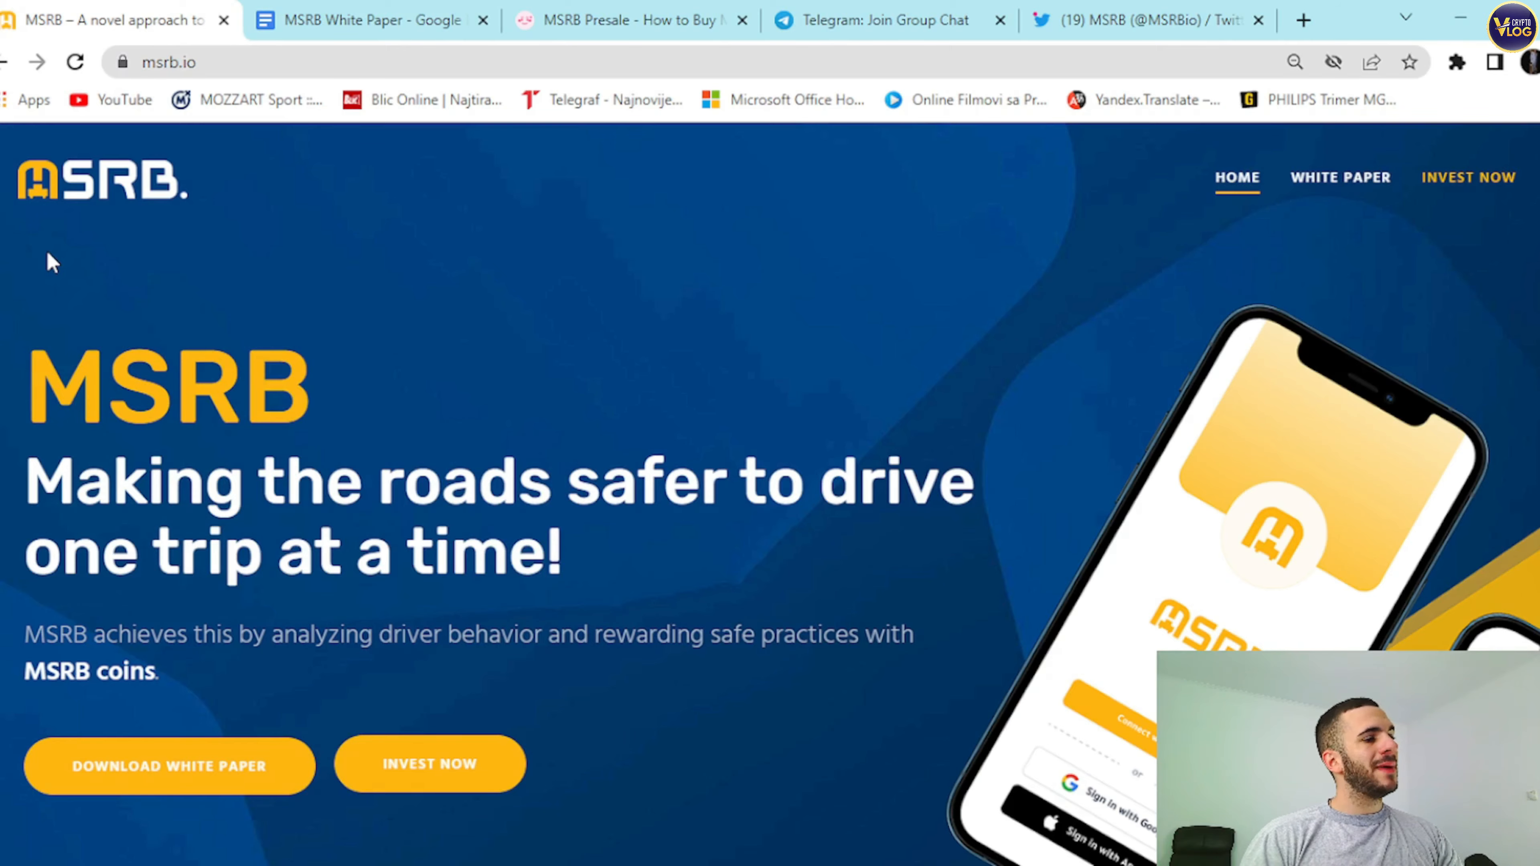
pyautogui.moveTo(309, 540)
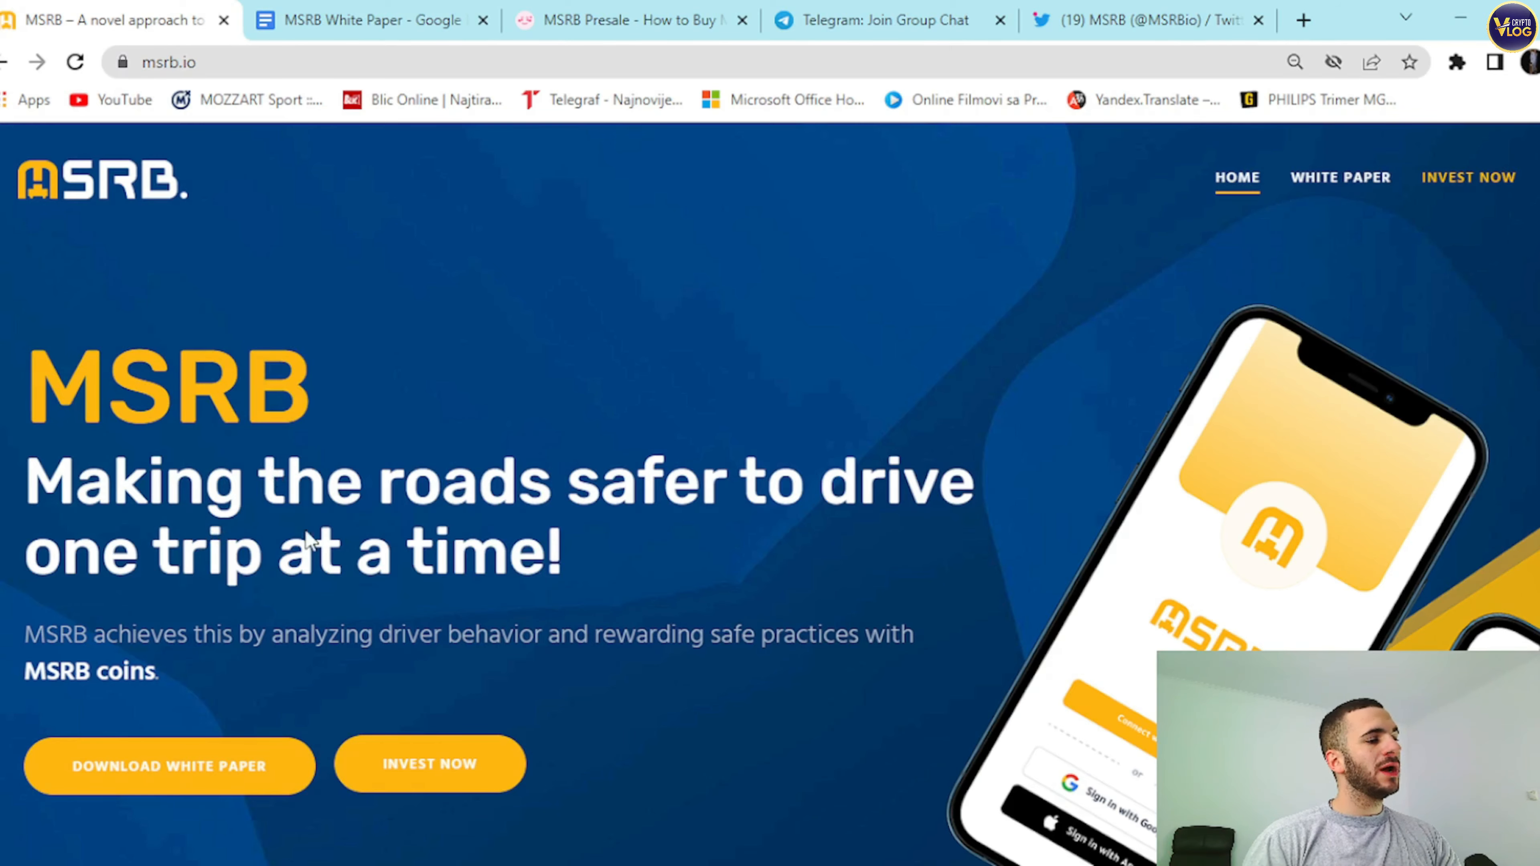
pyautogui.scroll(-3)
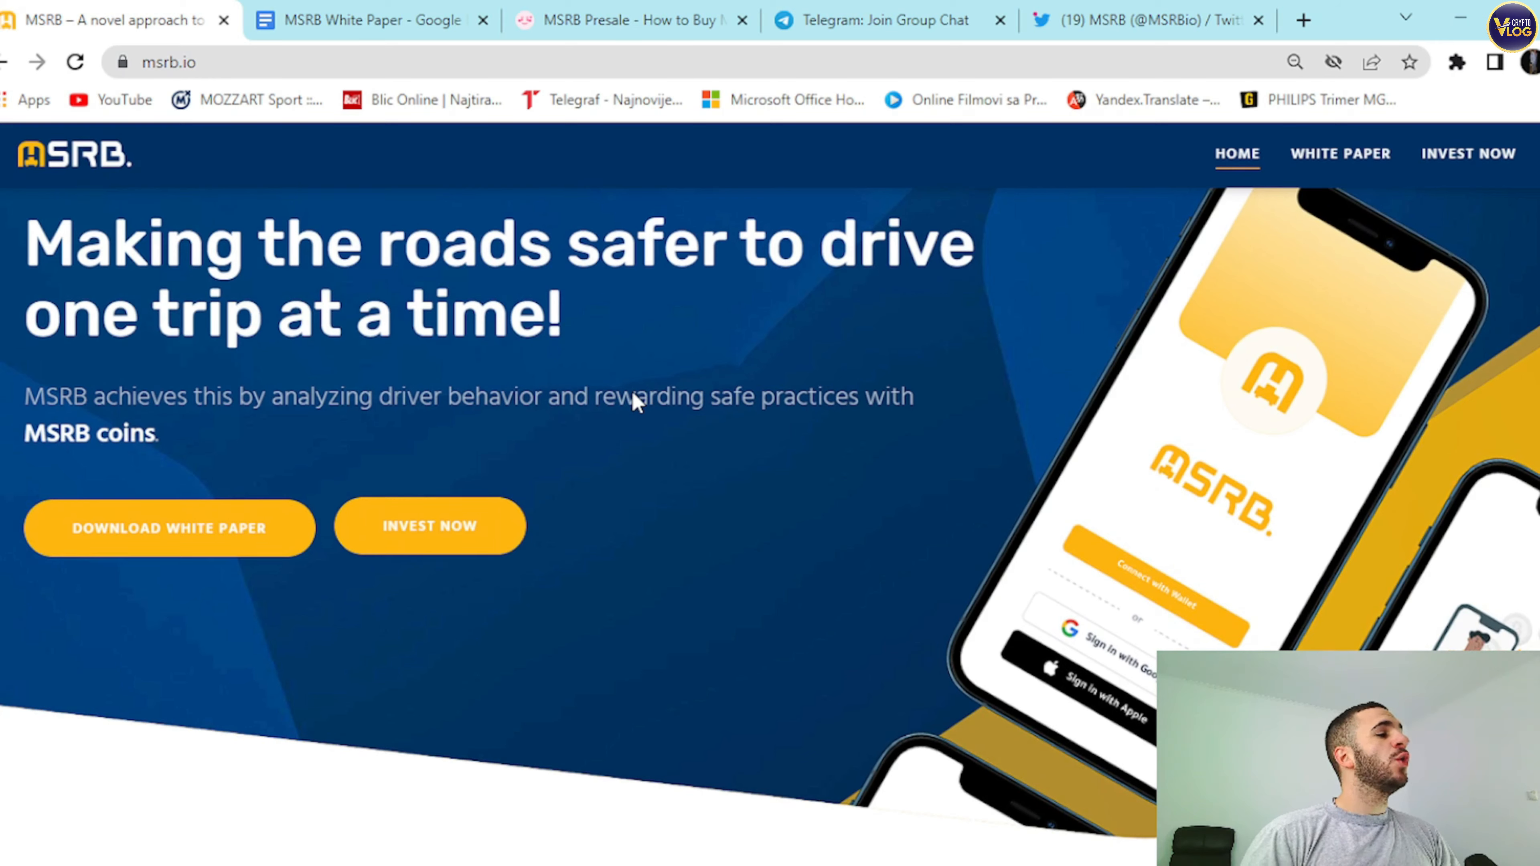
pyautogui.moveTo(297, 398)
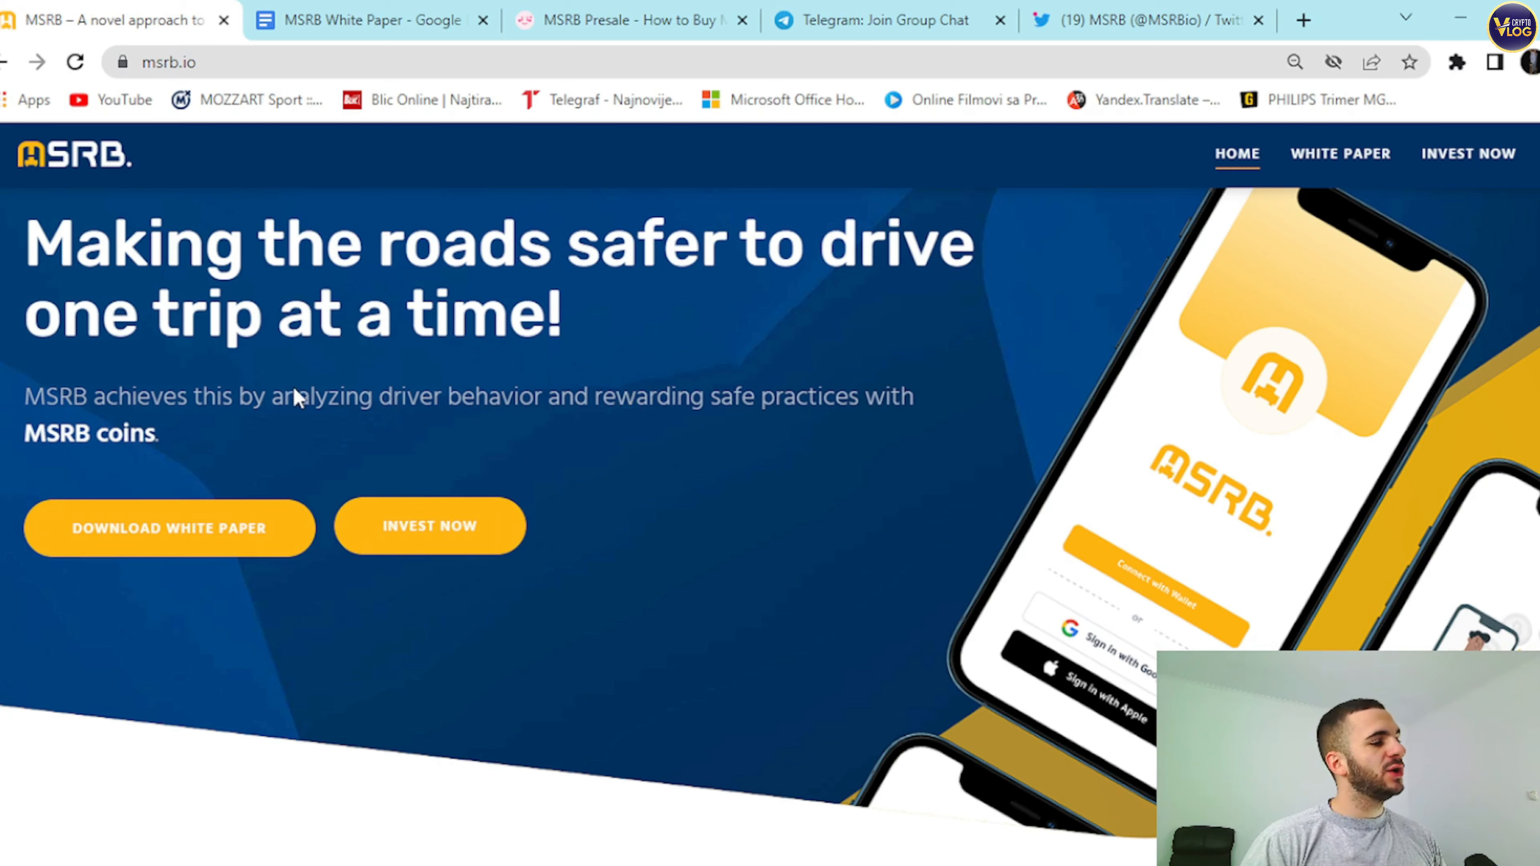
pyautogui.moveTo(214, 568)
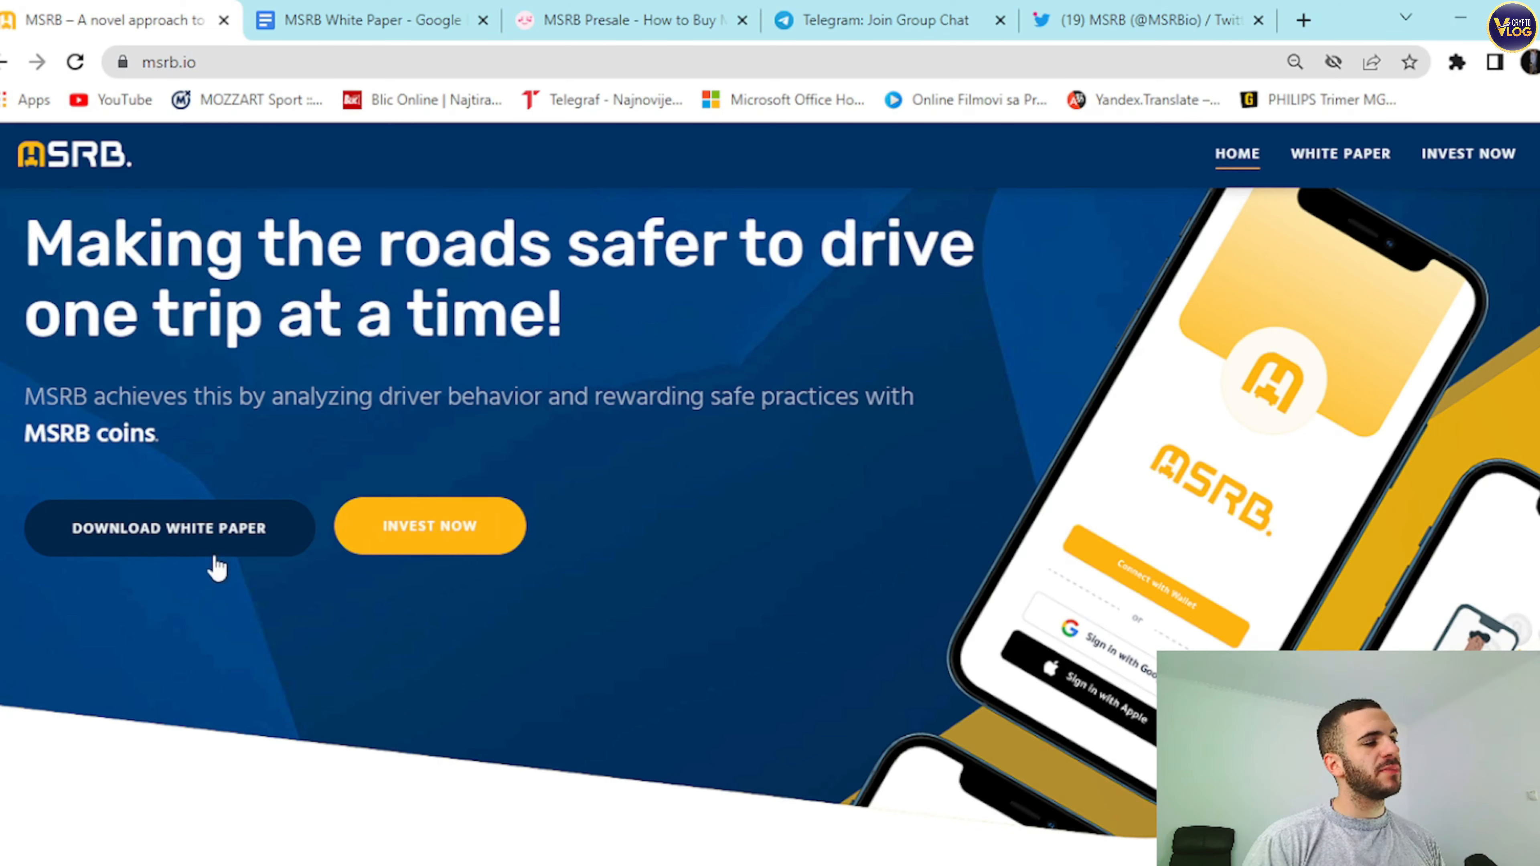
pyautogui.scroll(-3)
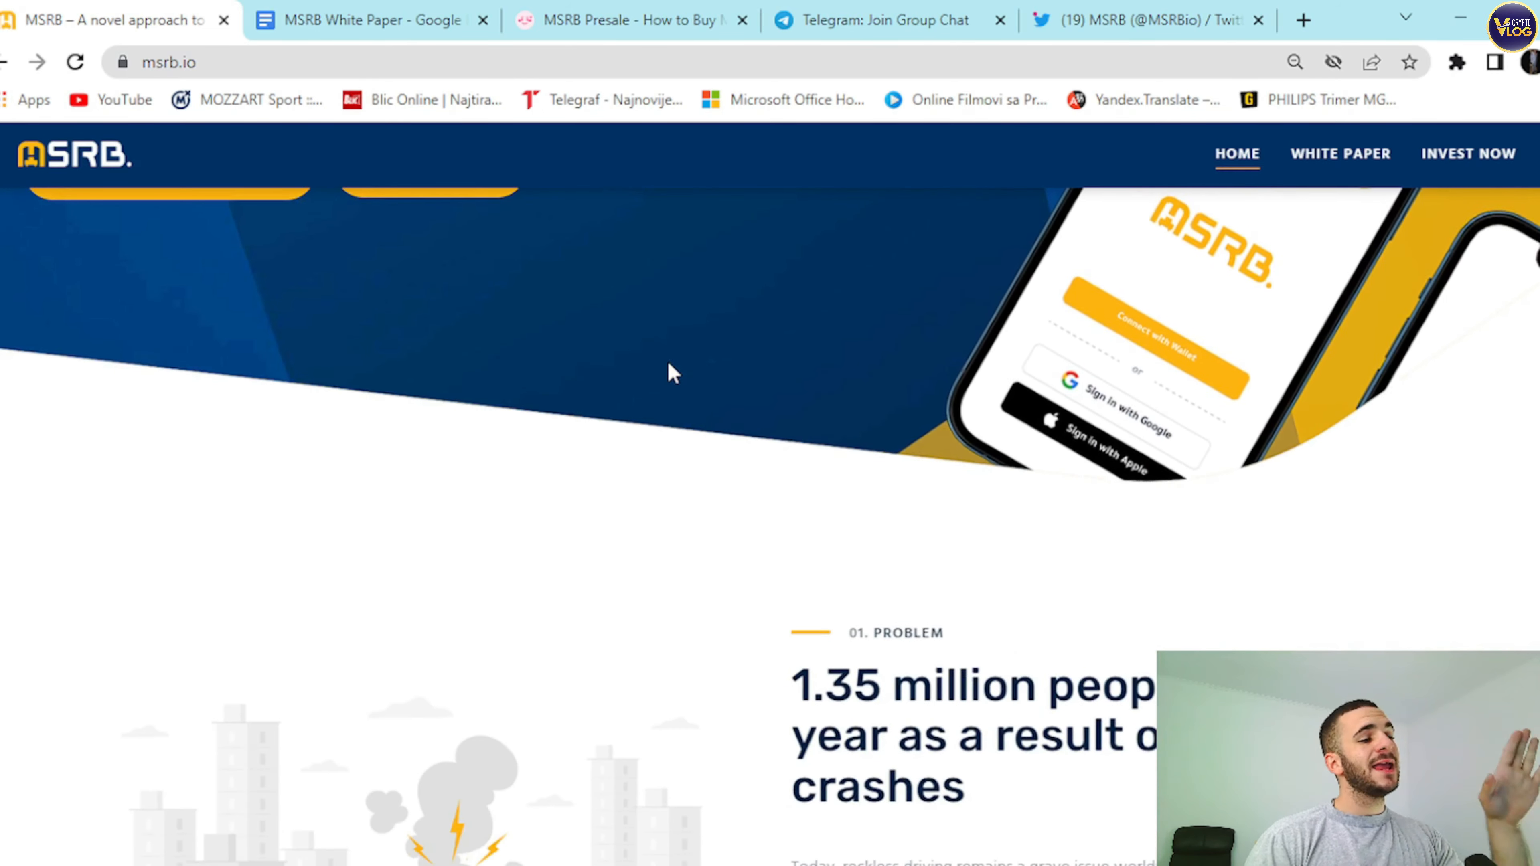
pyautogui.scroll(-3)
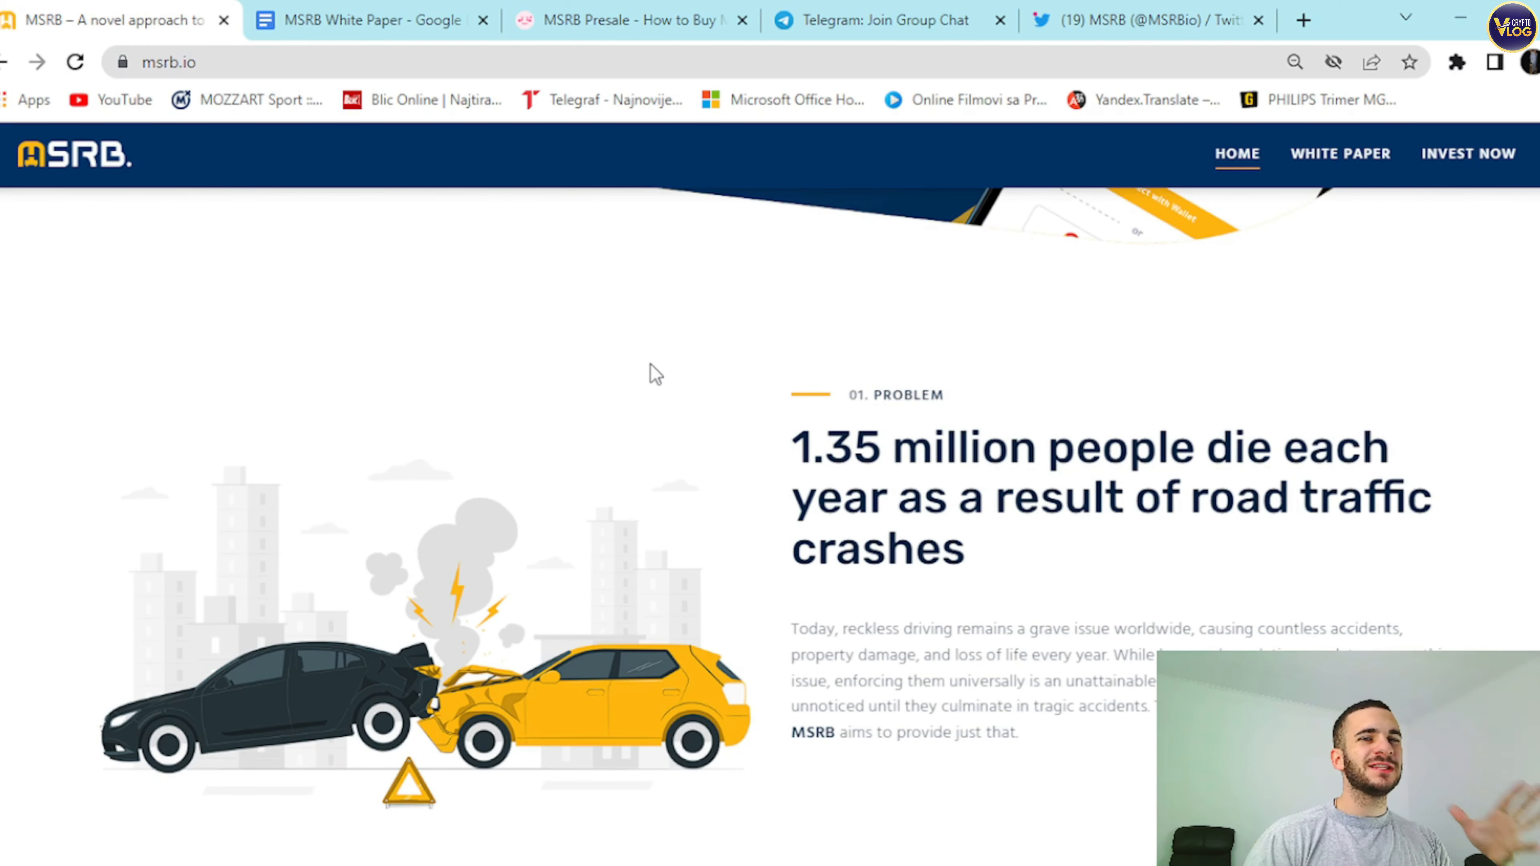
pyautogui.scroll(-3)
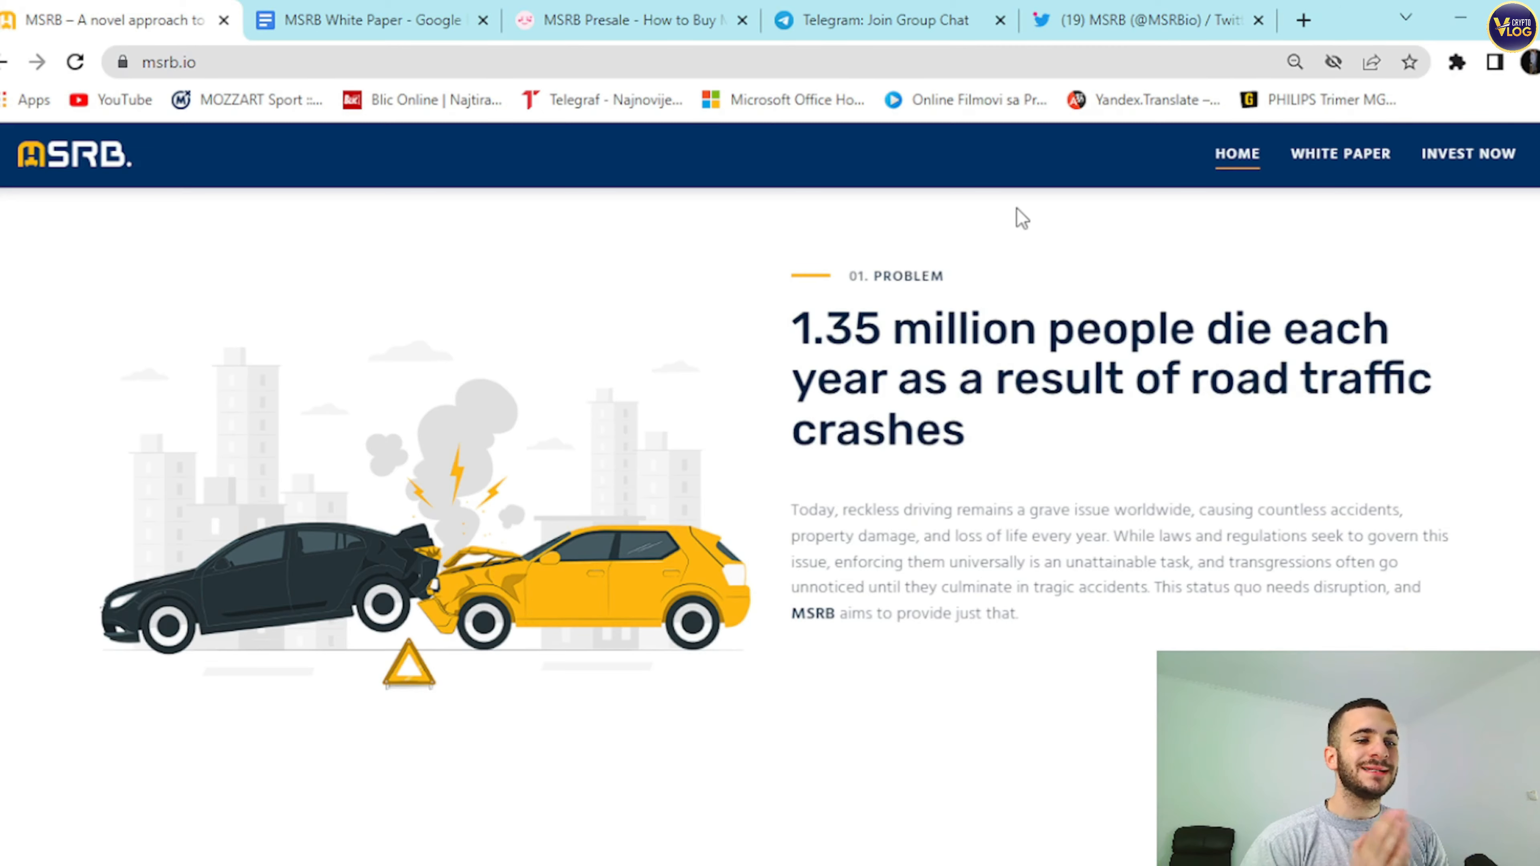
# Scroll down to 02. Solution, 'Rewarding Safe Drivers through a Gamified Mobile App'.
pyautogui.scroll(-3)
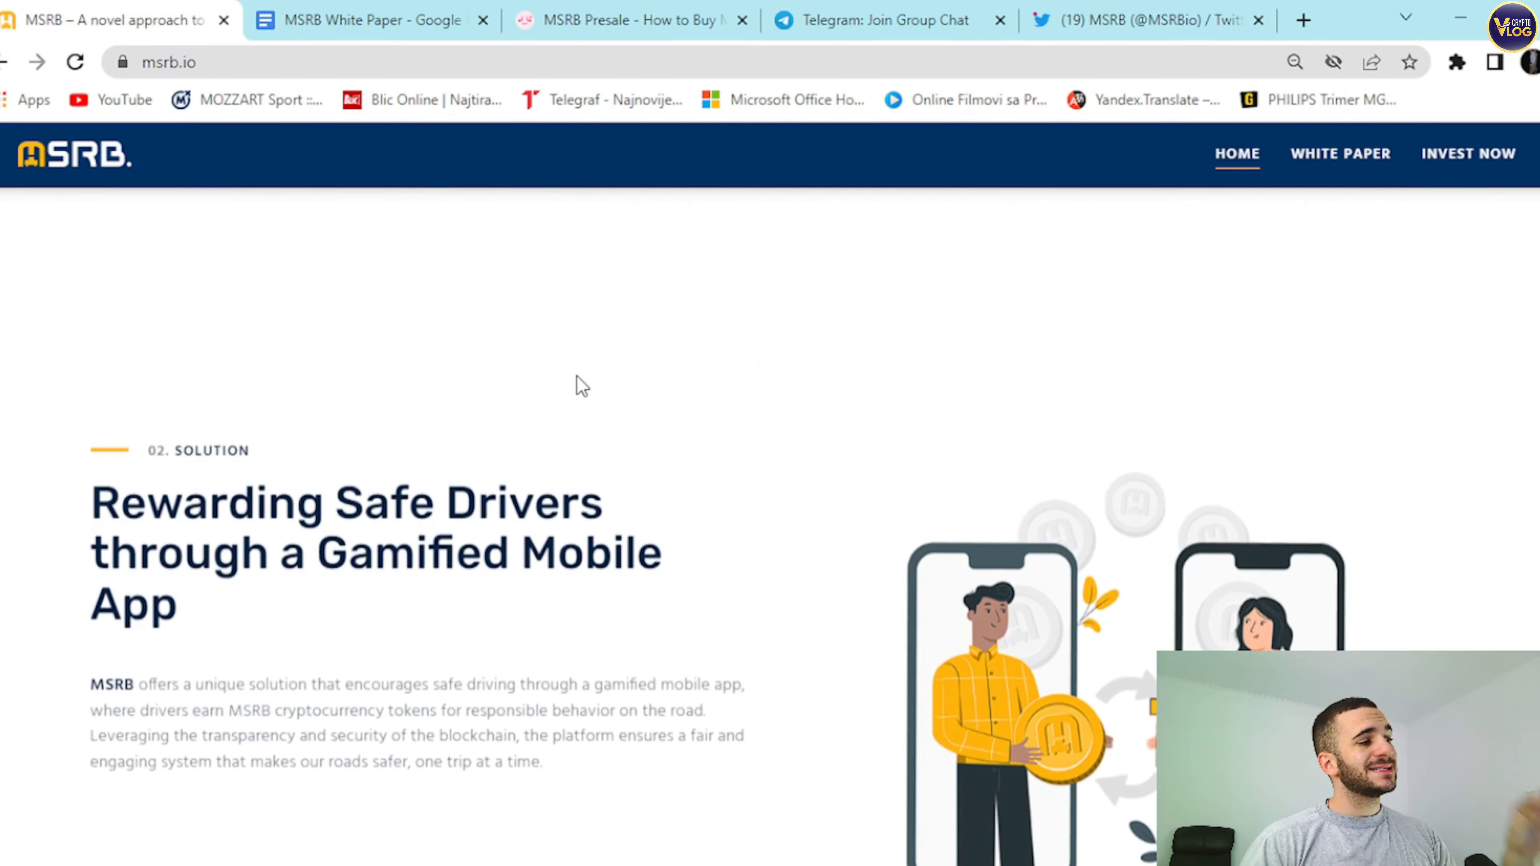
pyautogui.scroll(-3)
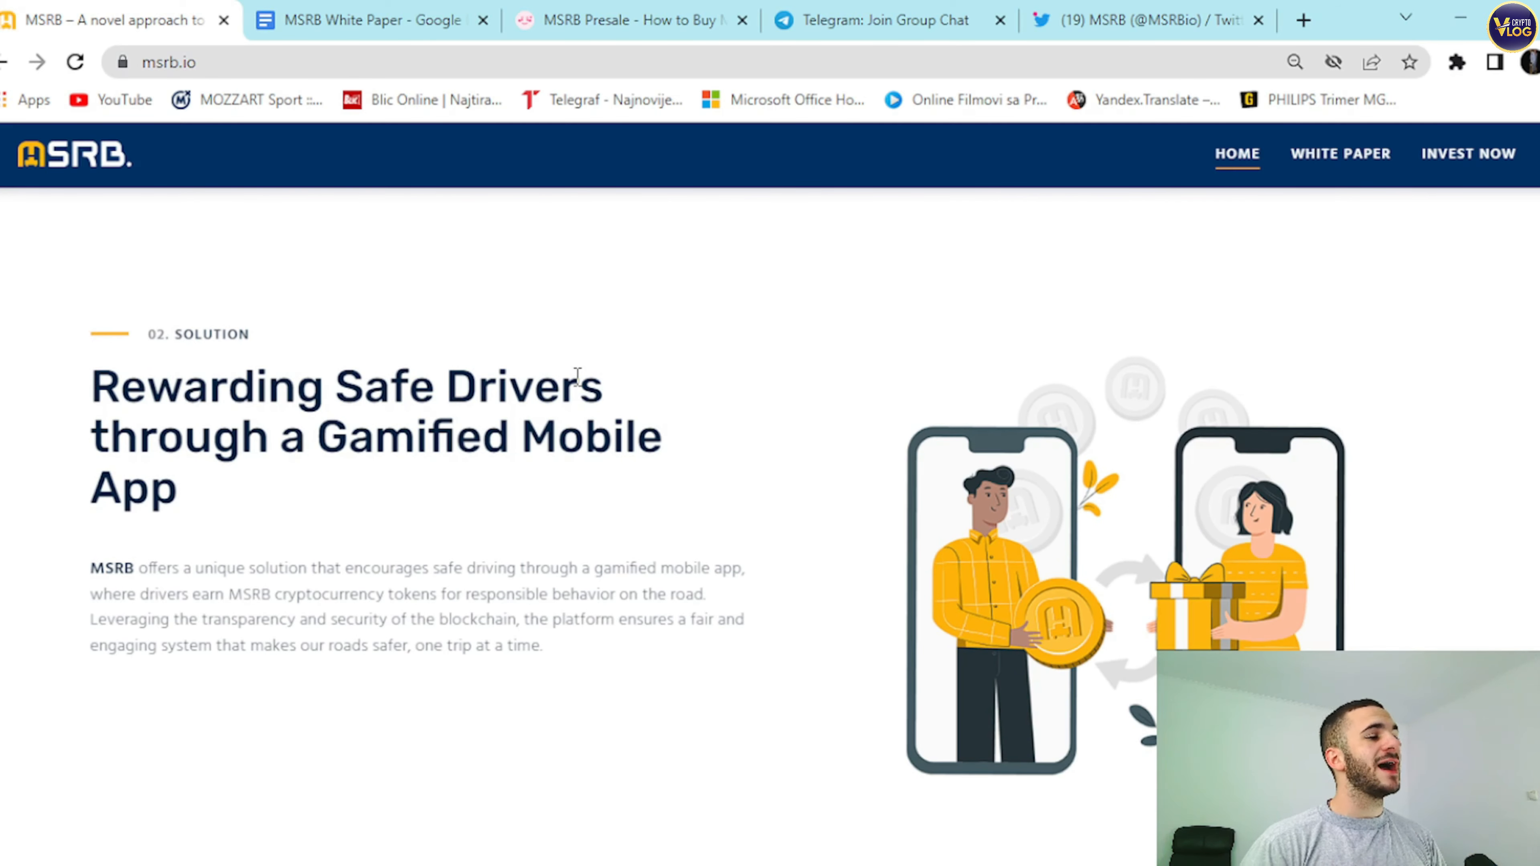
pyautogui.scroll(-3)
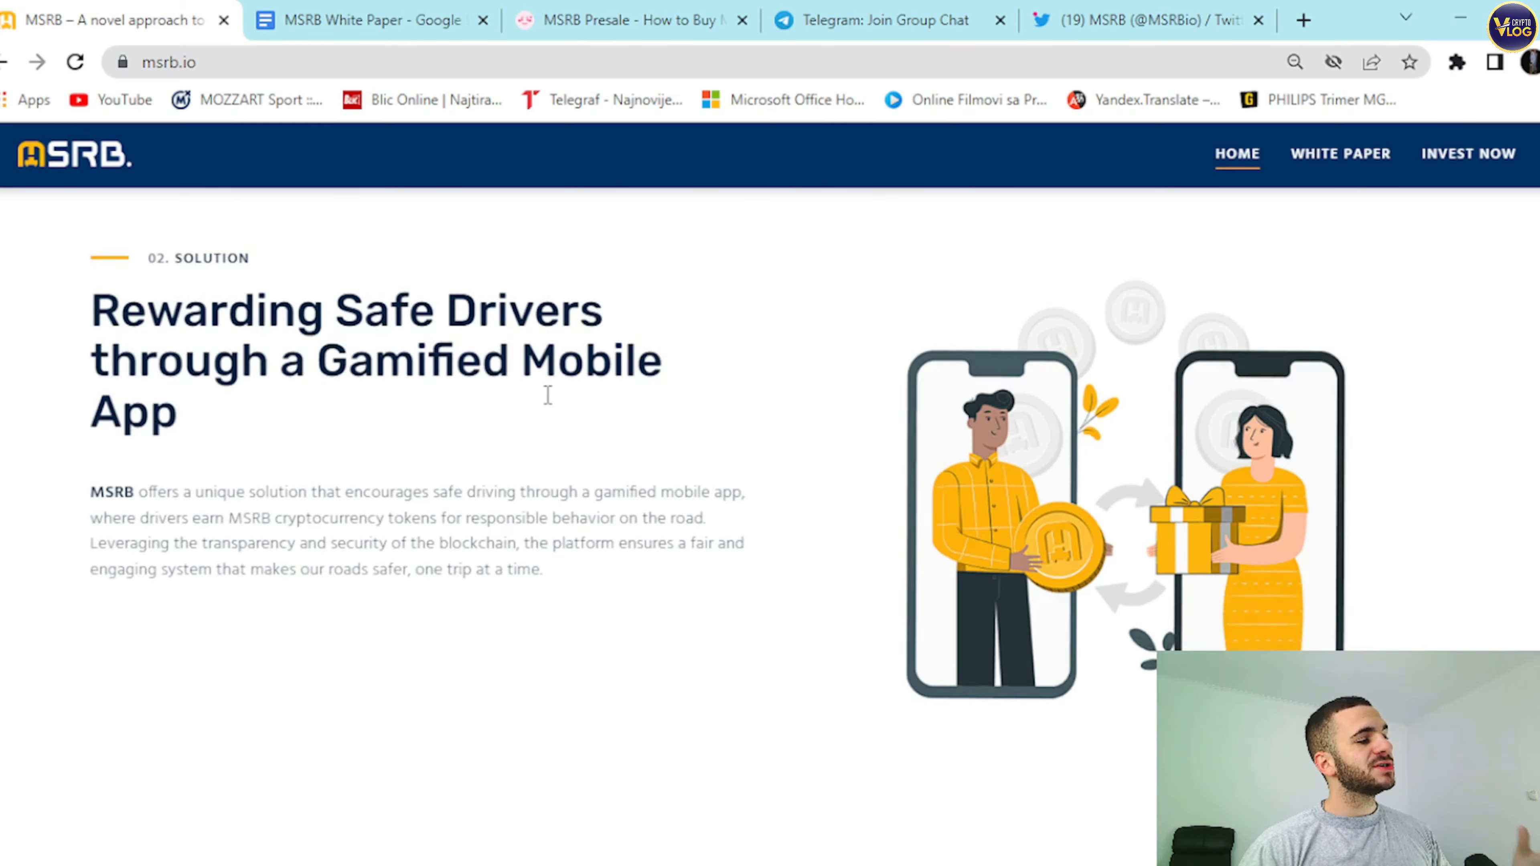
pyautogui.scroll(-3)
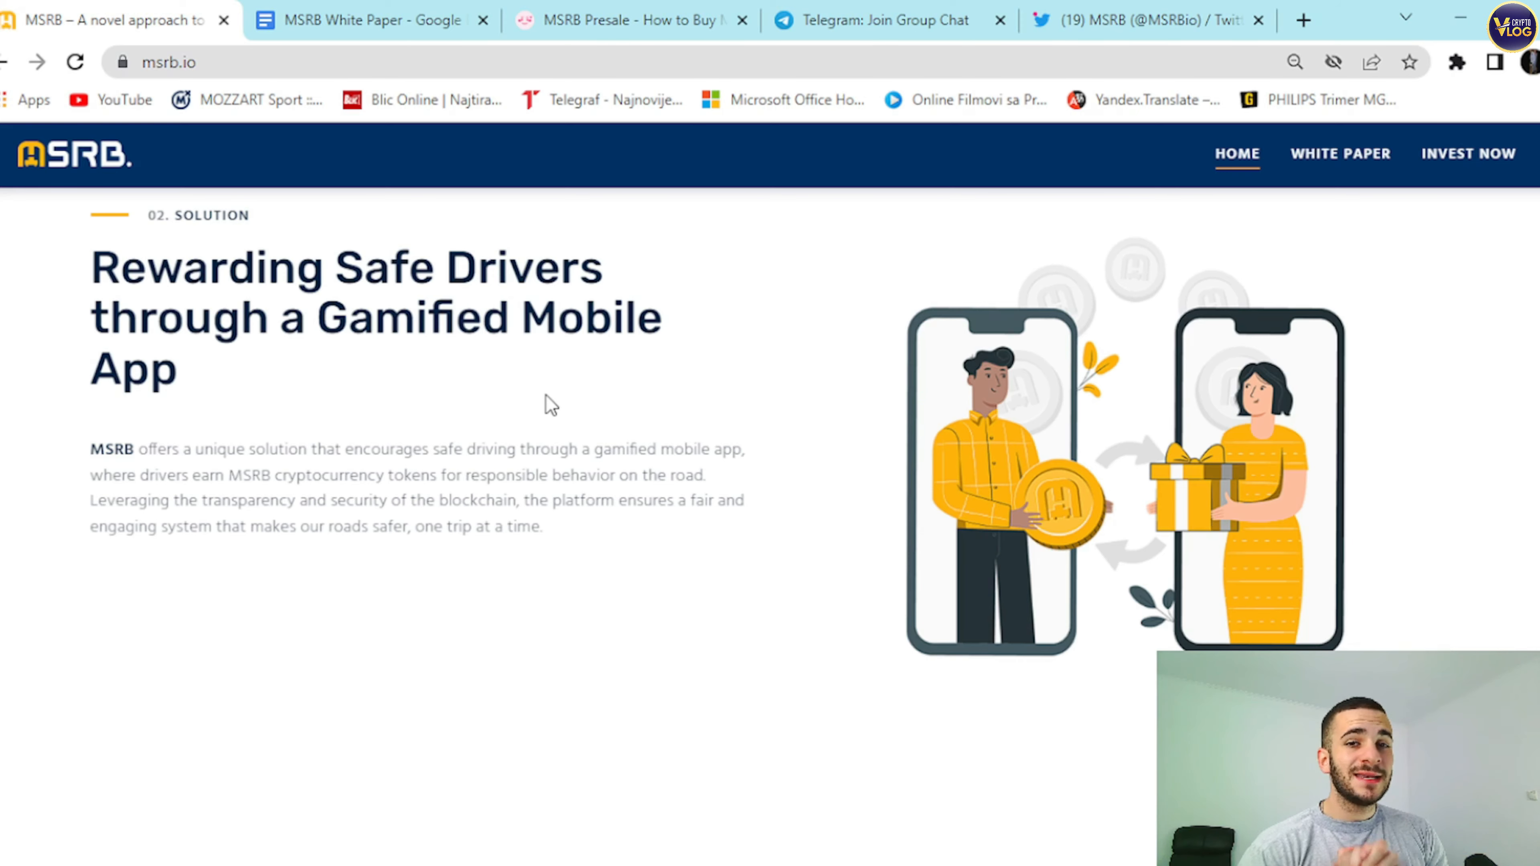
pyautogui.moveTo(555, 395)
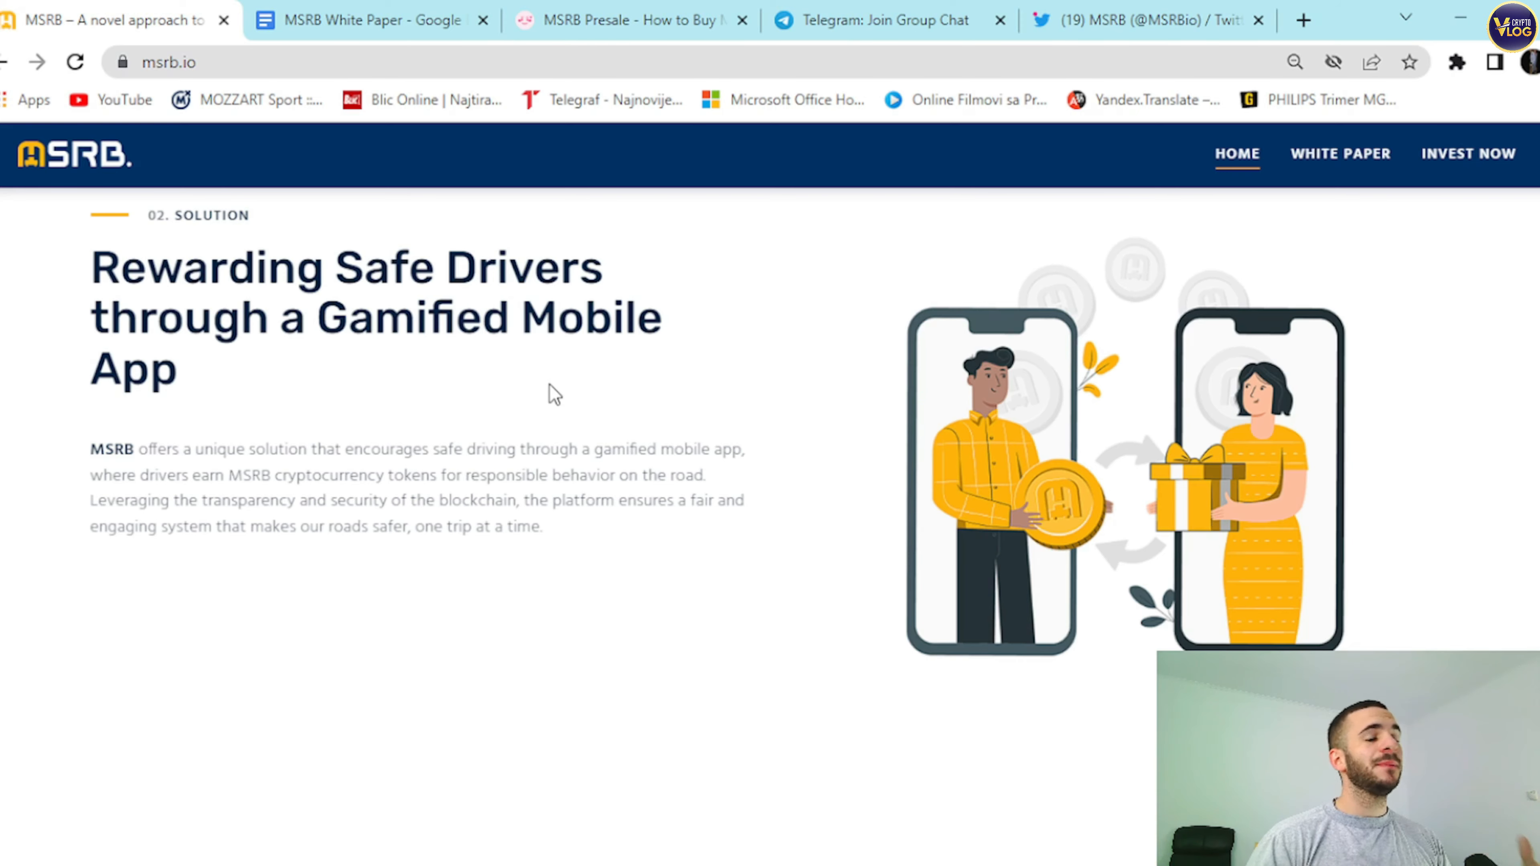
pyautogui.moveTo(568, 382)
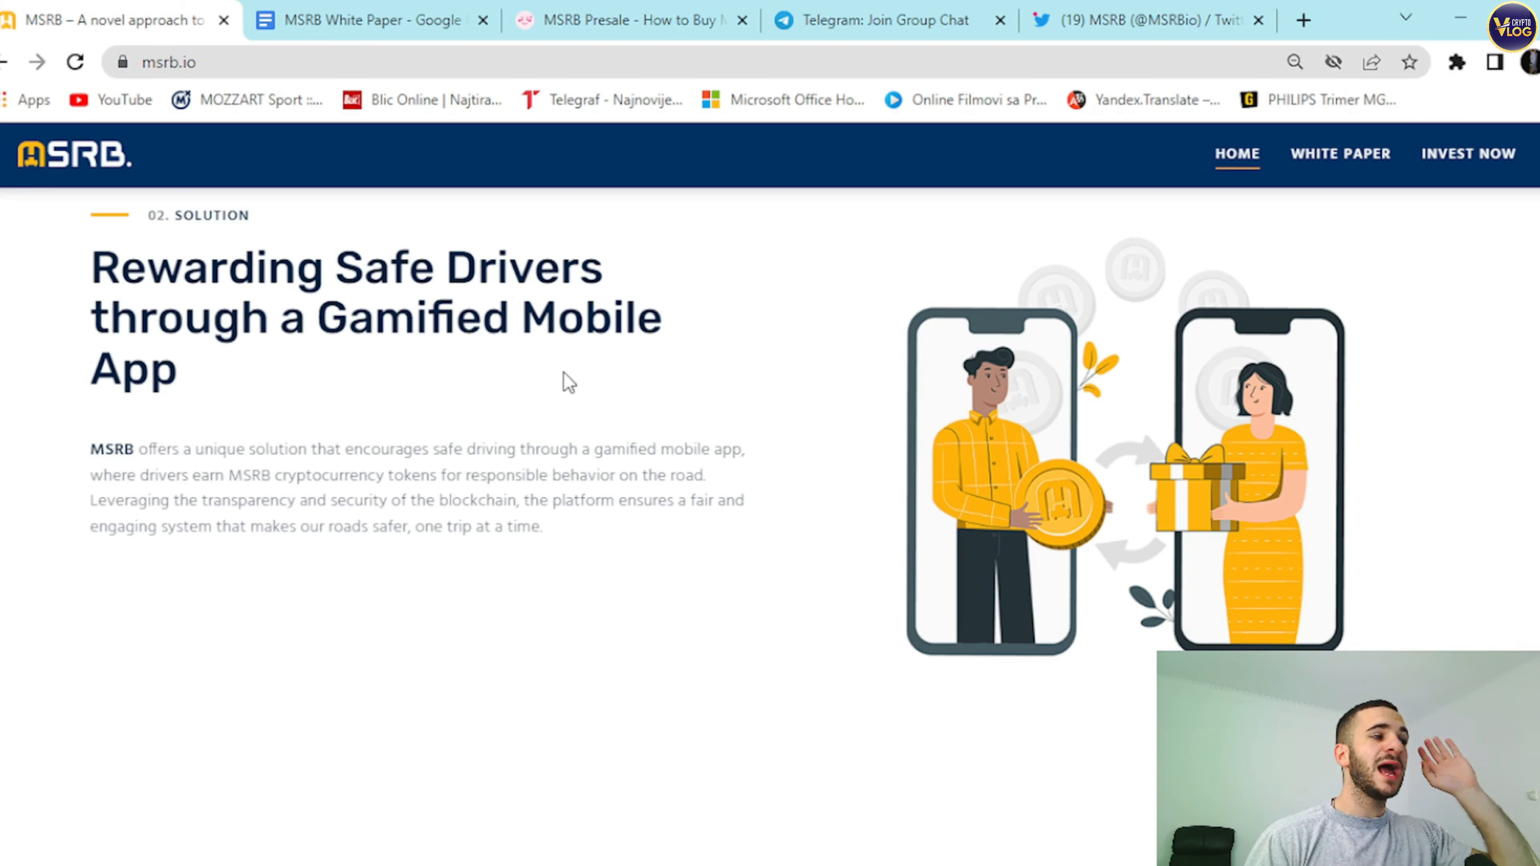
pyautogui.moveTo(634, 302)
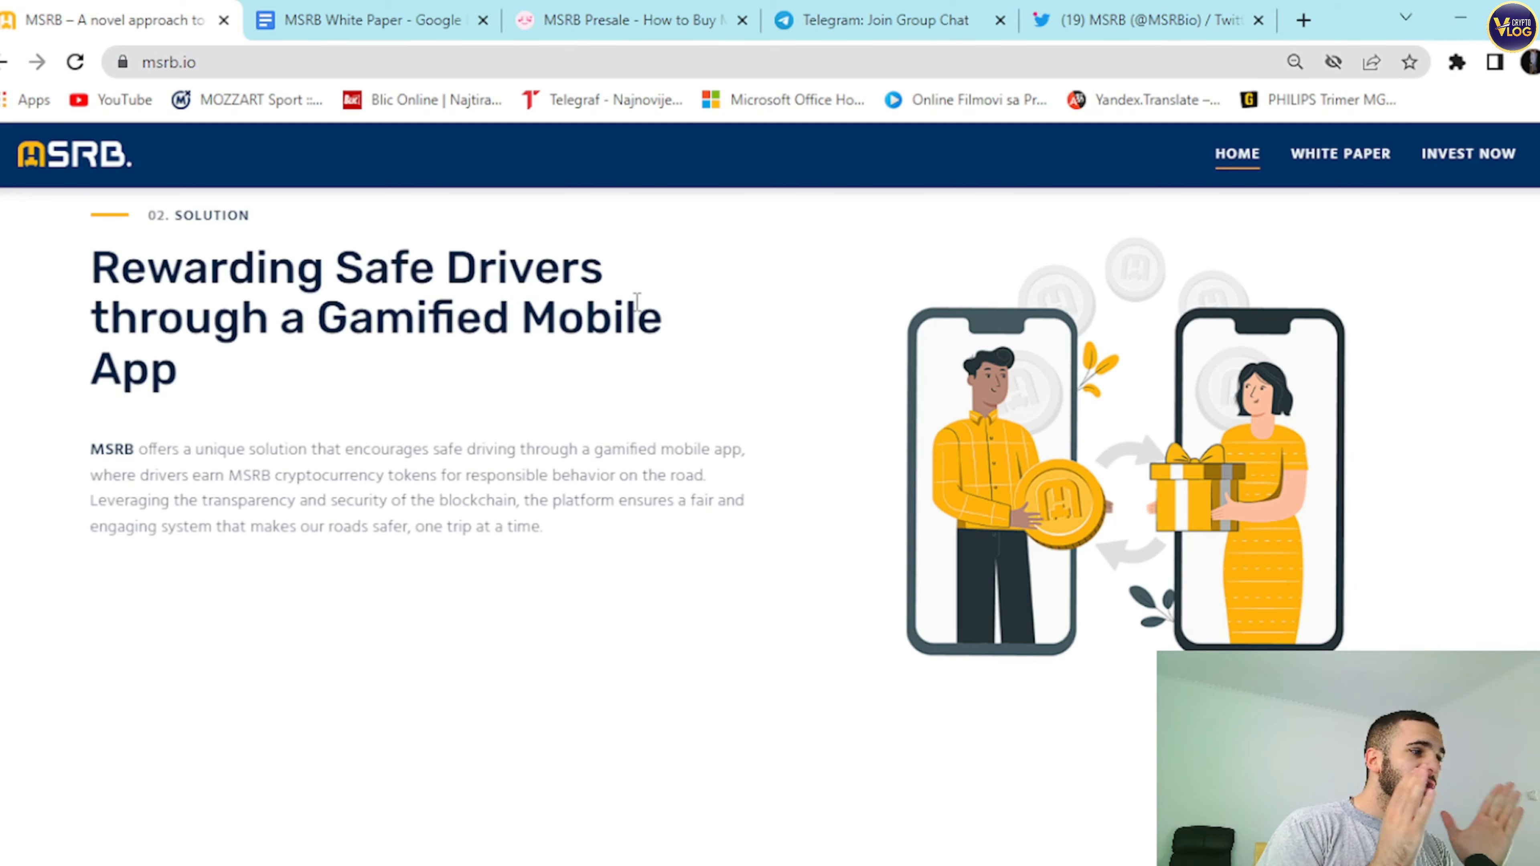
# Scroll to 03. Potential and read the four benefit cards, including Public Safety Expenditures.
pyautogui.scroll(-3)
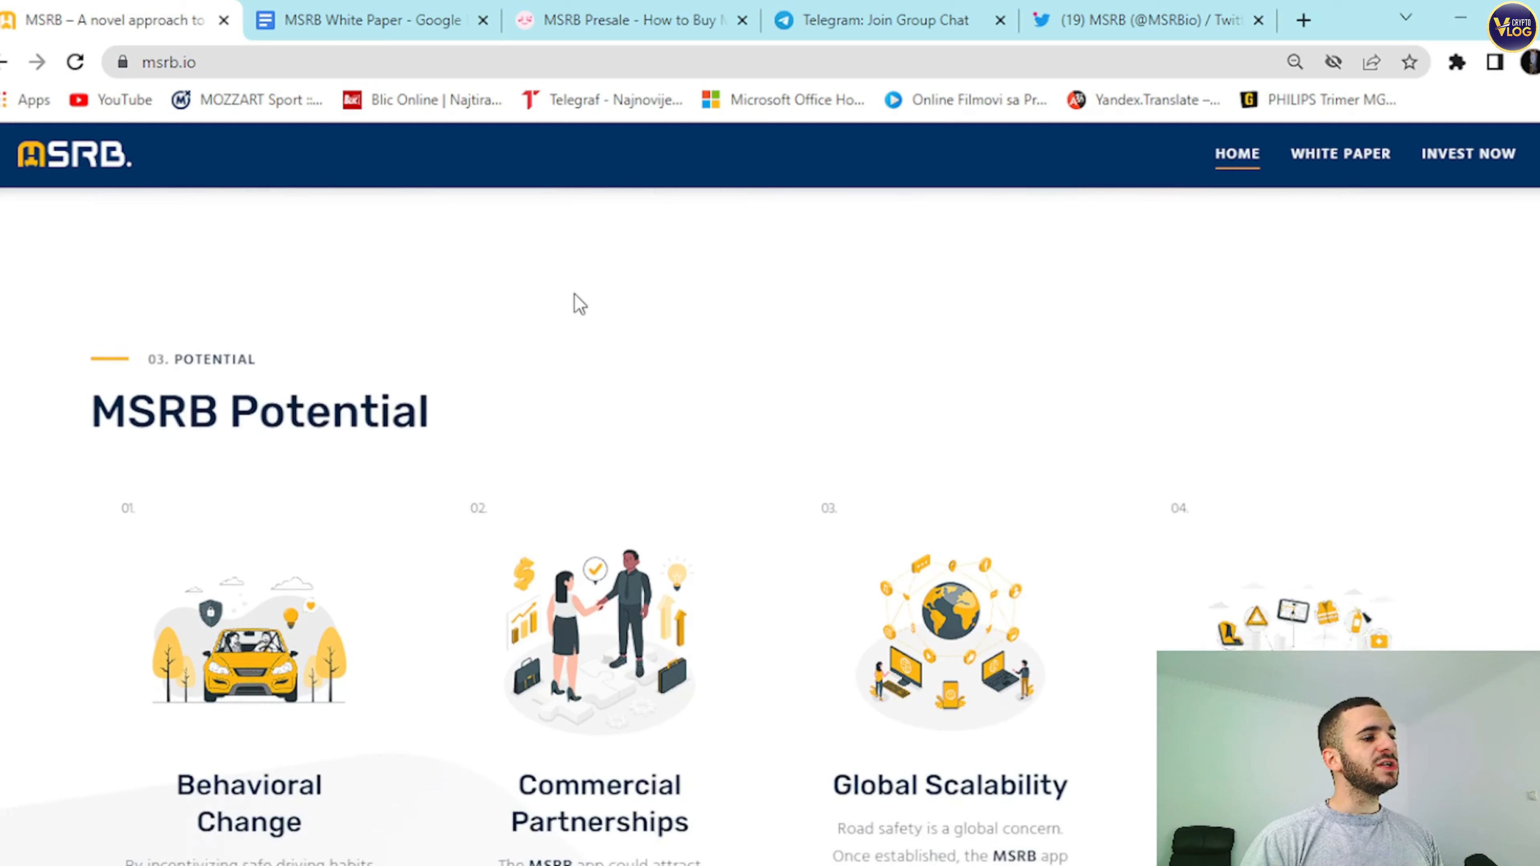
pyautogui.scroll(-3)
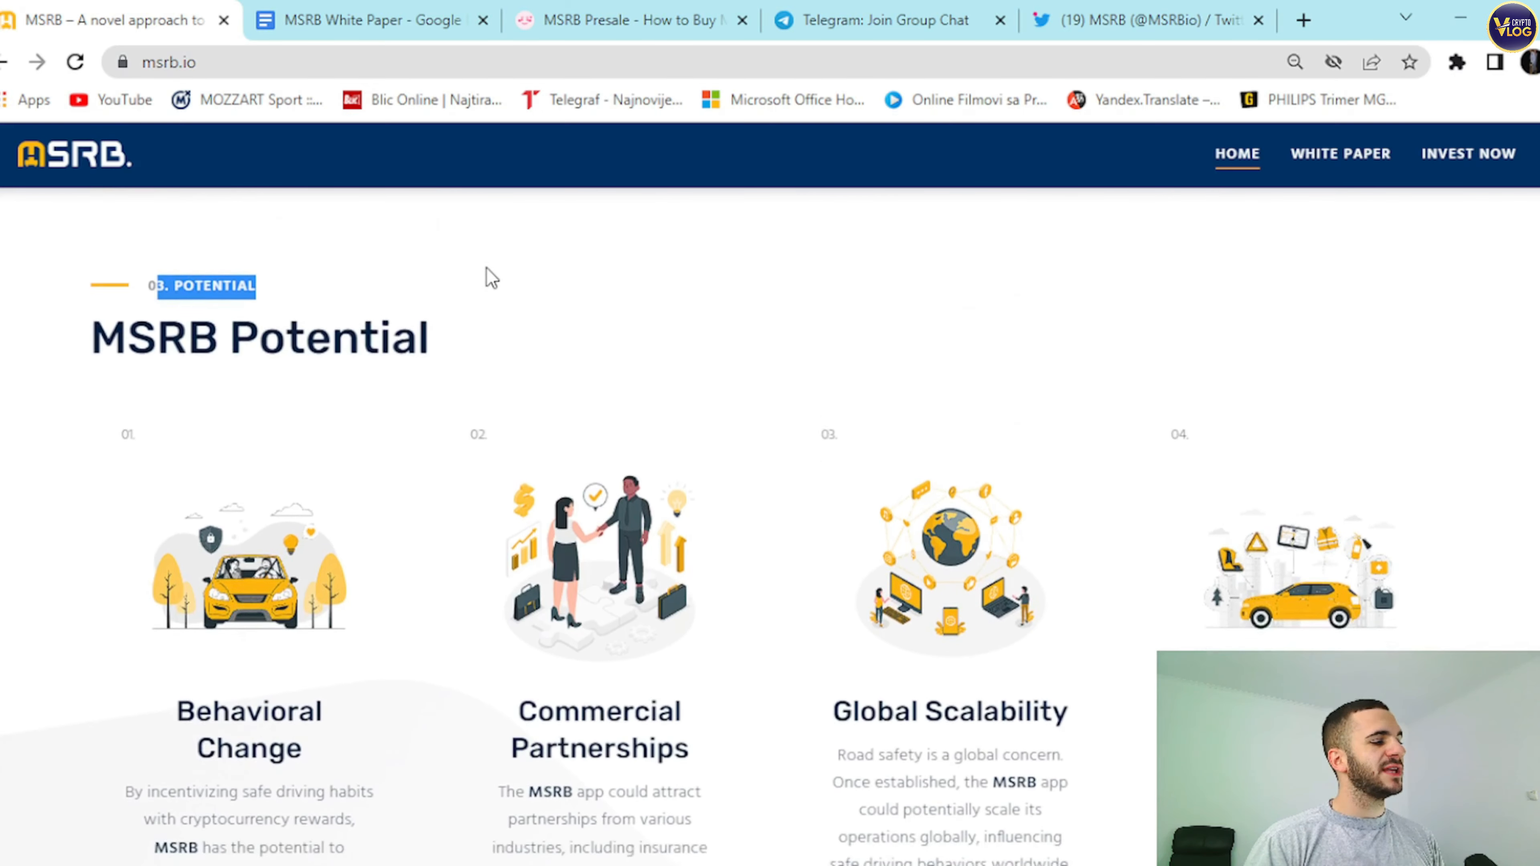
pyautogui.scroll(-3)
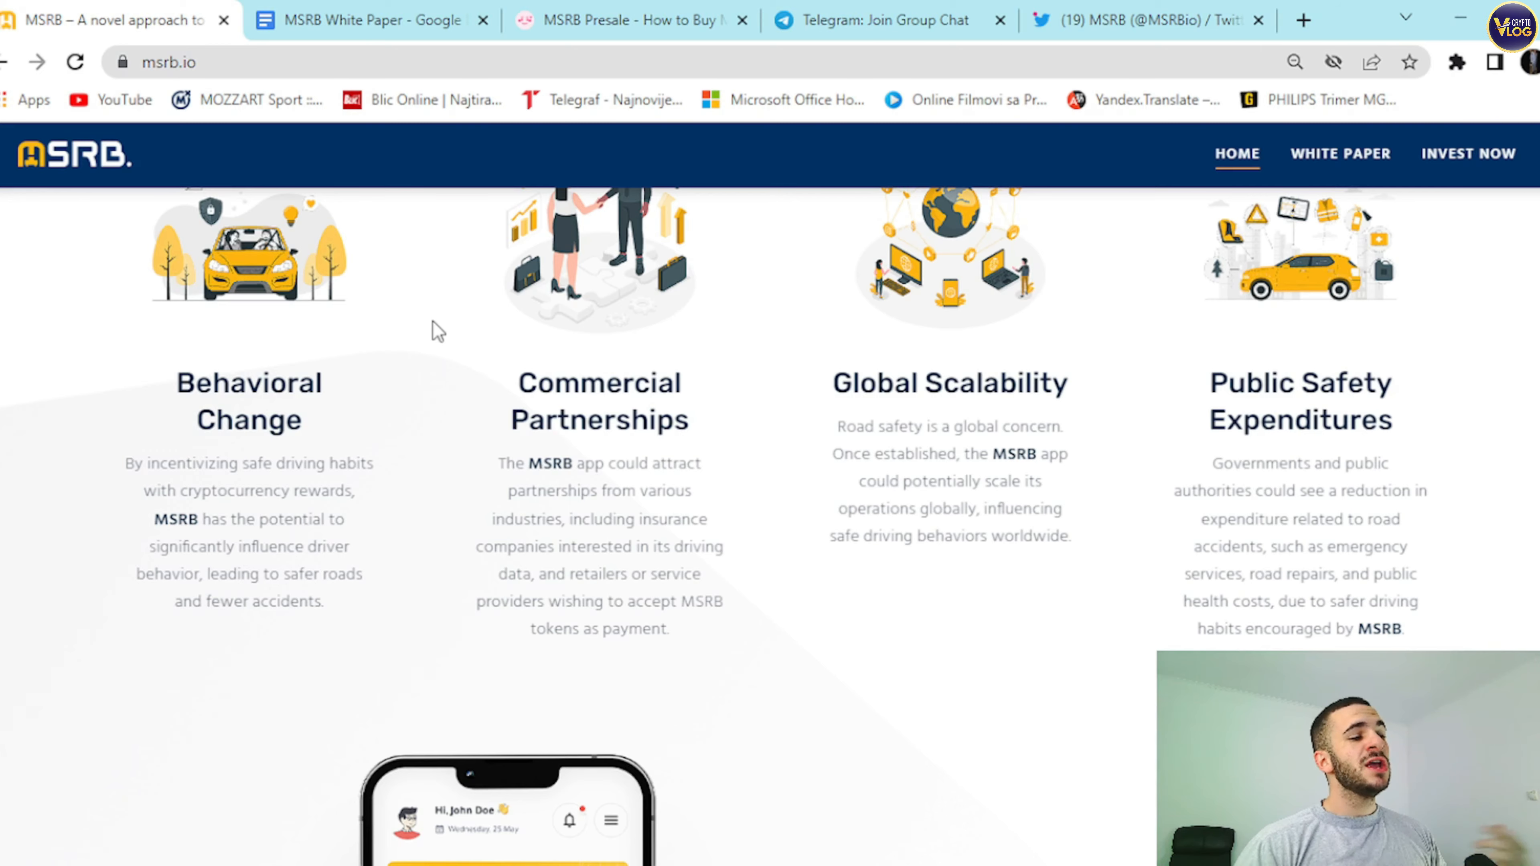
# Scroll to 04. Privacy on Driver Tracking Concerns and web3-encrypted user data.
pyautogui.scroll(-3)
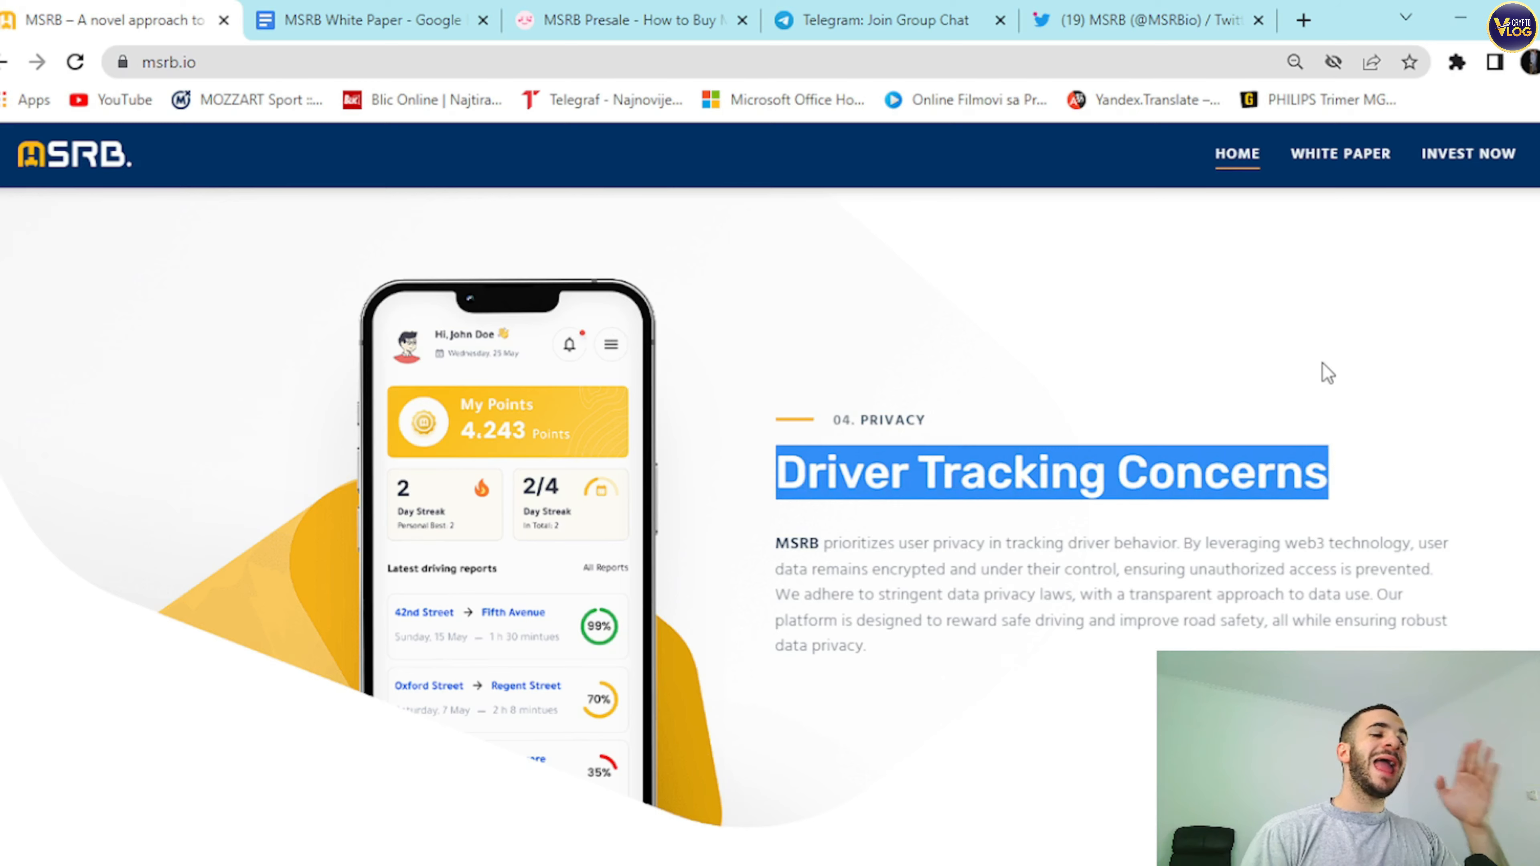
pyautogui.moveTo(1274, 258)
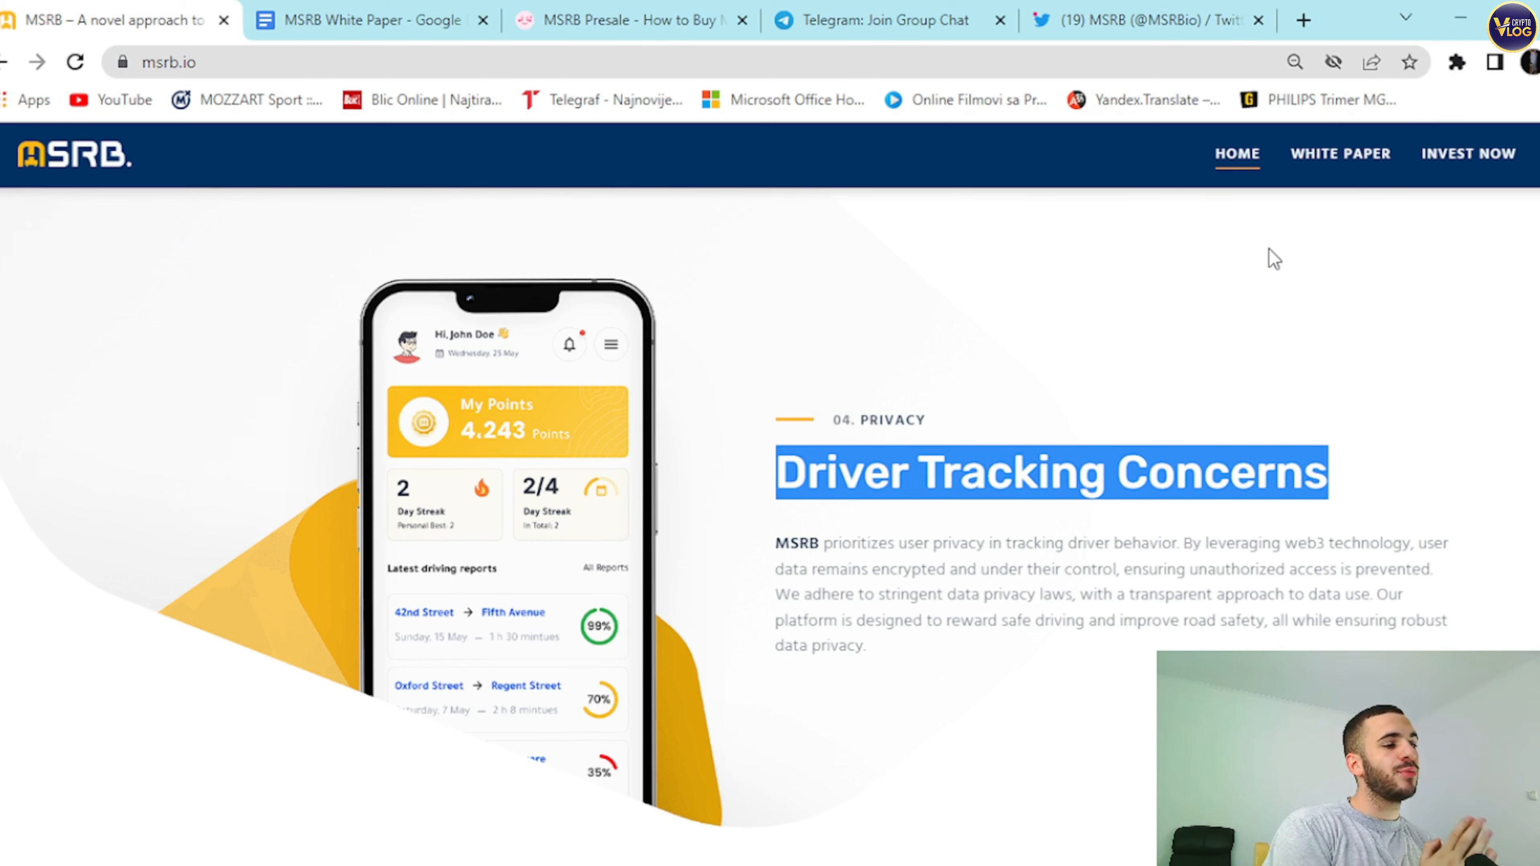
pyautogui.scroll(-3)
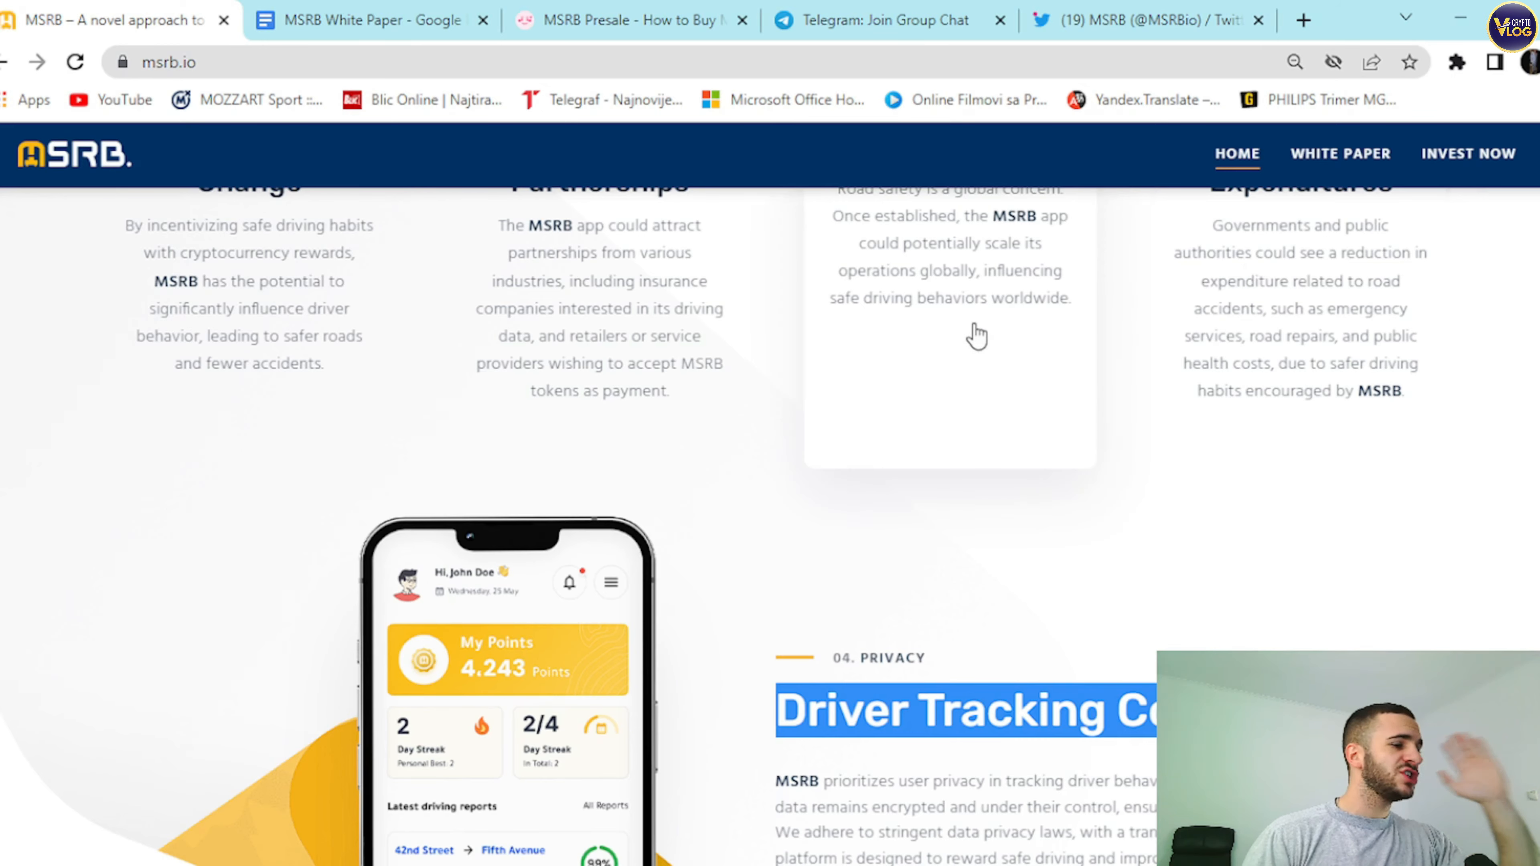
# Highlight the 10% Marketing Wallet allocation, then scroll to the 06. Roadmap timeline (Q1 2023–Q4 2024).
pyautogui.scroll(-3)
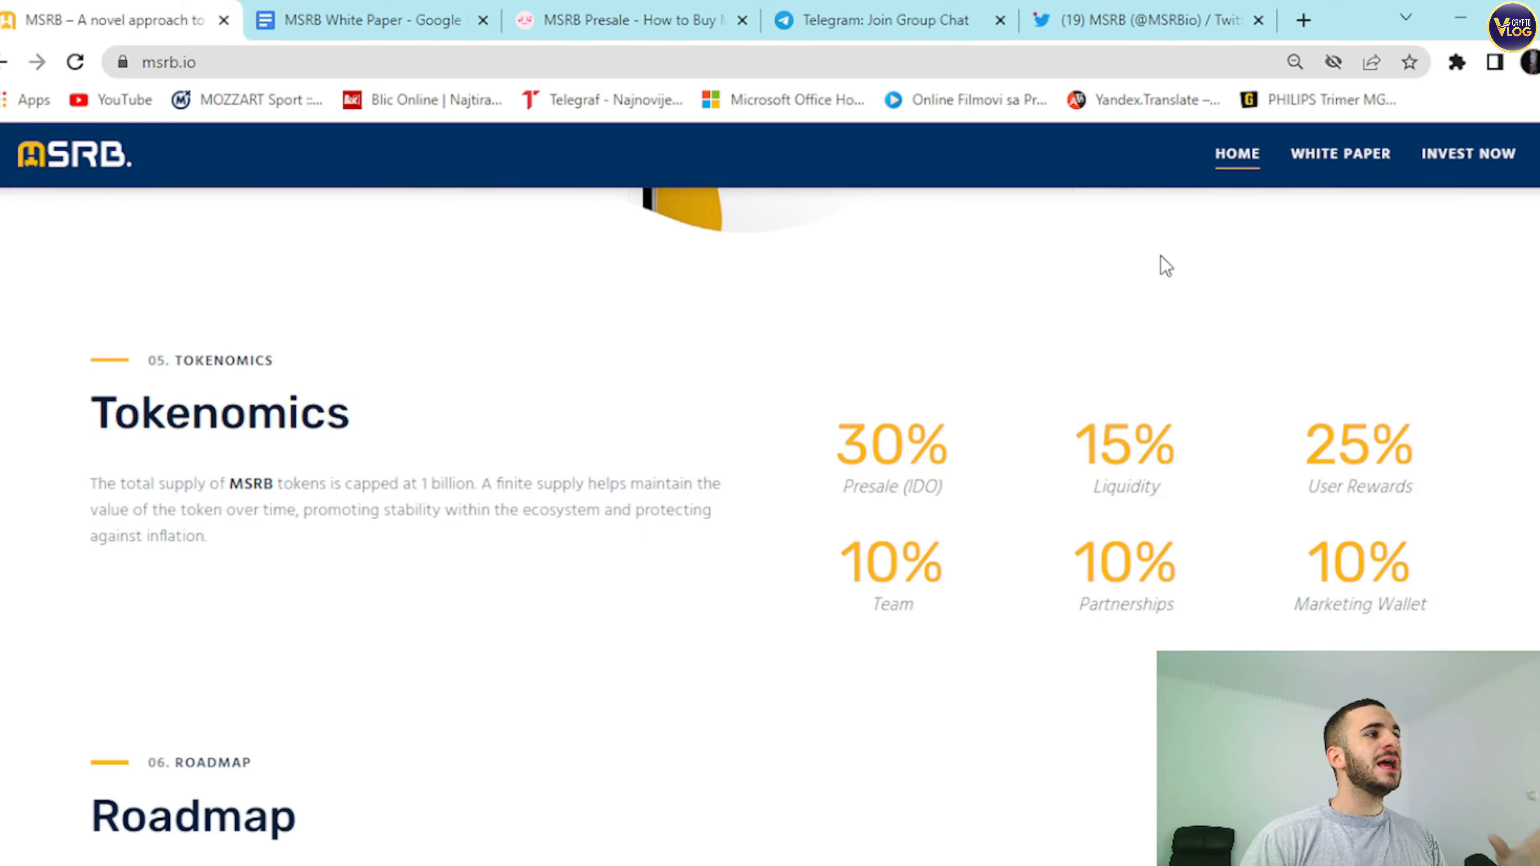
pyautogui.moveTo(447, 218)
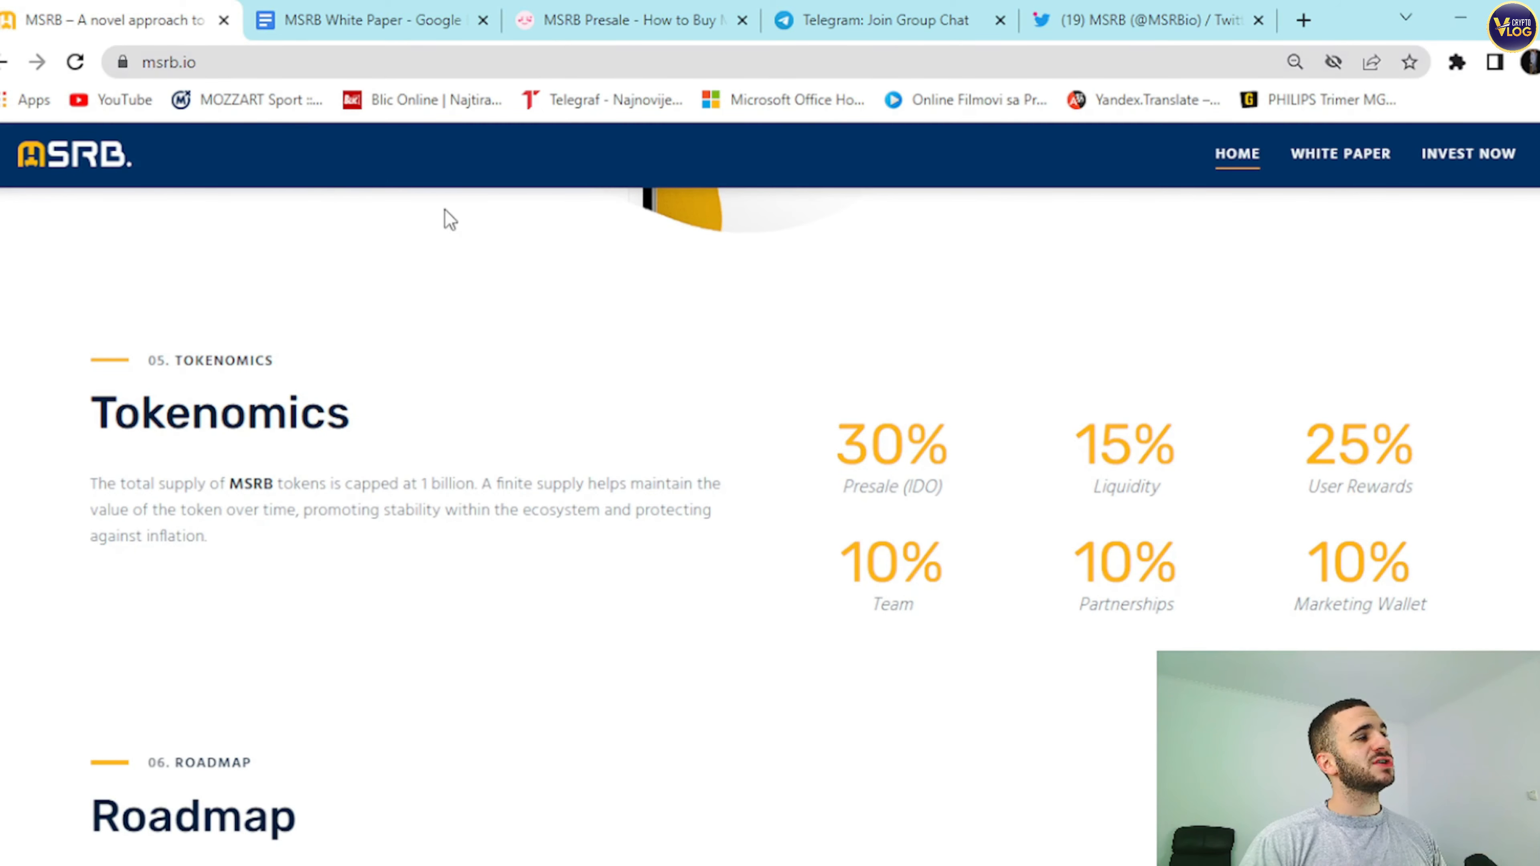
pyautogui.moveTo(880, 298)
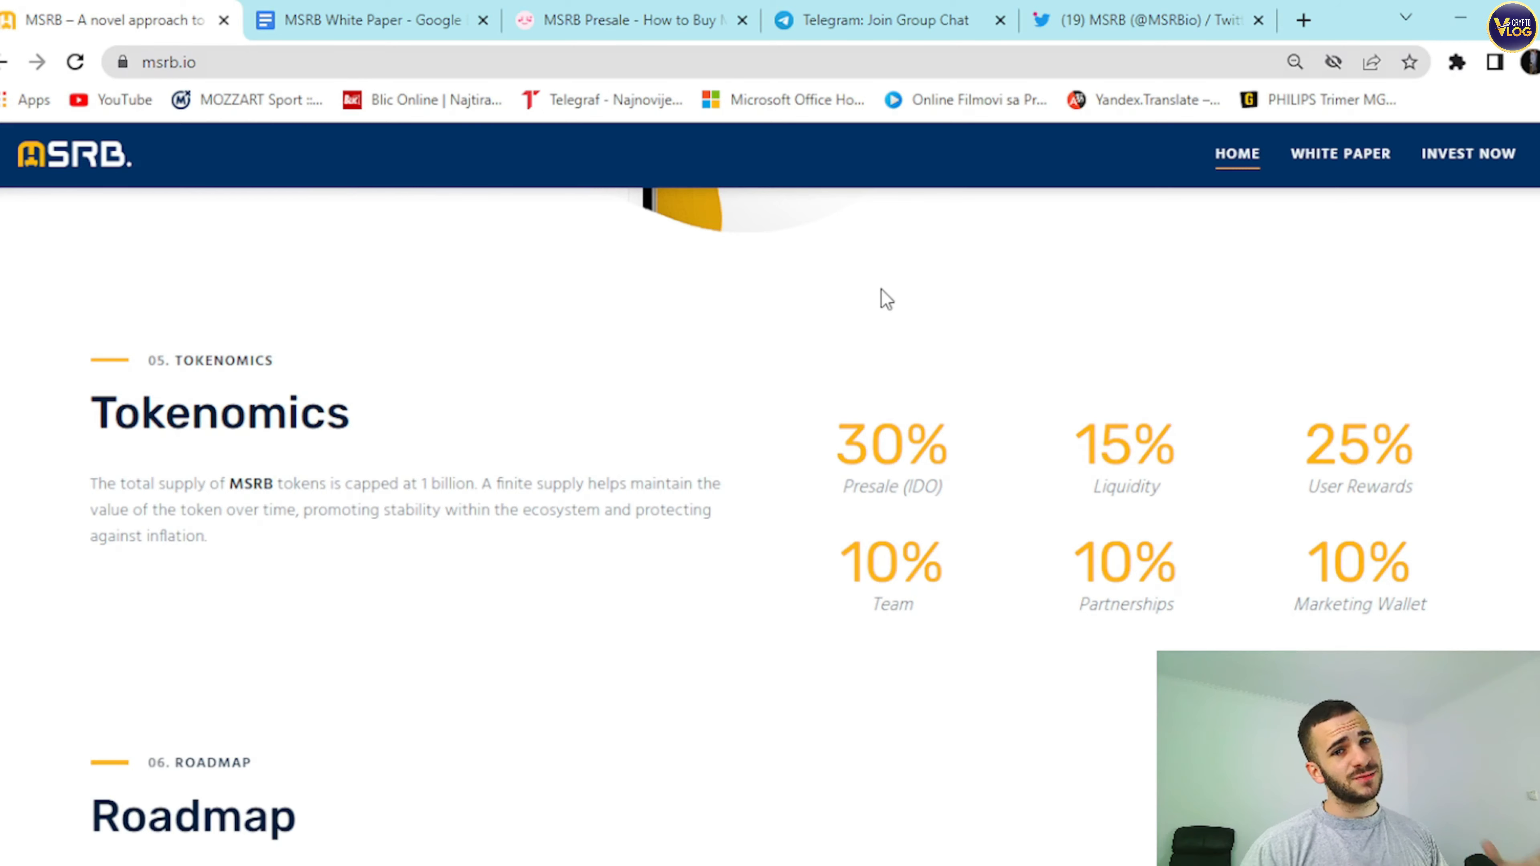
pyautogui.moveTo(695, 341)
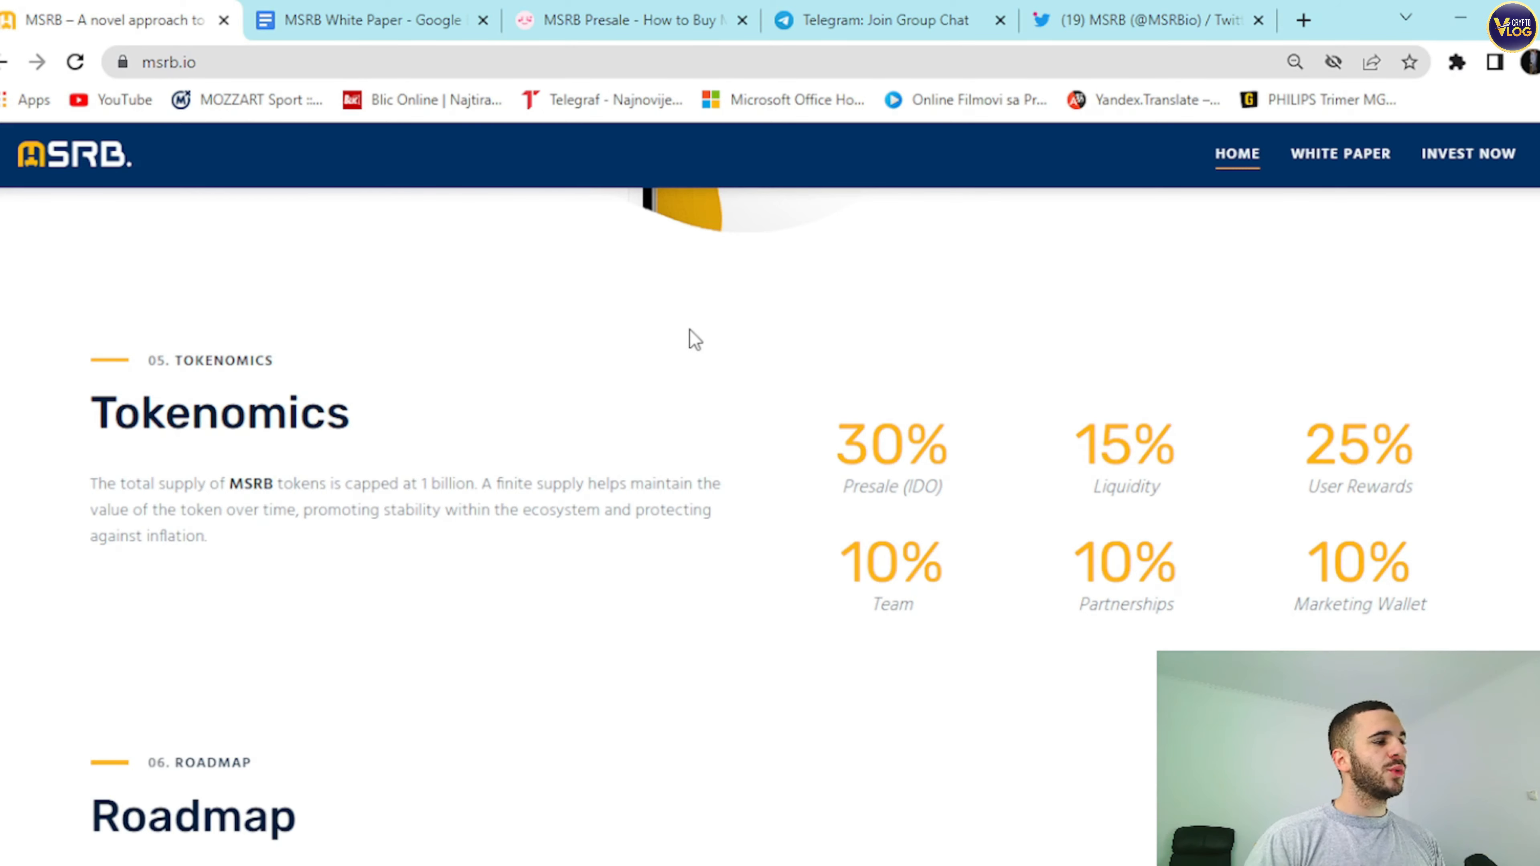
pyautogui.moveTo(358, 289)
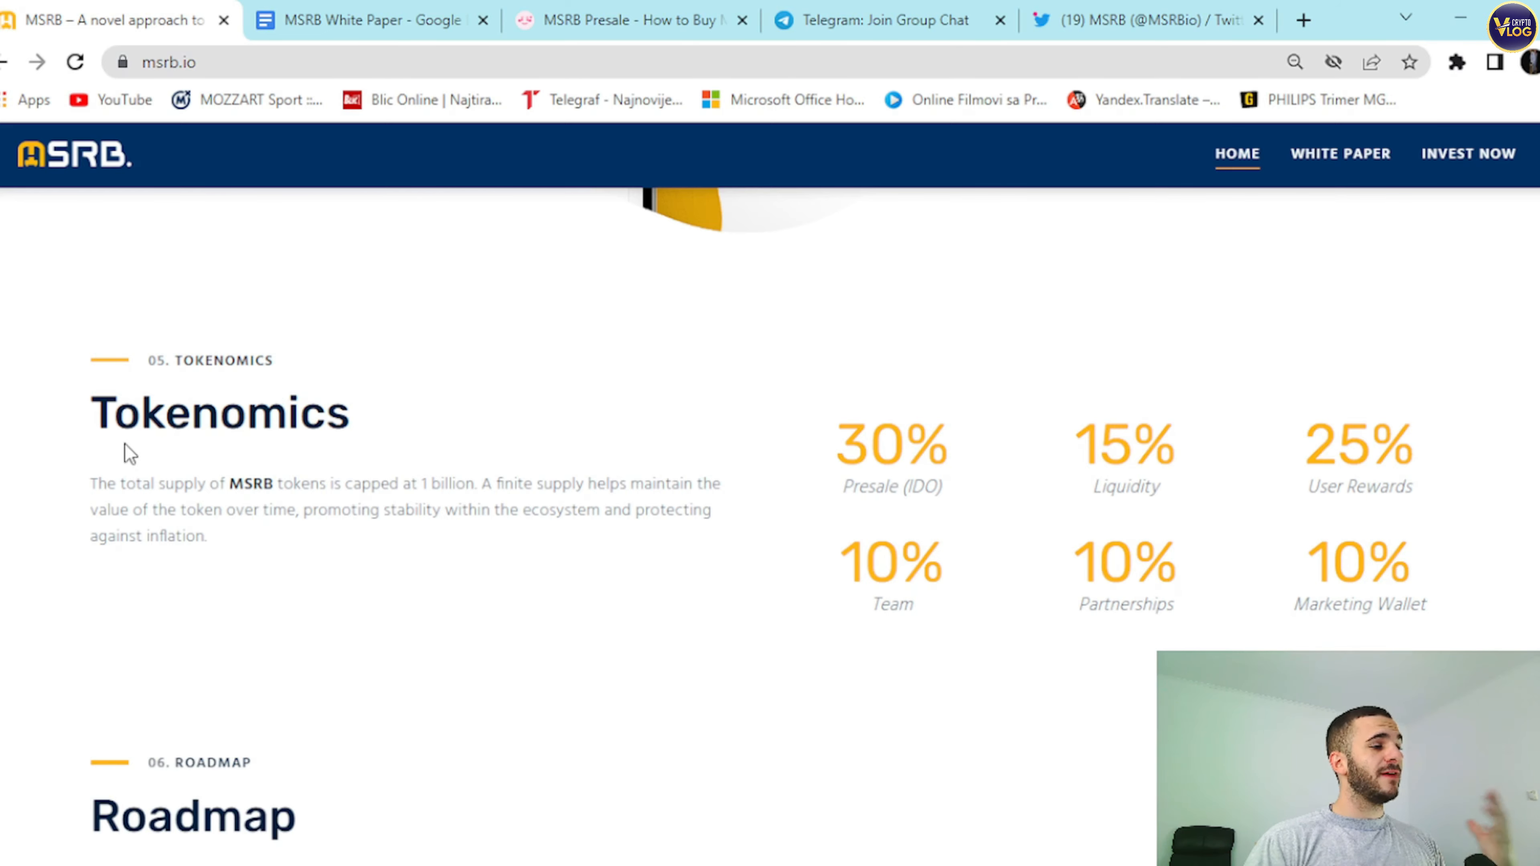
pyautogui.doubleClick(220, 412)
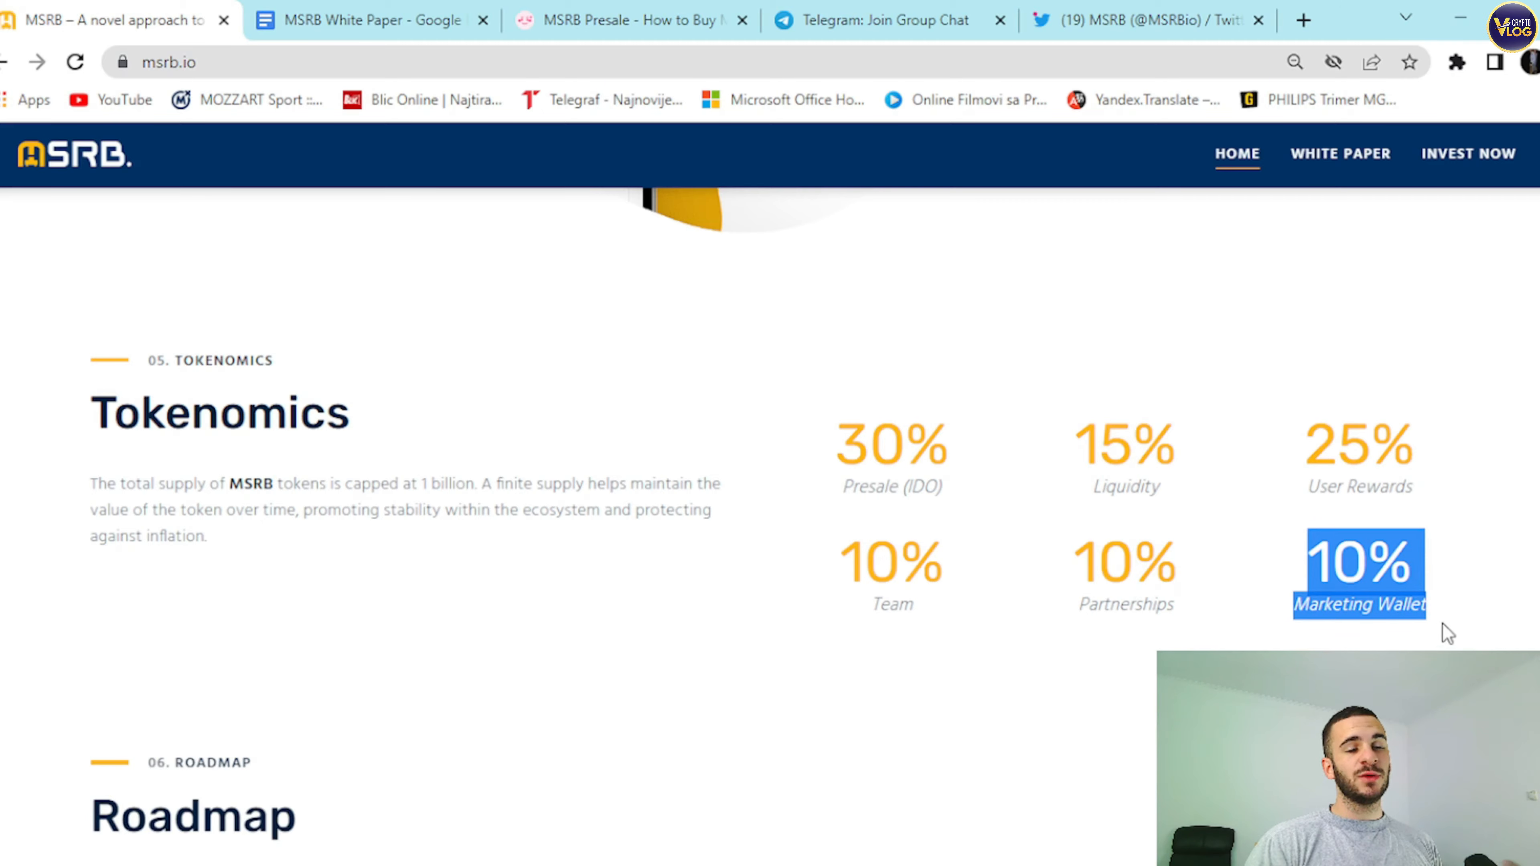
pyautogui.scroll(-3)
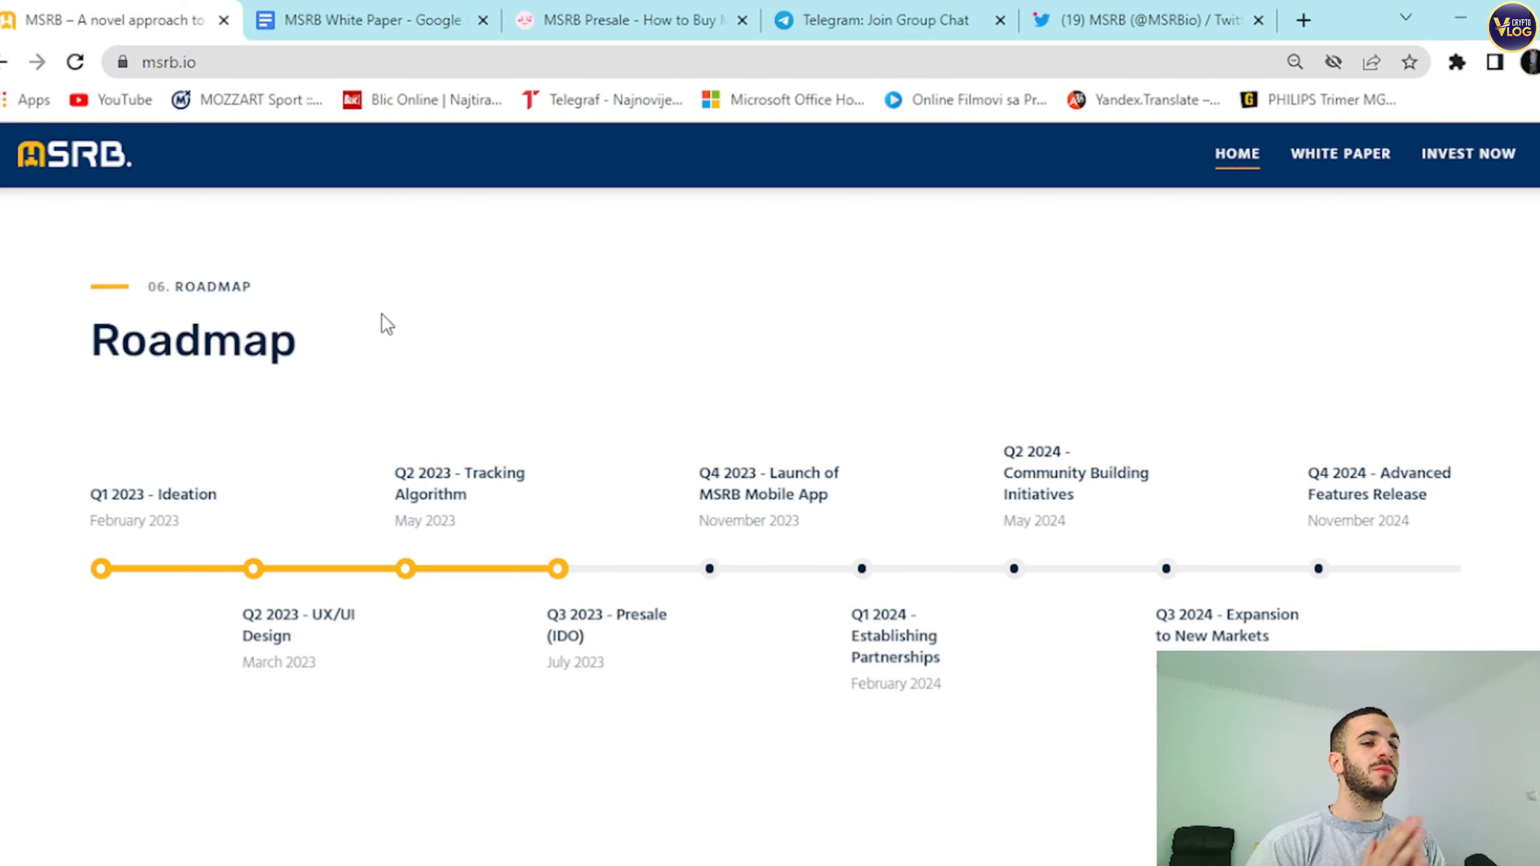
pyautogui.scroll(-3)
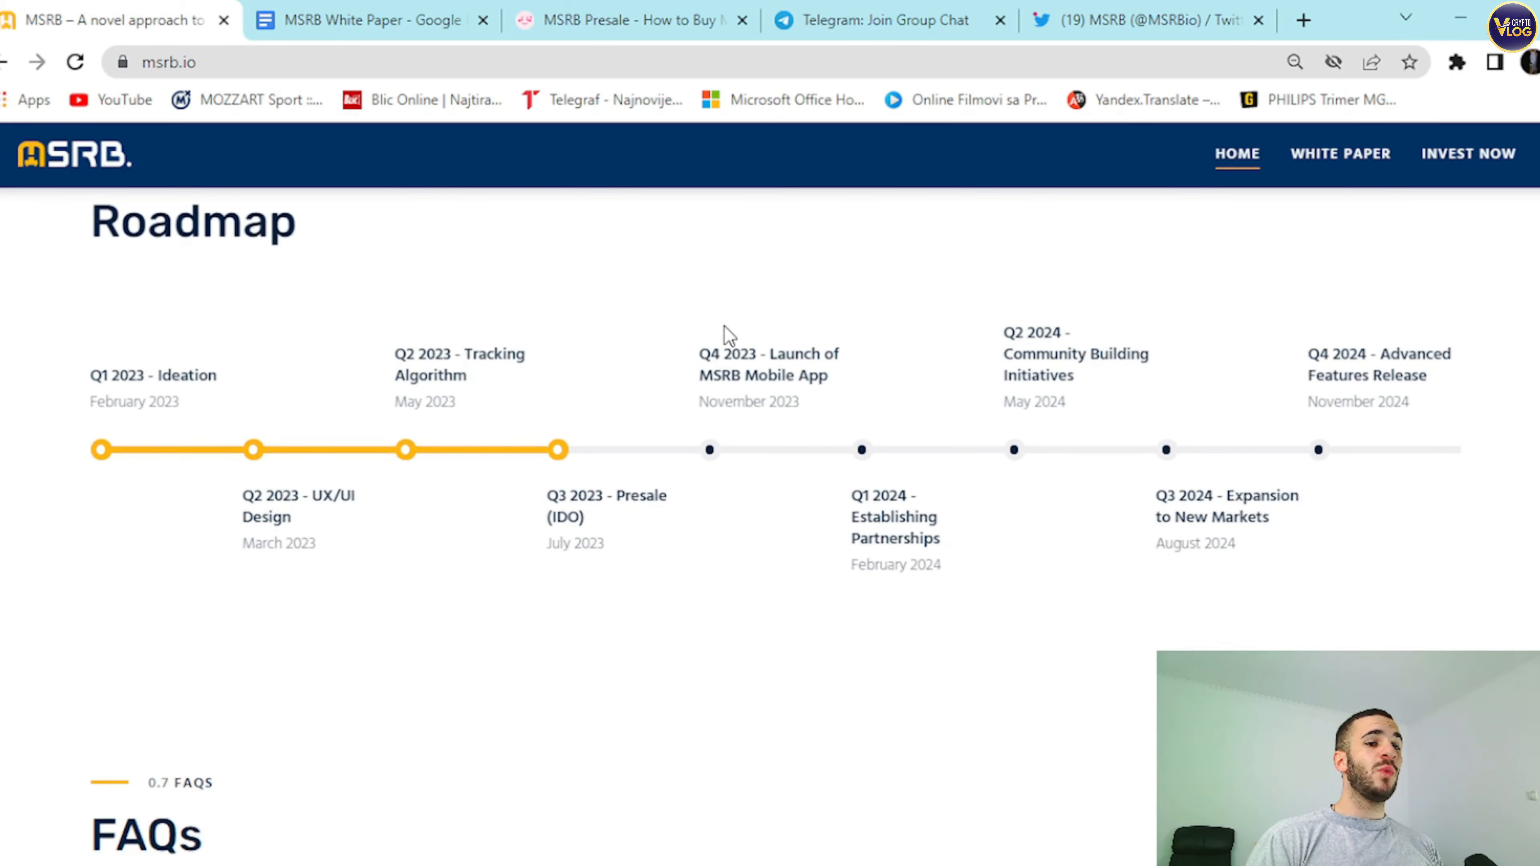
pyautogui.scroll(-3)
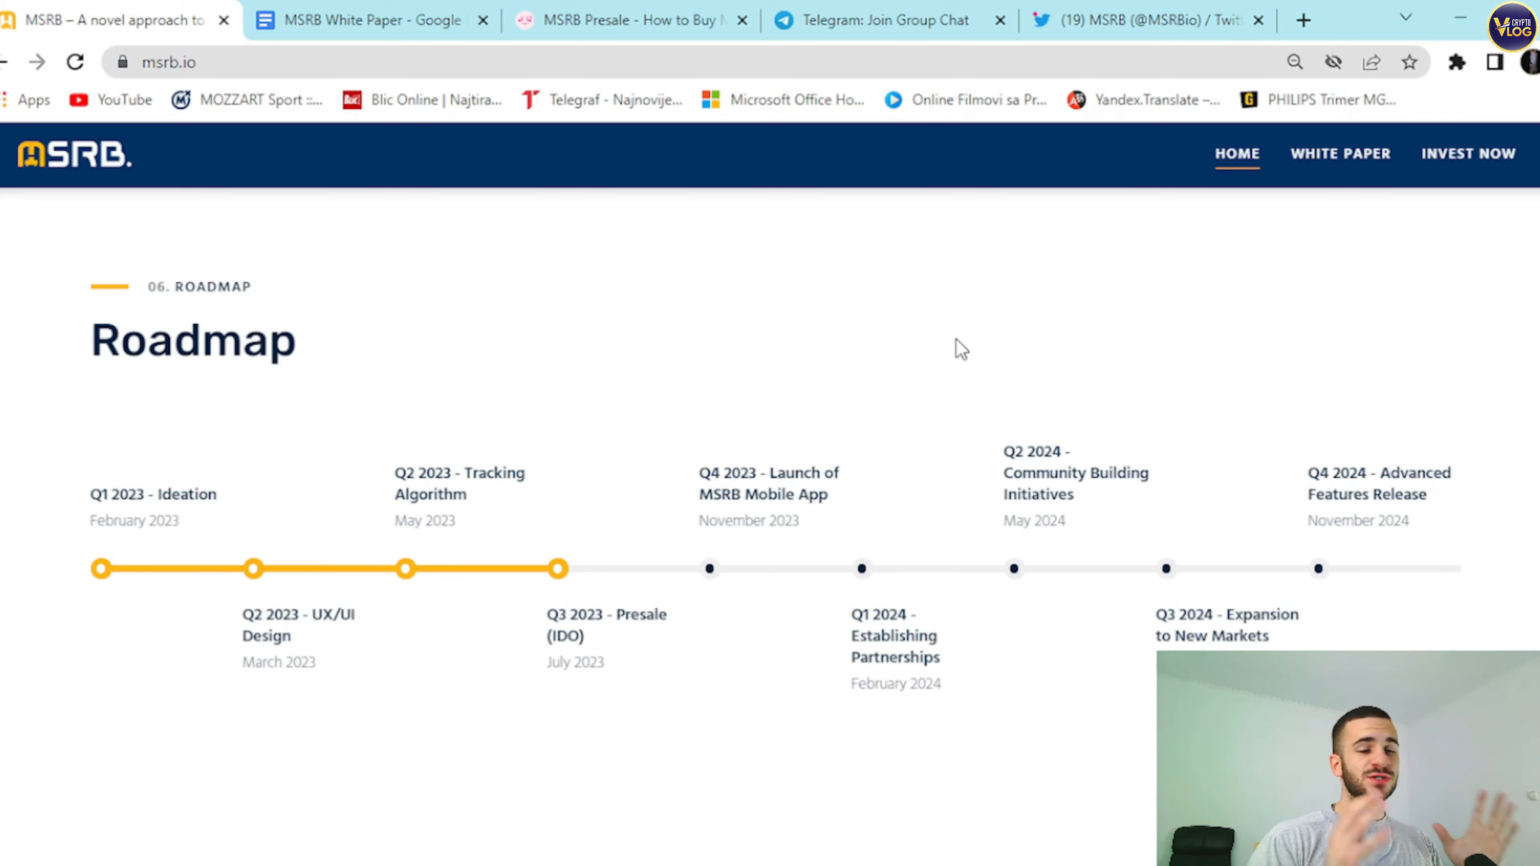
# Scroll past the Roadmap through the FAQs list on msrb.io.
pyautogui.scroll(-3)
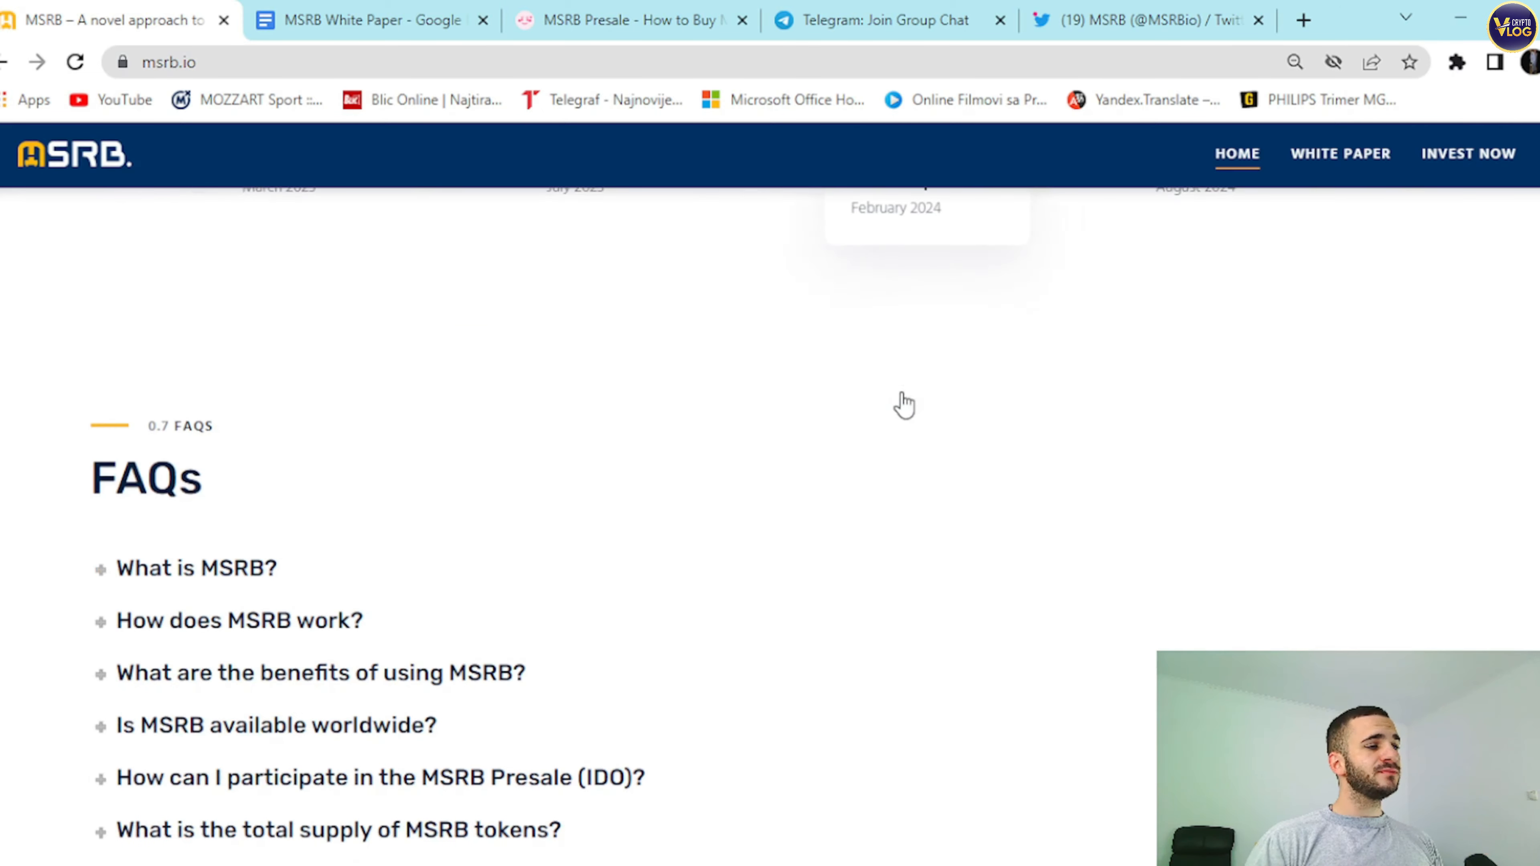
pyautogui.scroll(-3)
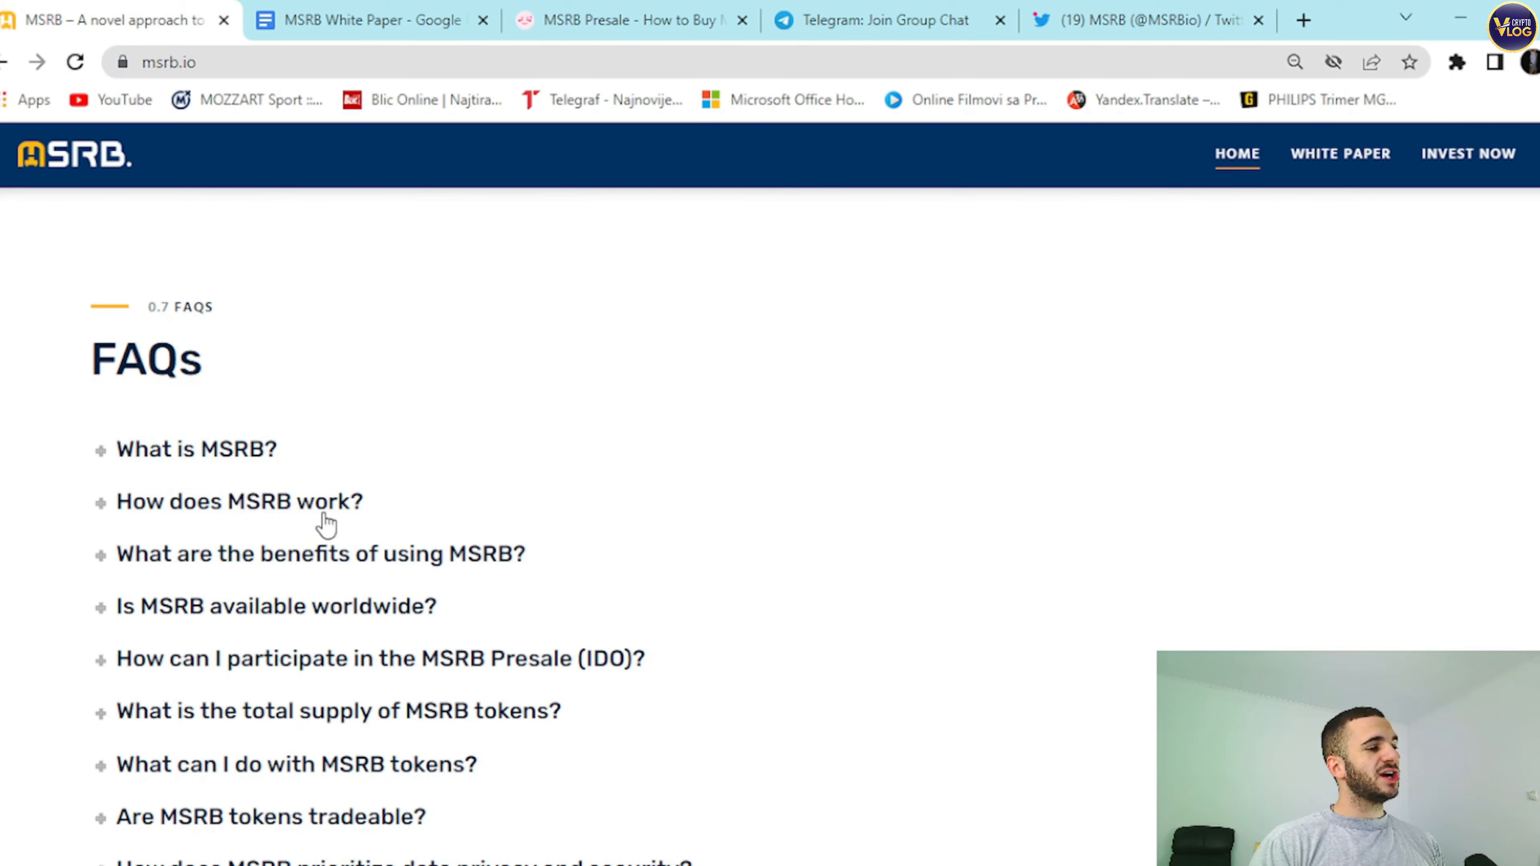
pyautogui.scroll(-3)
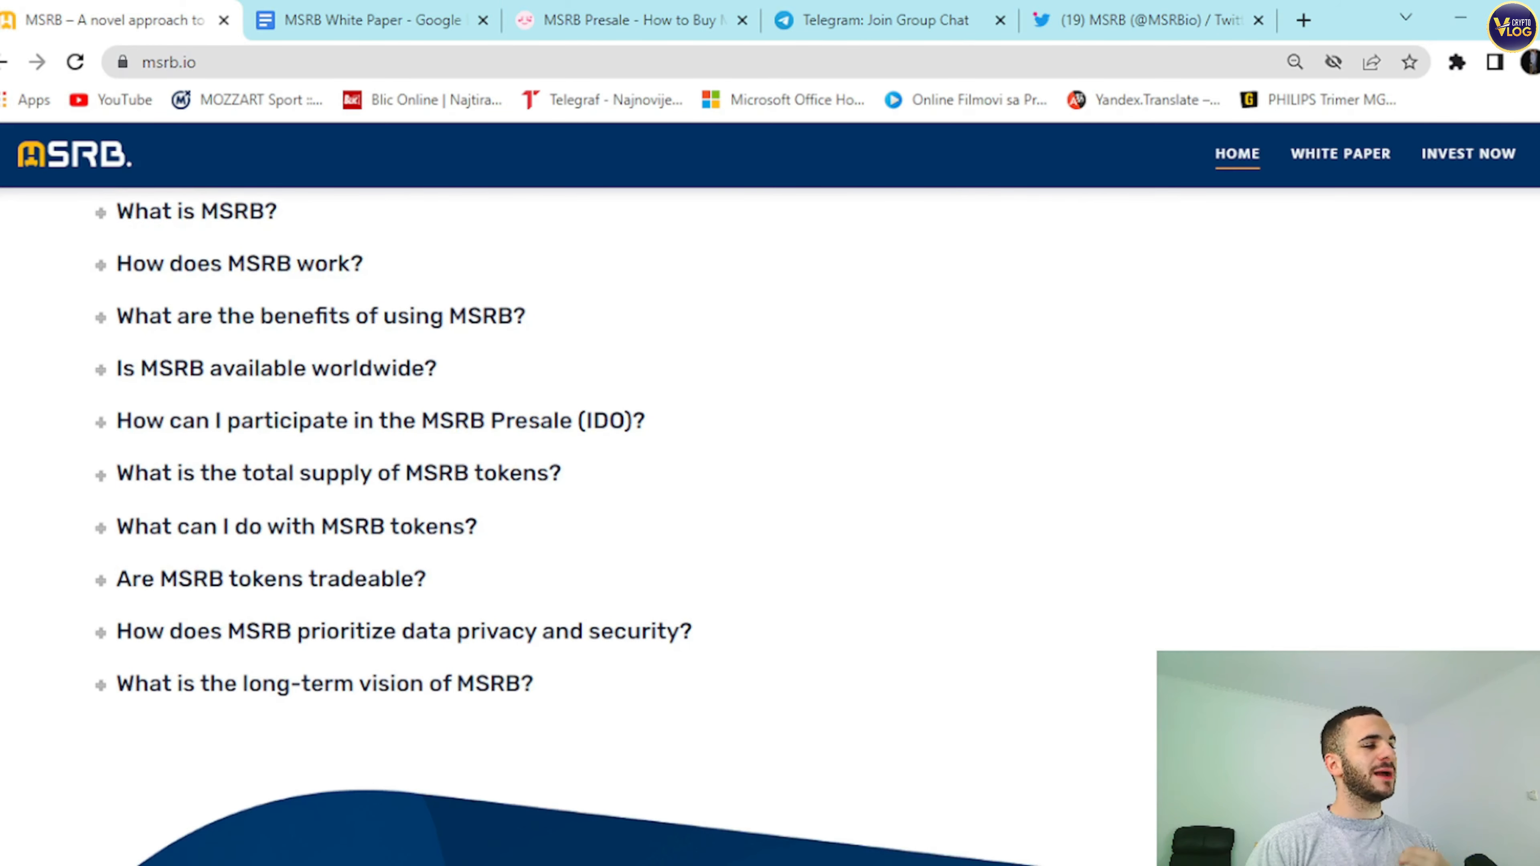
pyautogui.scroll(3)
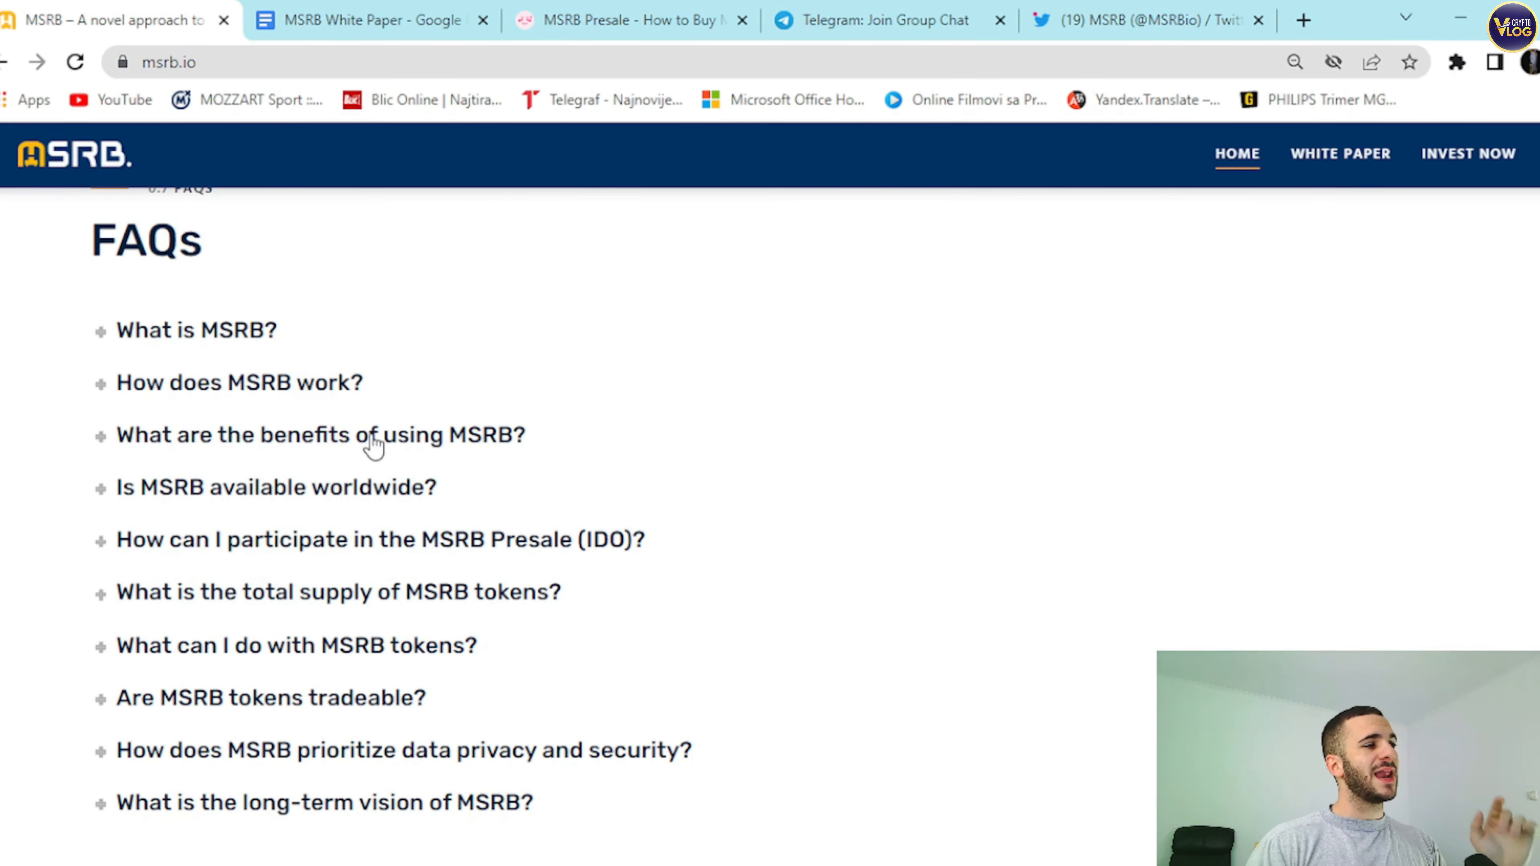
pyautogui.scroll(-3)
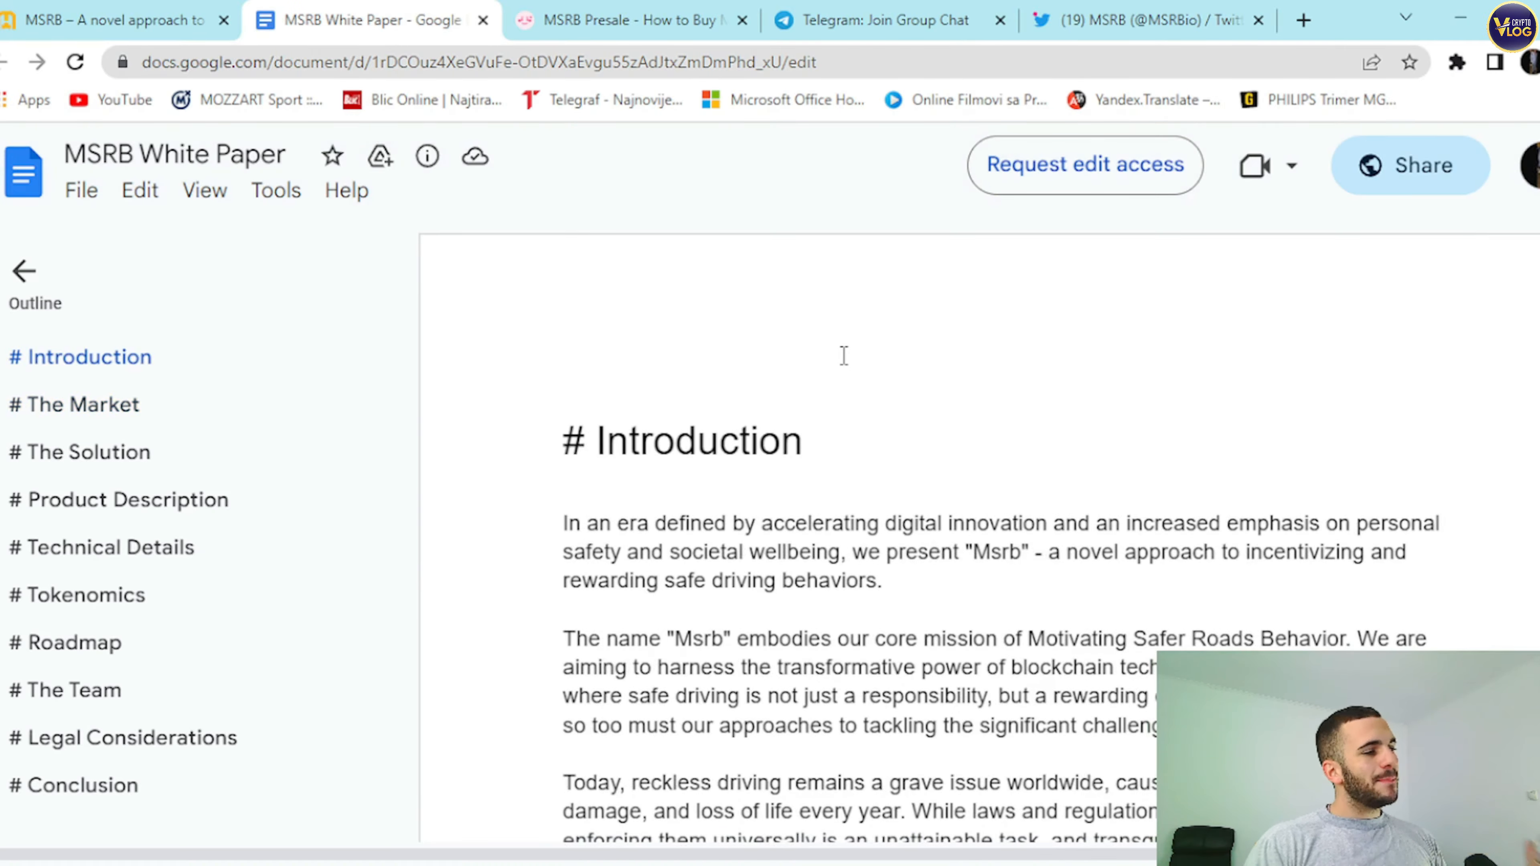
# Skim the MSRB White Paper in Google Docs, jumping via the outline to the Conclusion section.
pyautogui.click(89, 451)
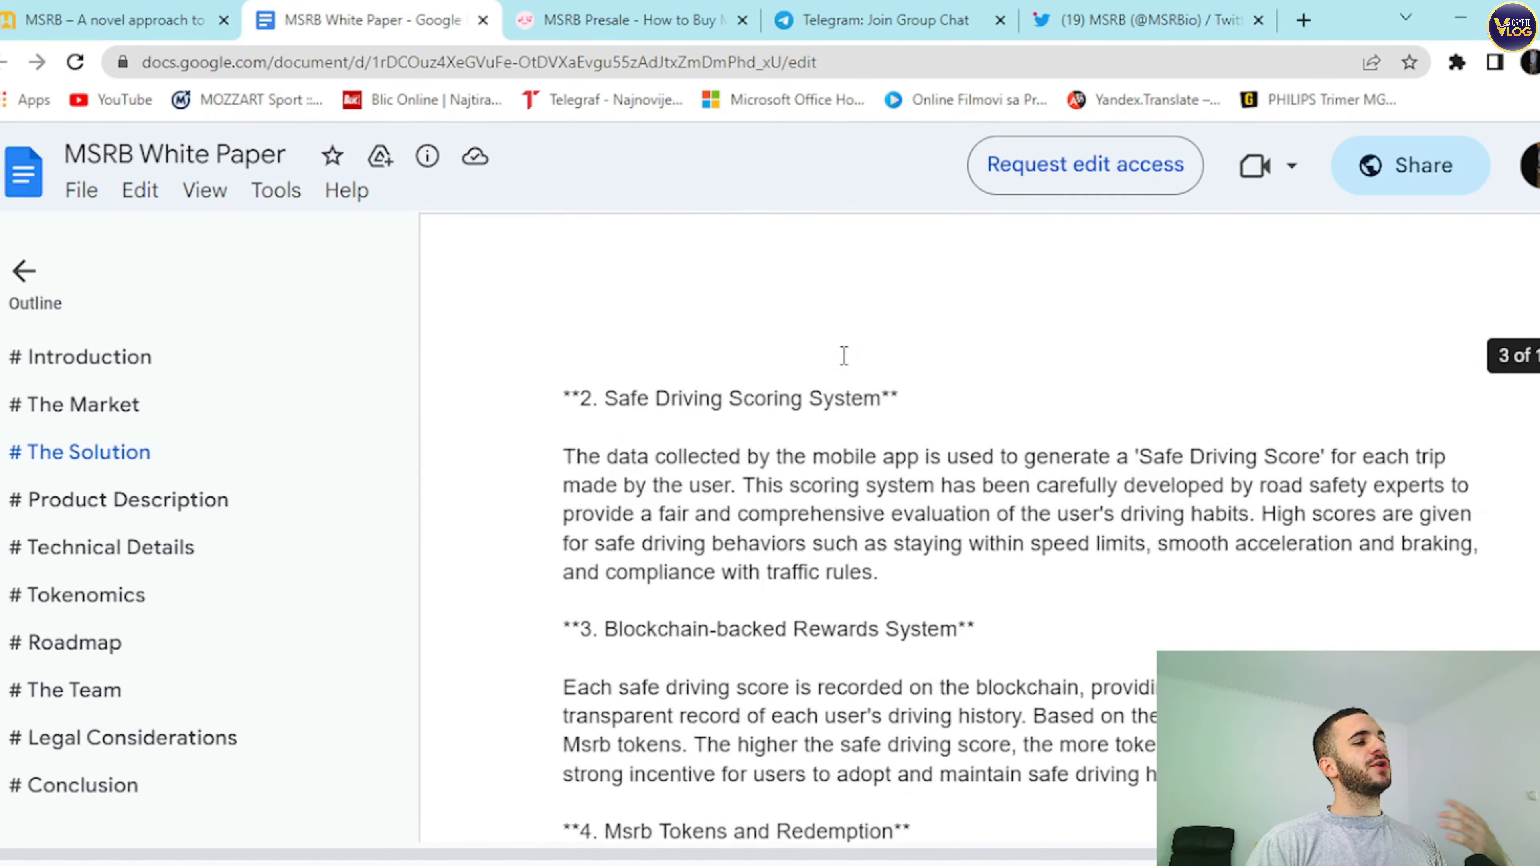
pyautogui.scroll(-3)
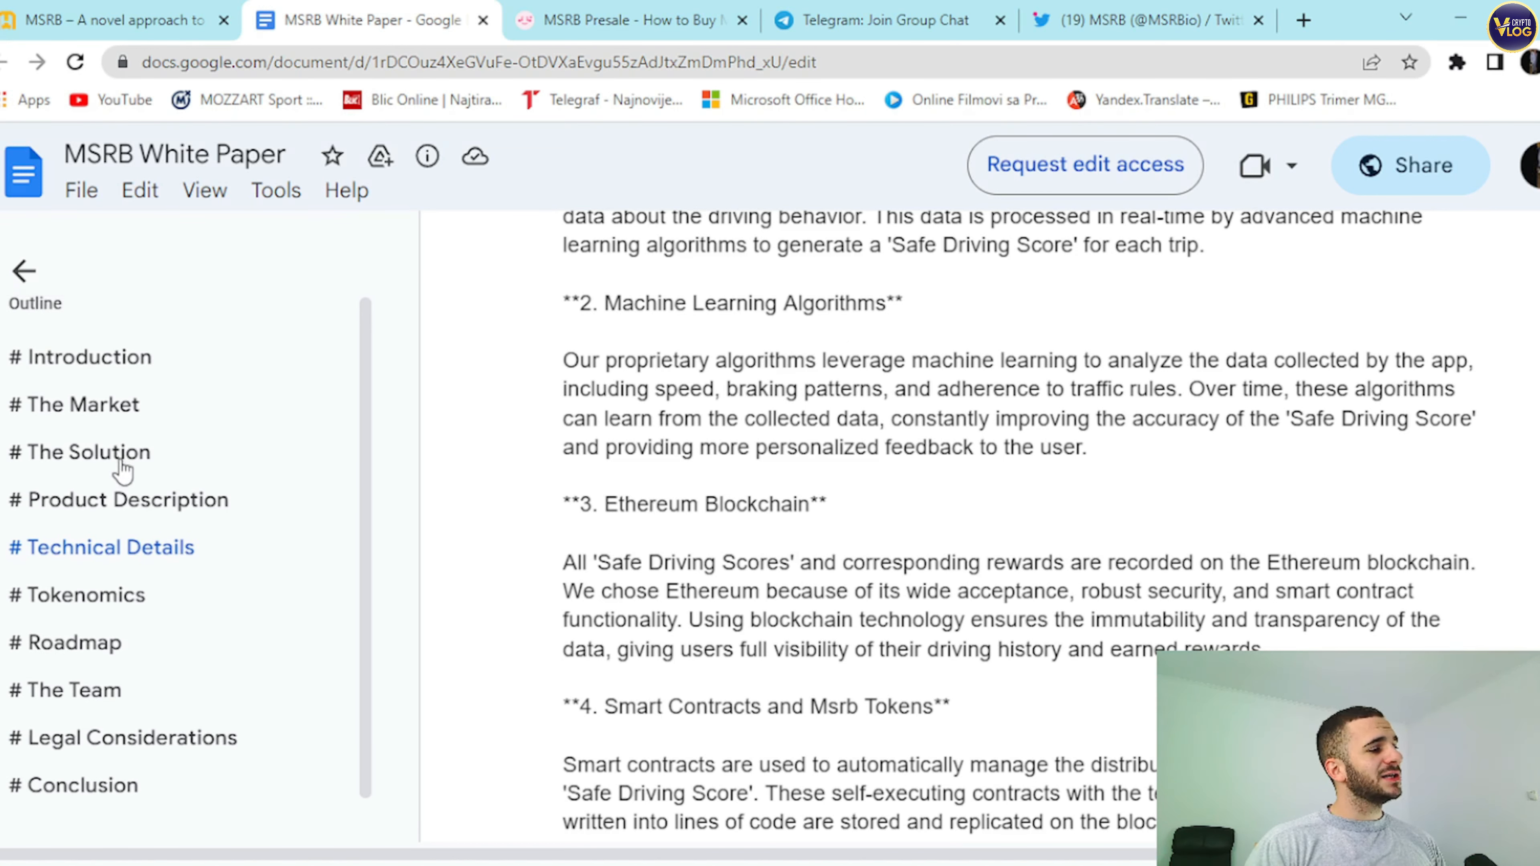
pyautogui.moveTo(122, 634)
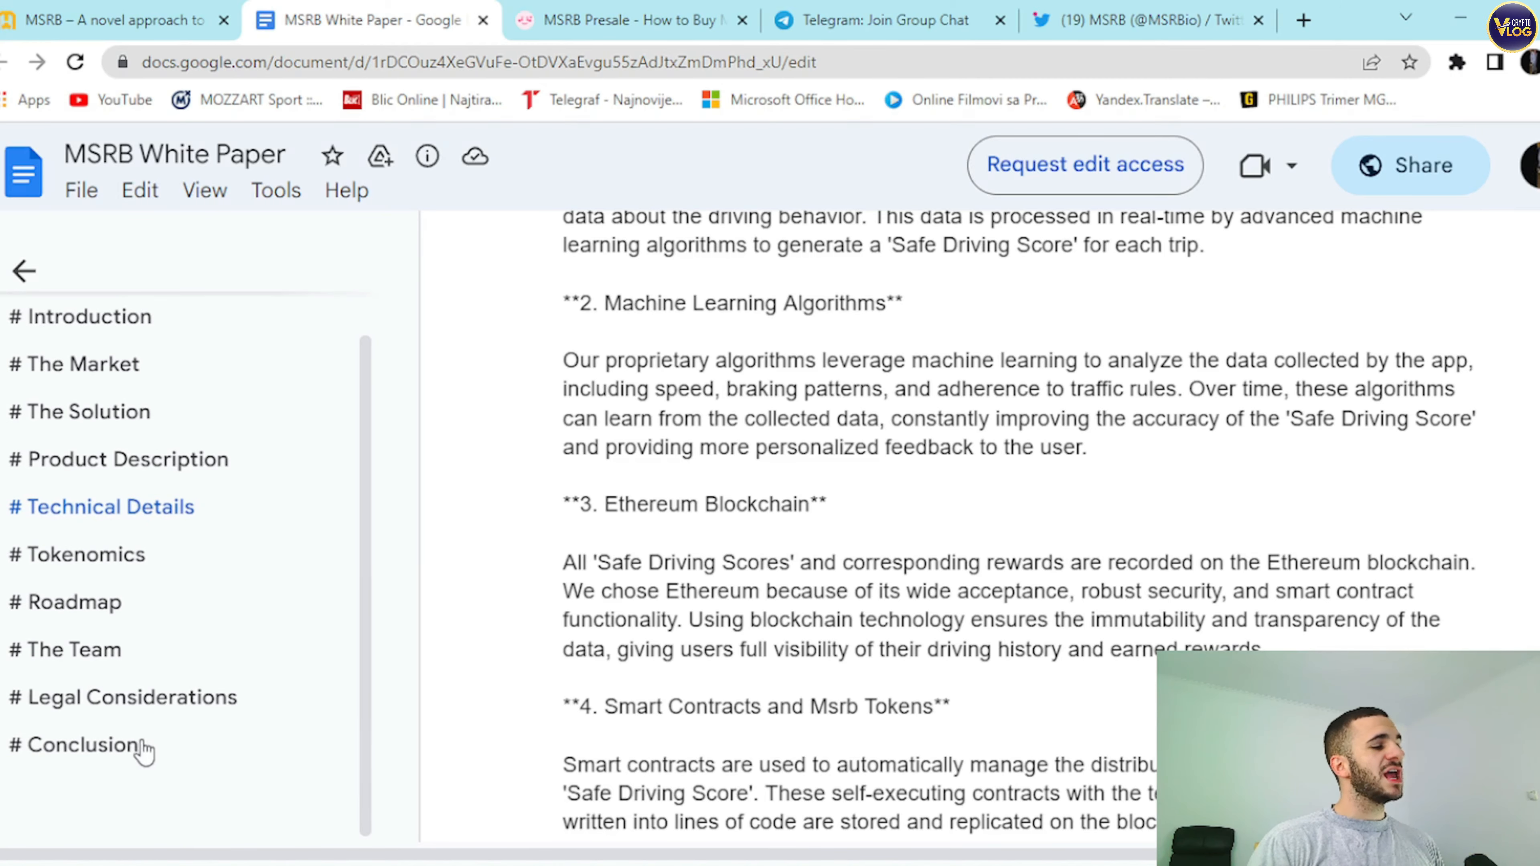
pyautogui.click(78, 555)
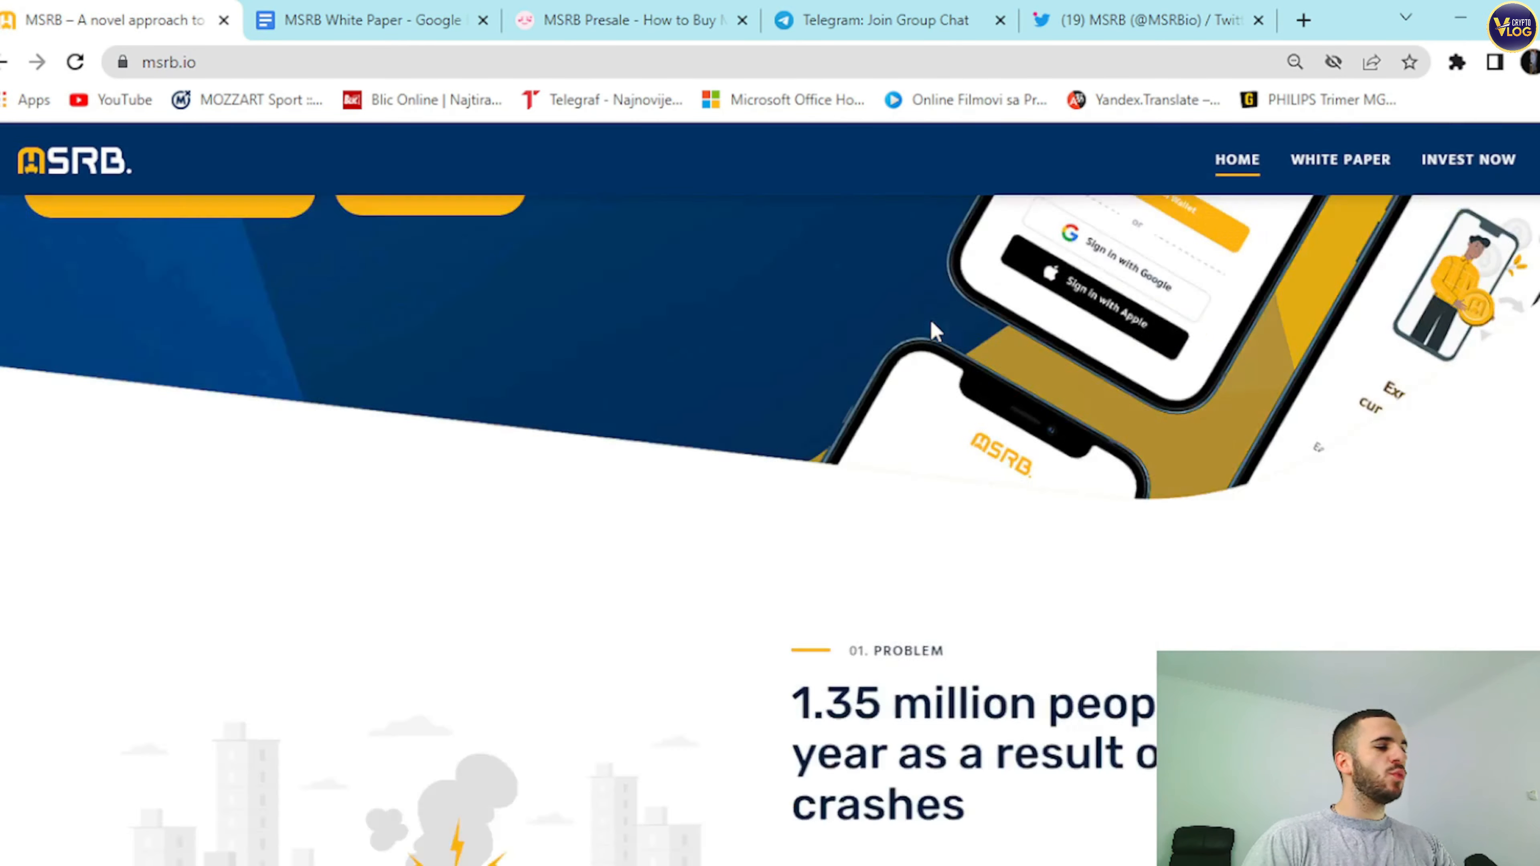
# Use INVEST NOW in the header to reach the MSRB Presale page on PinkSale.
pyautogui.scroll(-3)
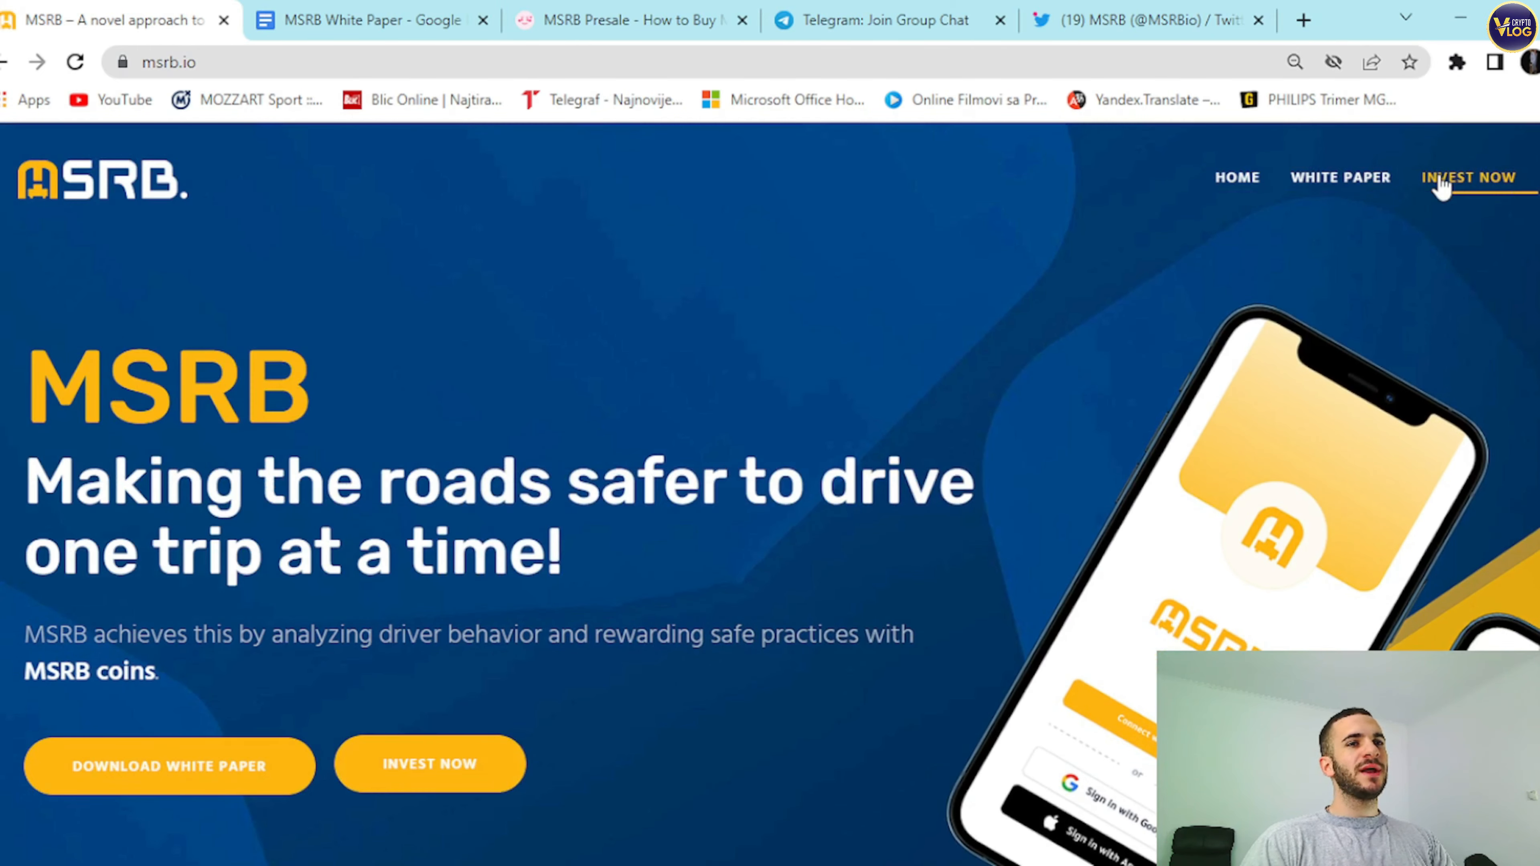
pyautogui.click(629, 19)
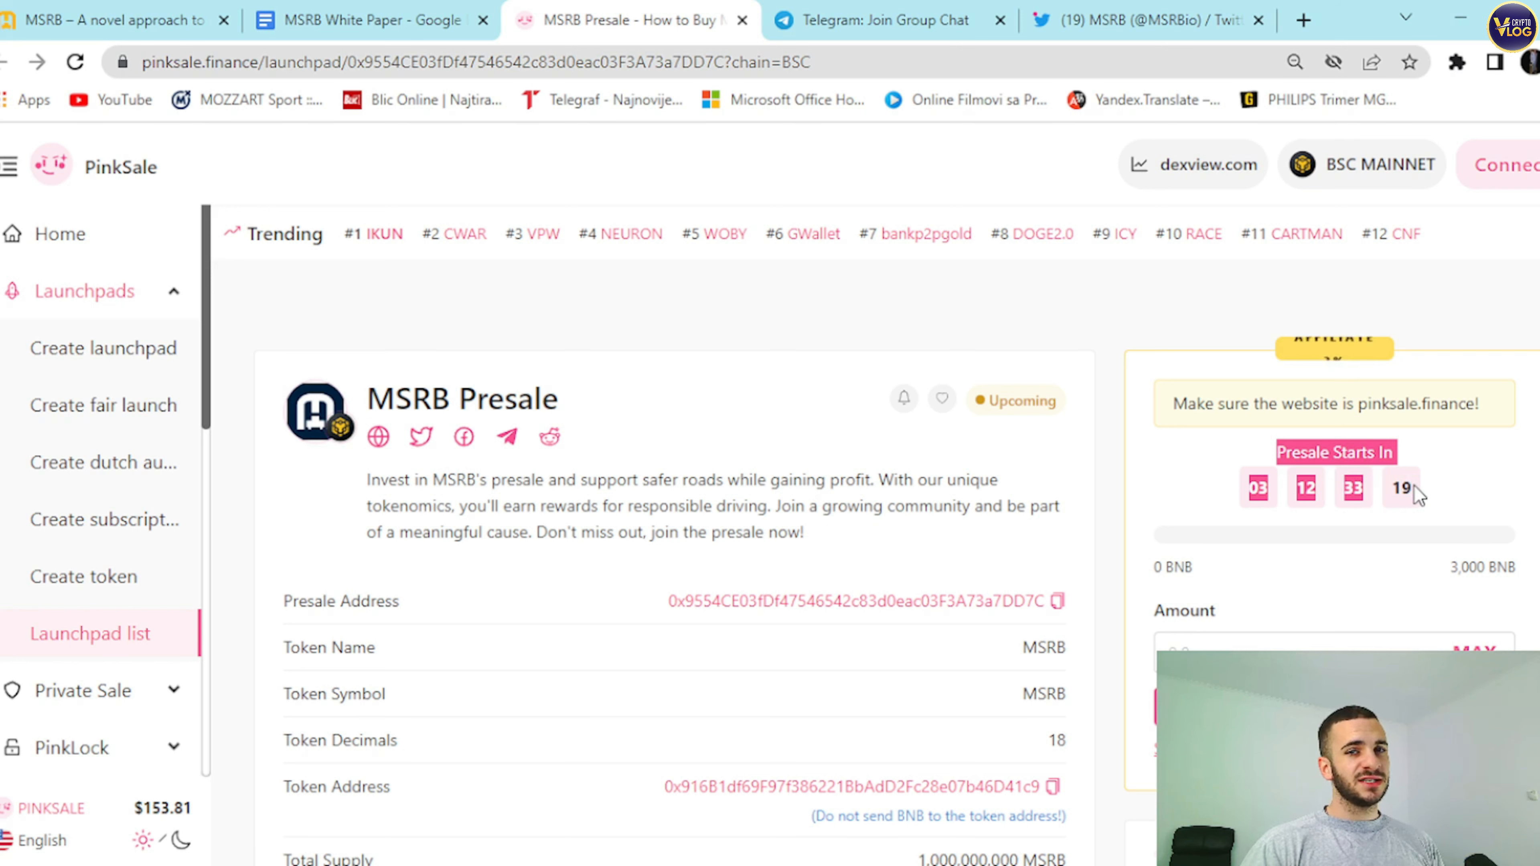
pyautogui.moveTo(1365, 333)
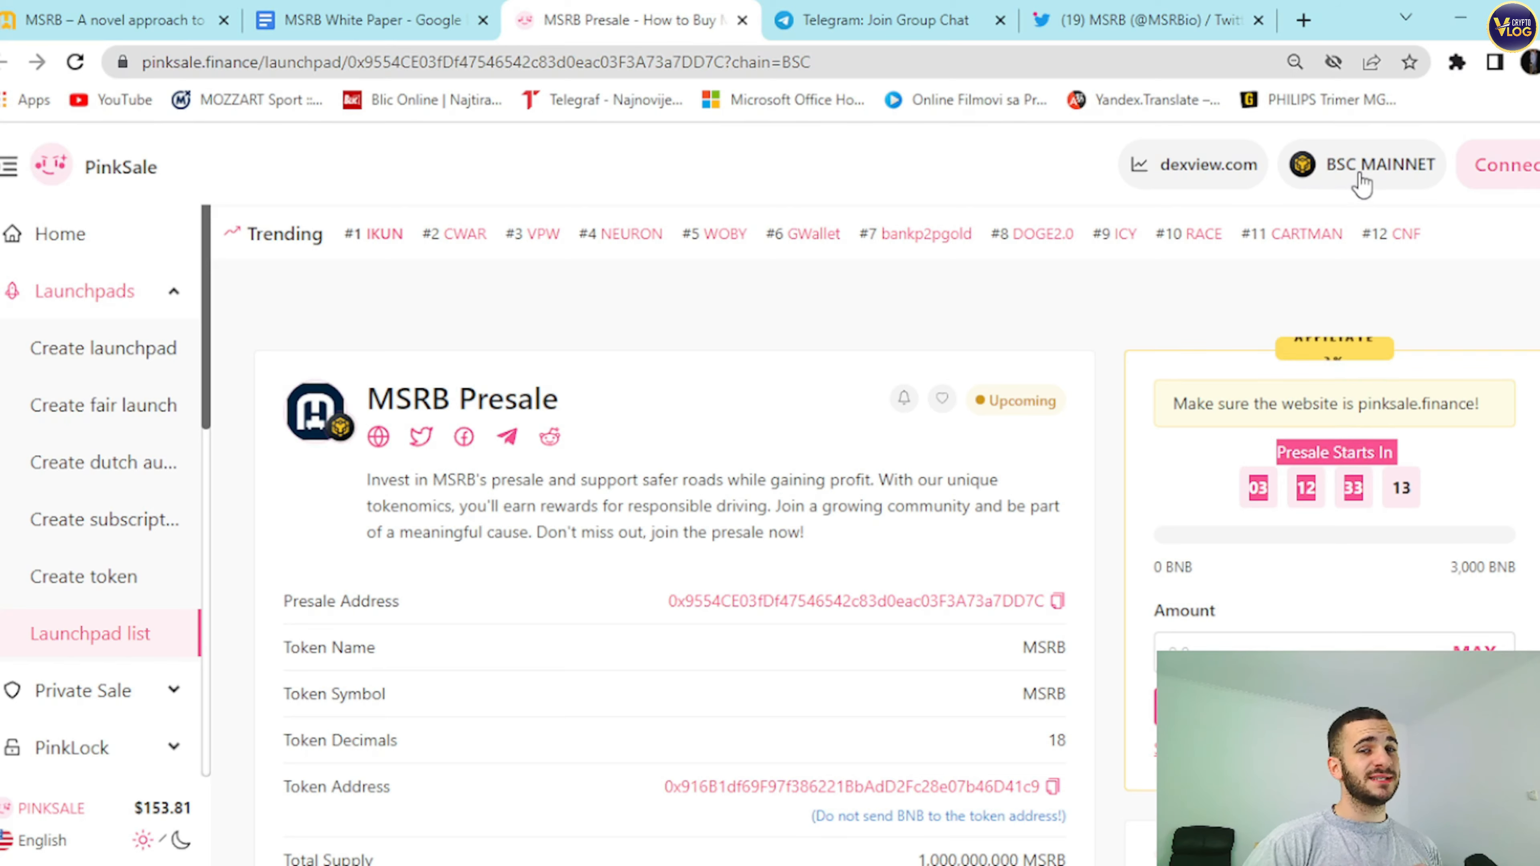
# Check and dismiss the Connect to a wallet choices, then scroll to the supply, presale rate and listing rate figures.
pyautogui.click(1502, 164)
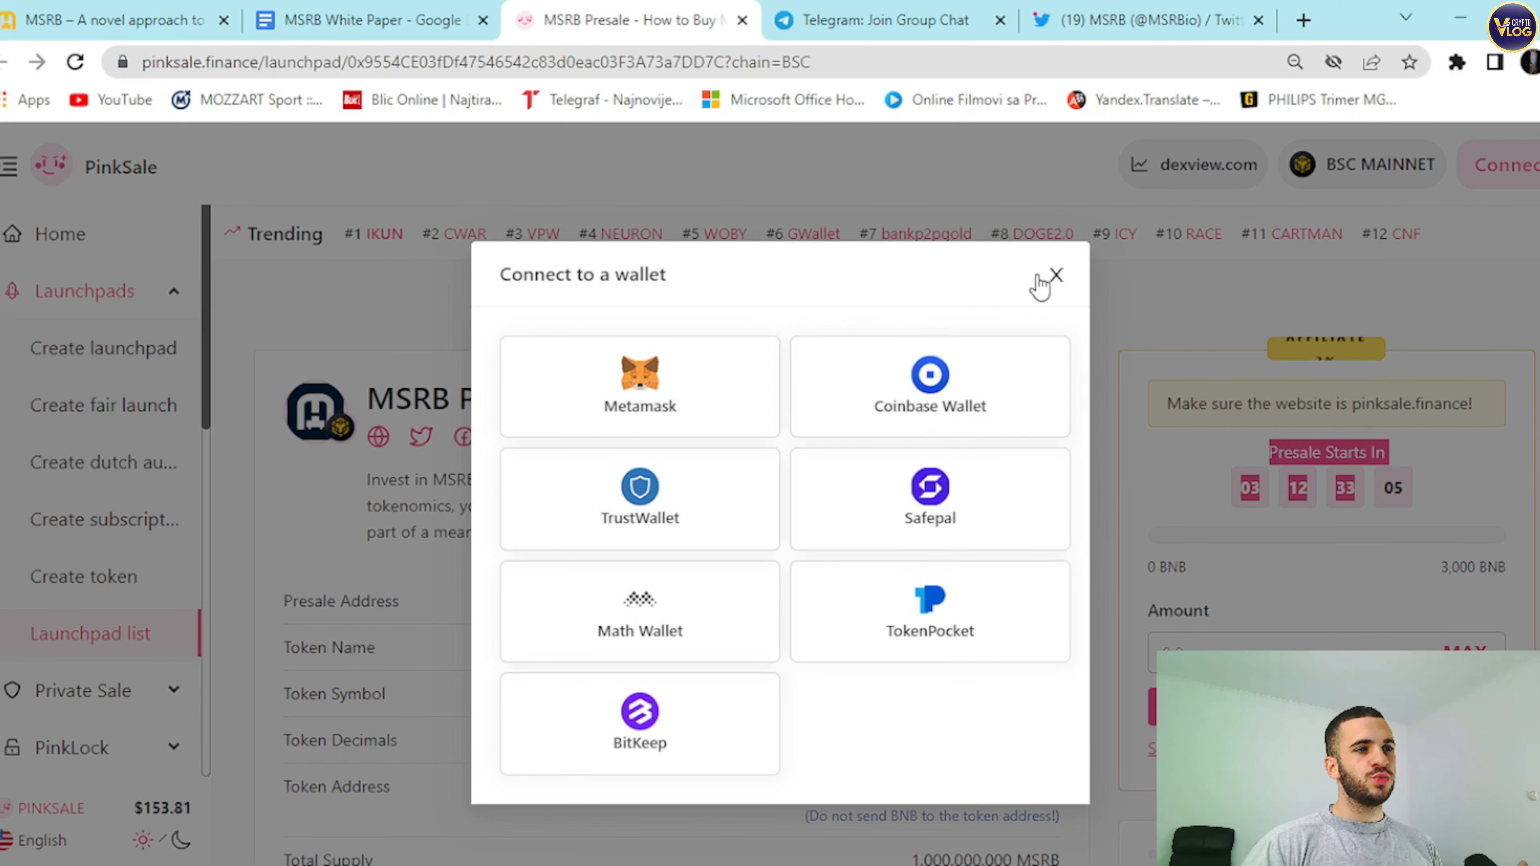
pyautogui.click(1055, 275)
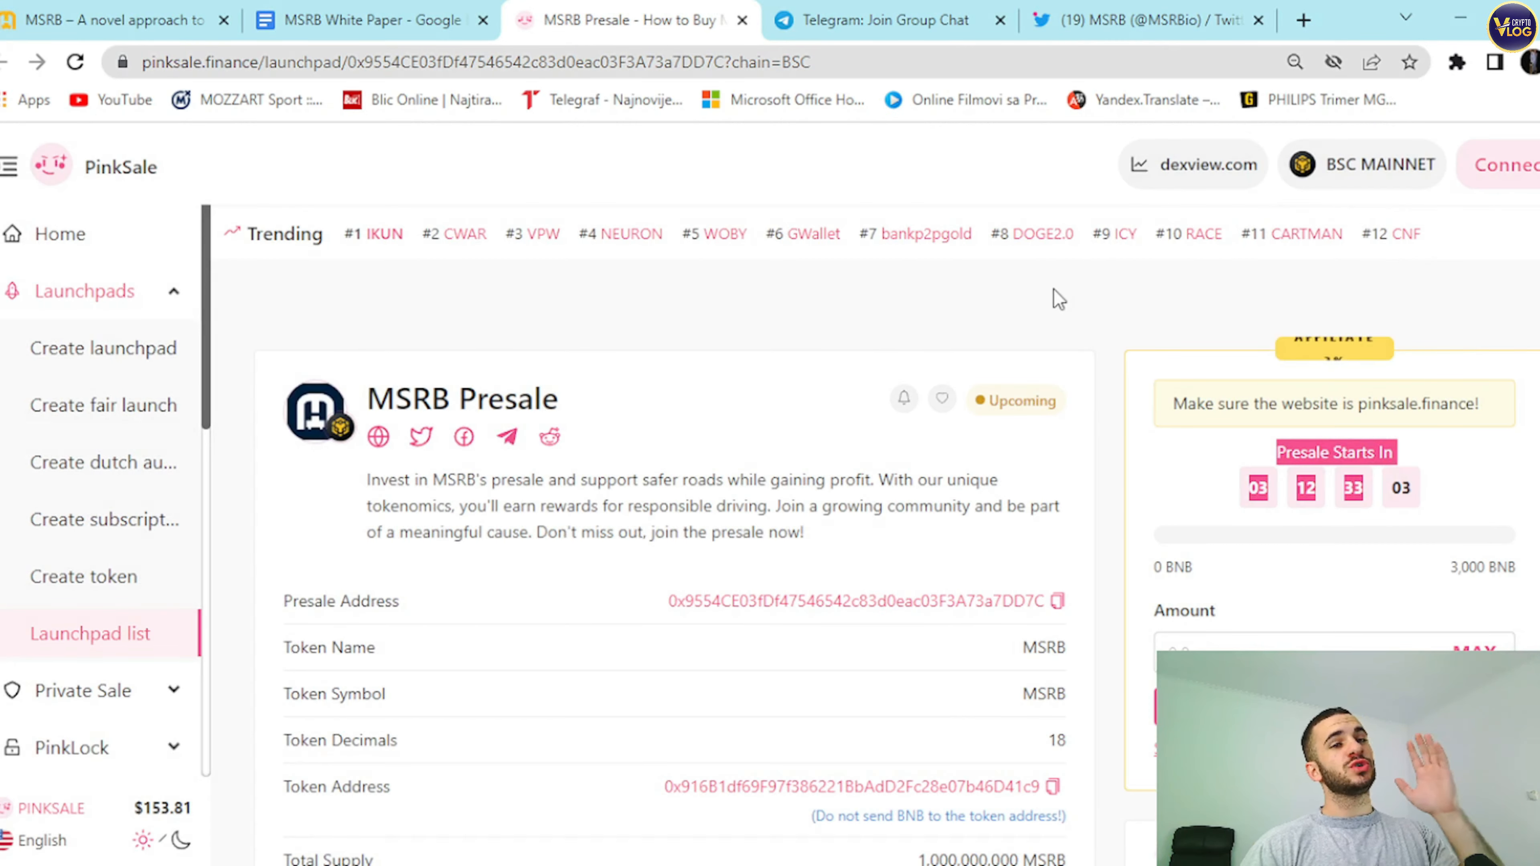
pyautogui.scroll(-3)
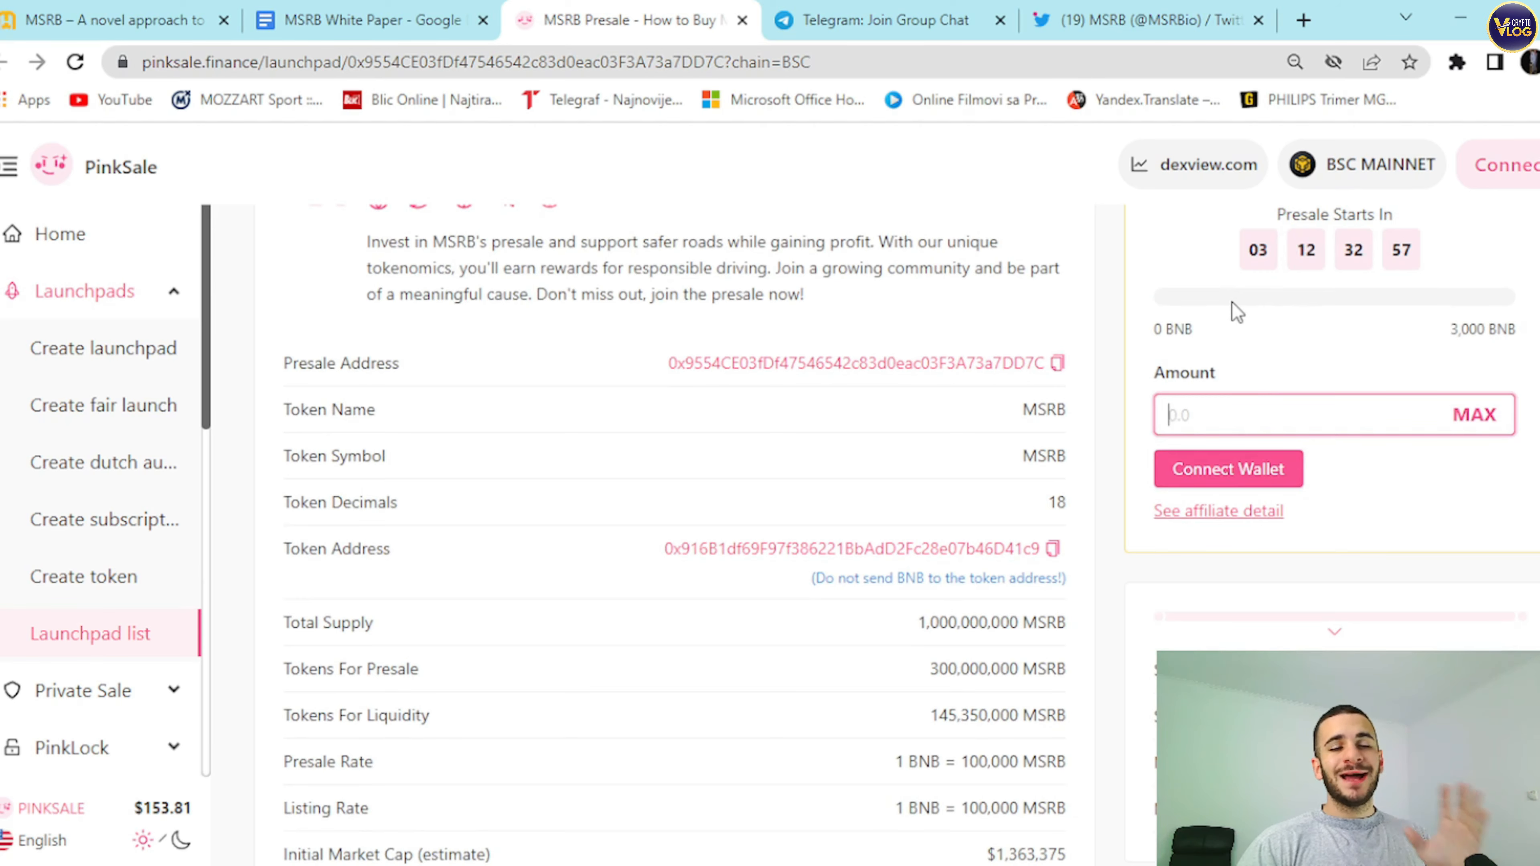
pyautogui.scroll(-3)
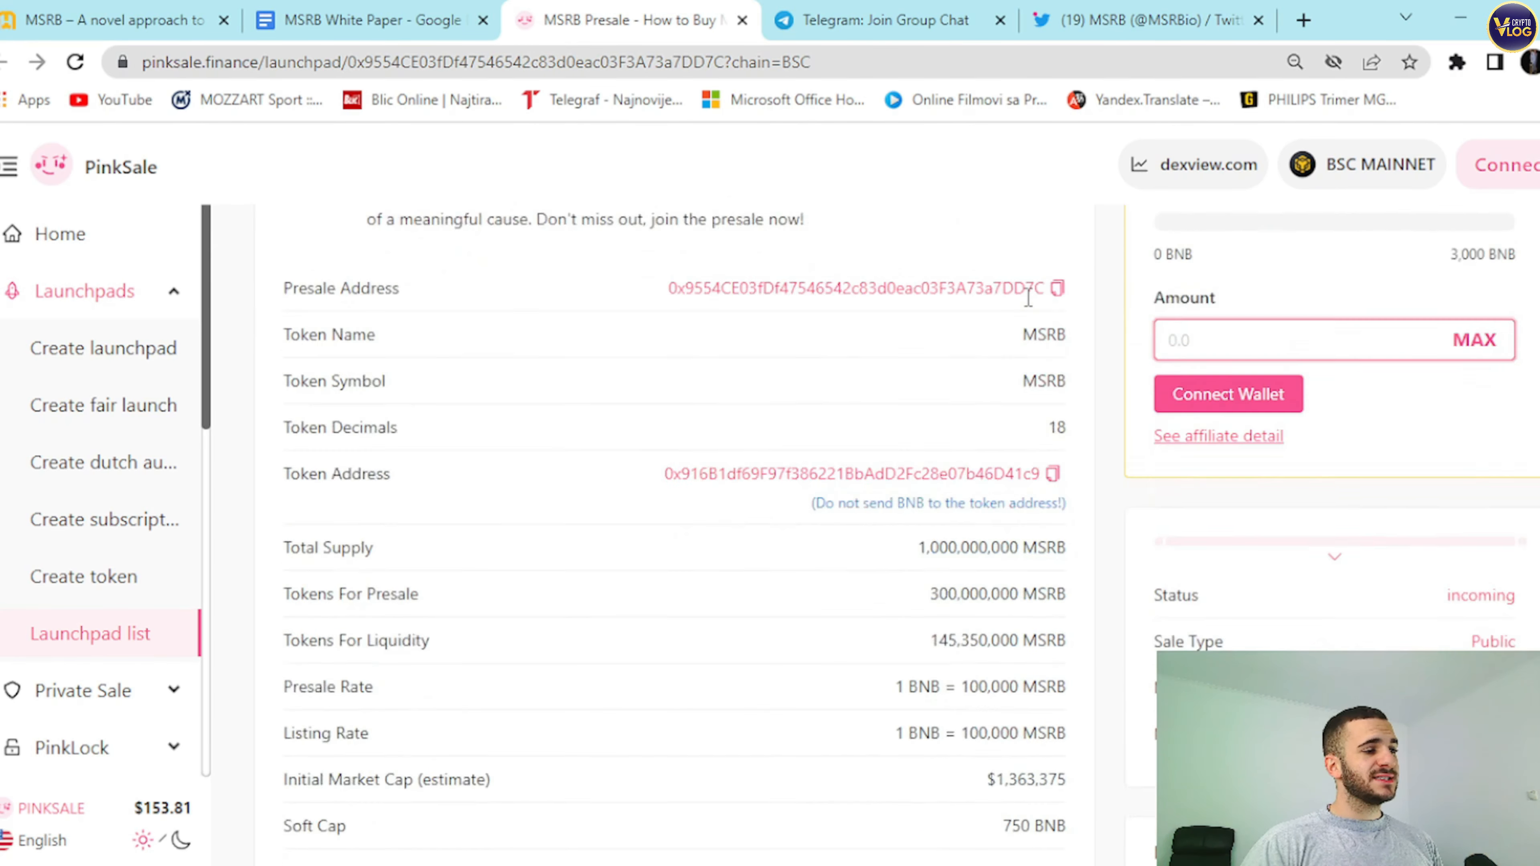
pyautogui.scroll(-3)
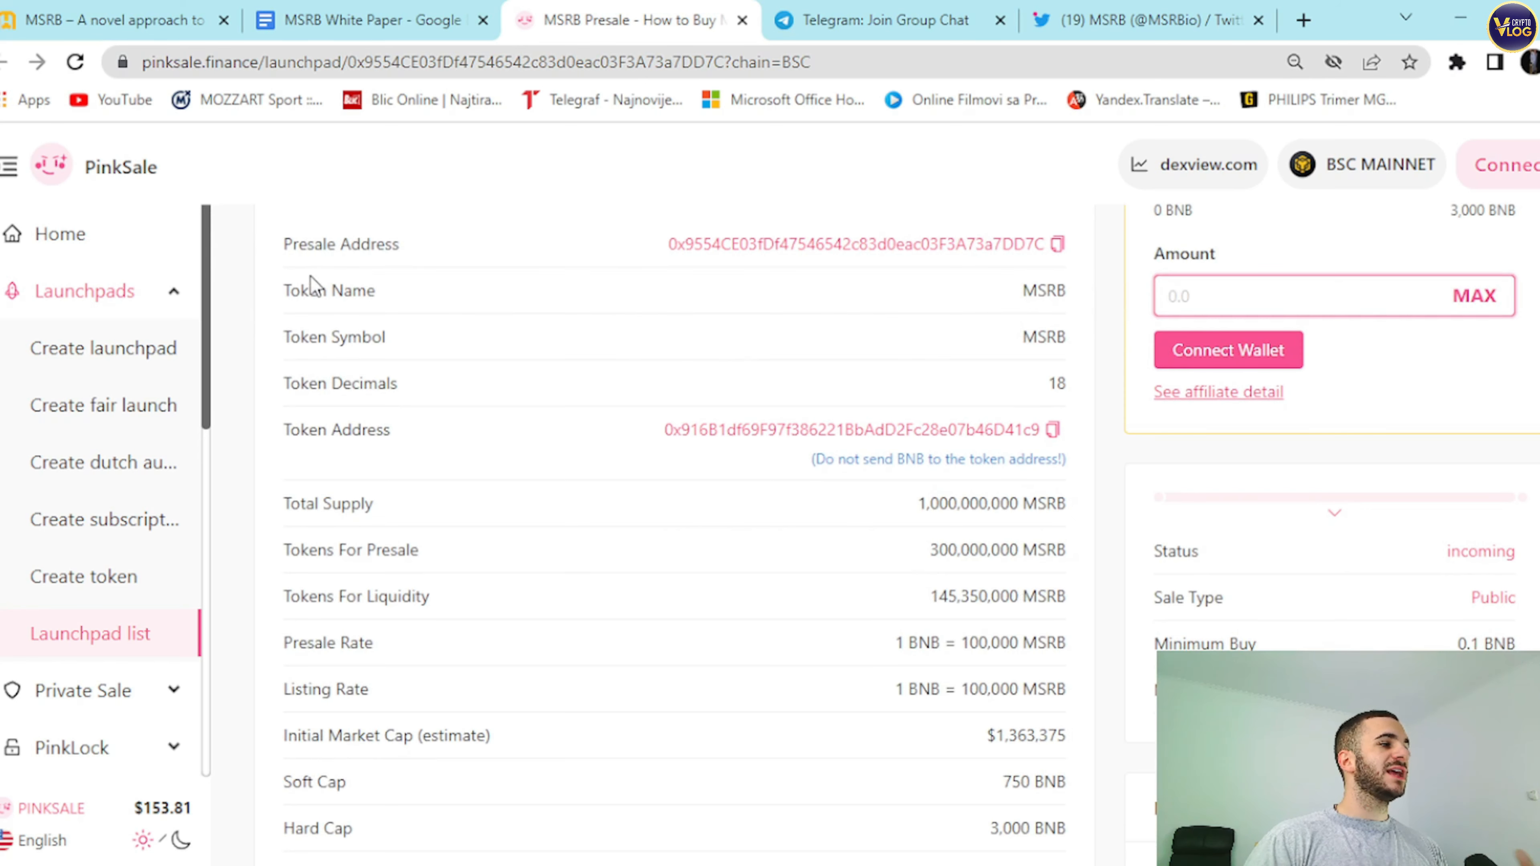
pyautogui.doubleClick(356, 429)
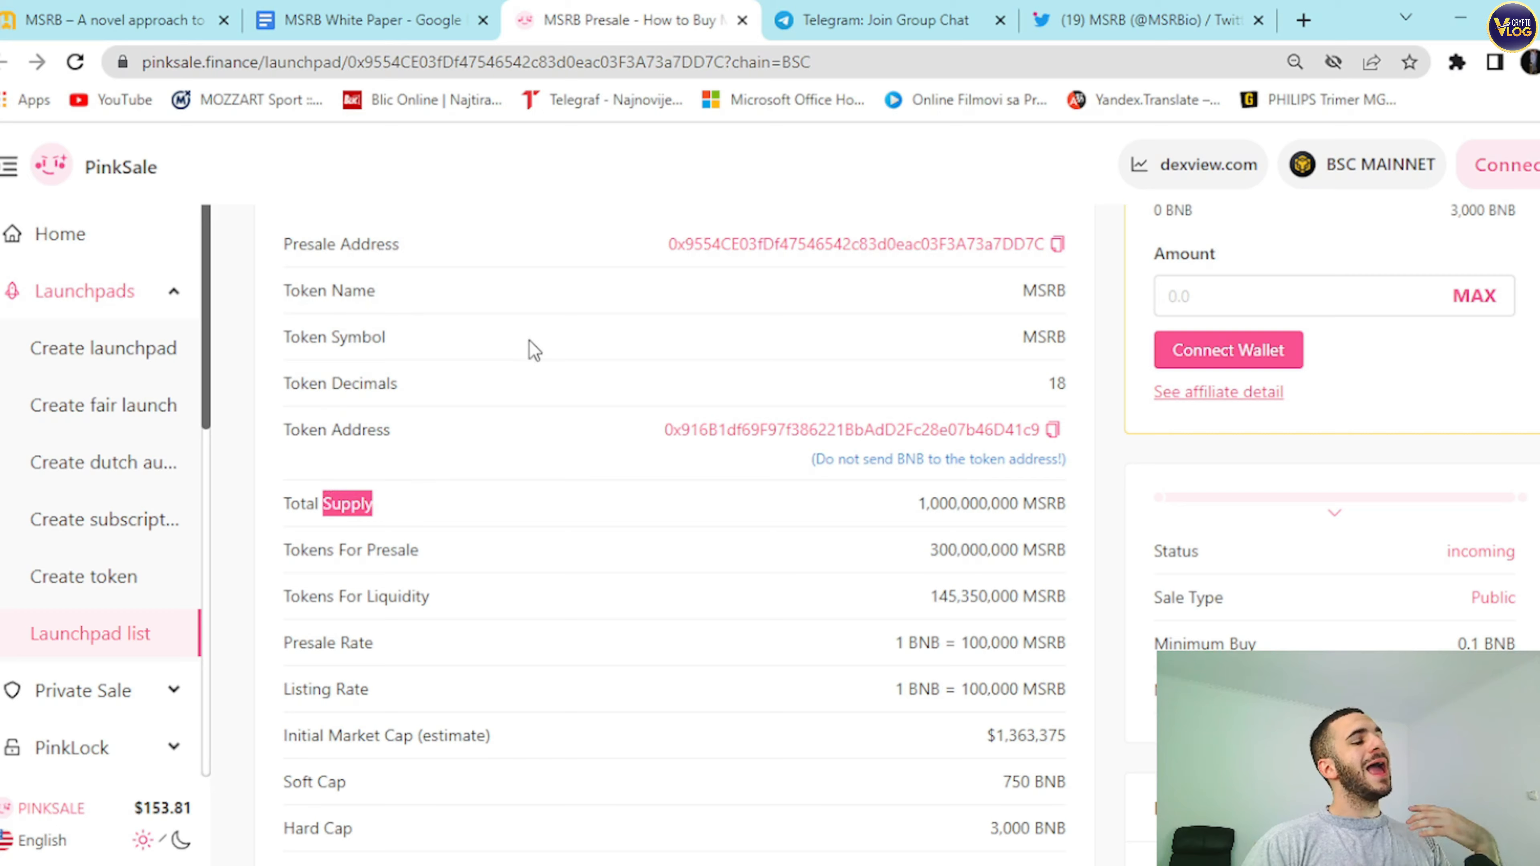
pyautogui.scroll(-3)
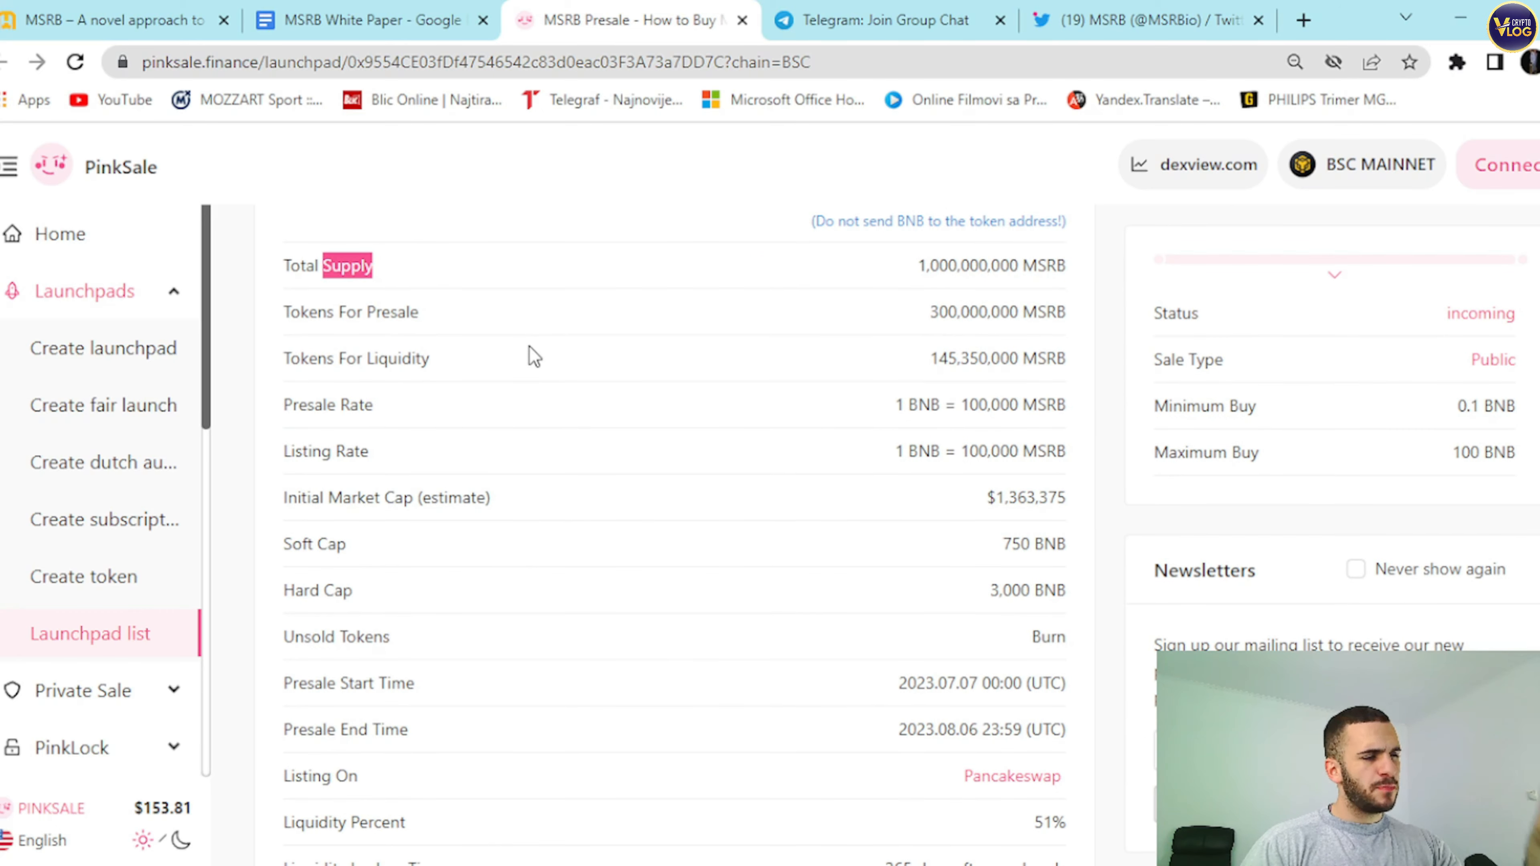
pyautogui.scroll(-3)
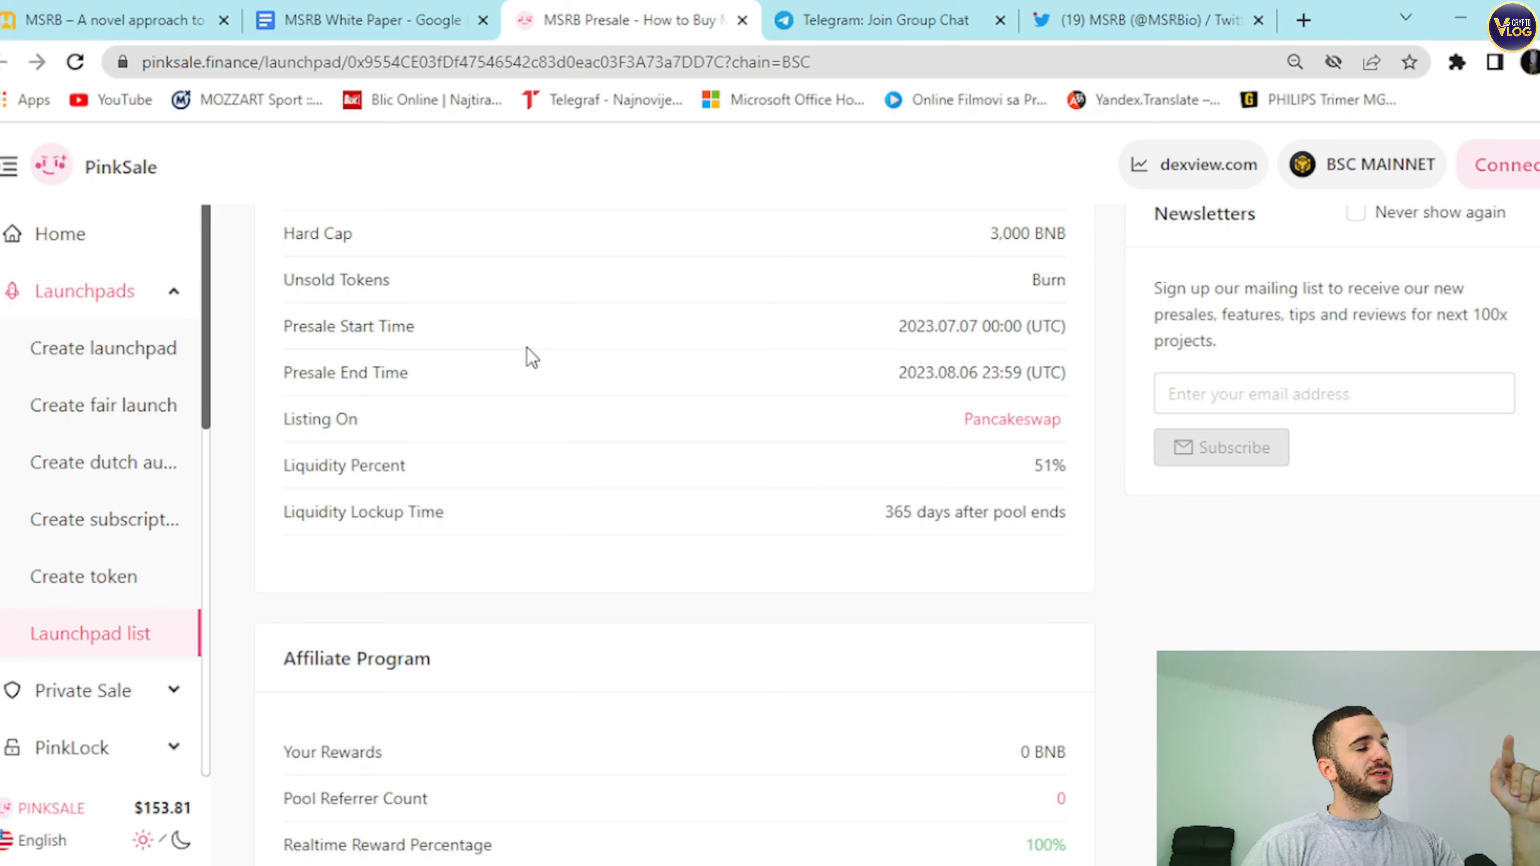
pyautogui.moveTo(410, 354)
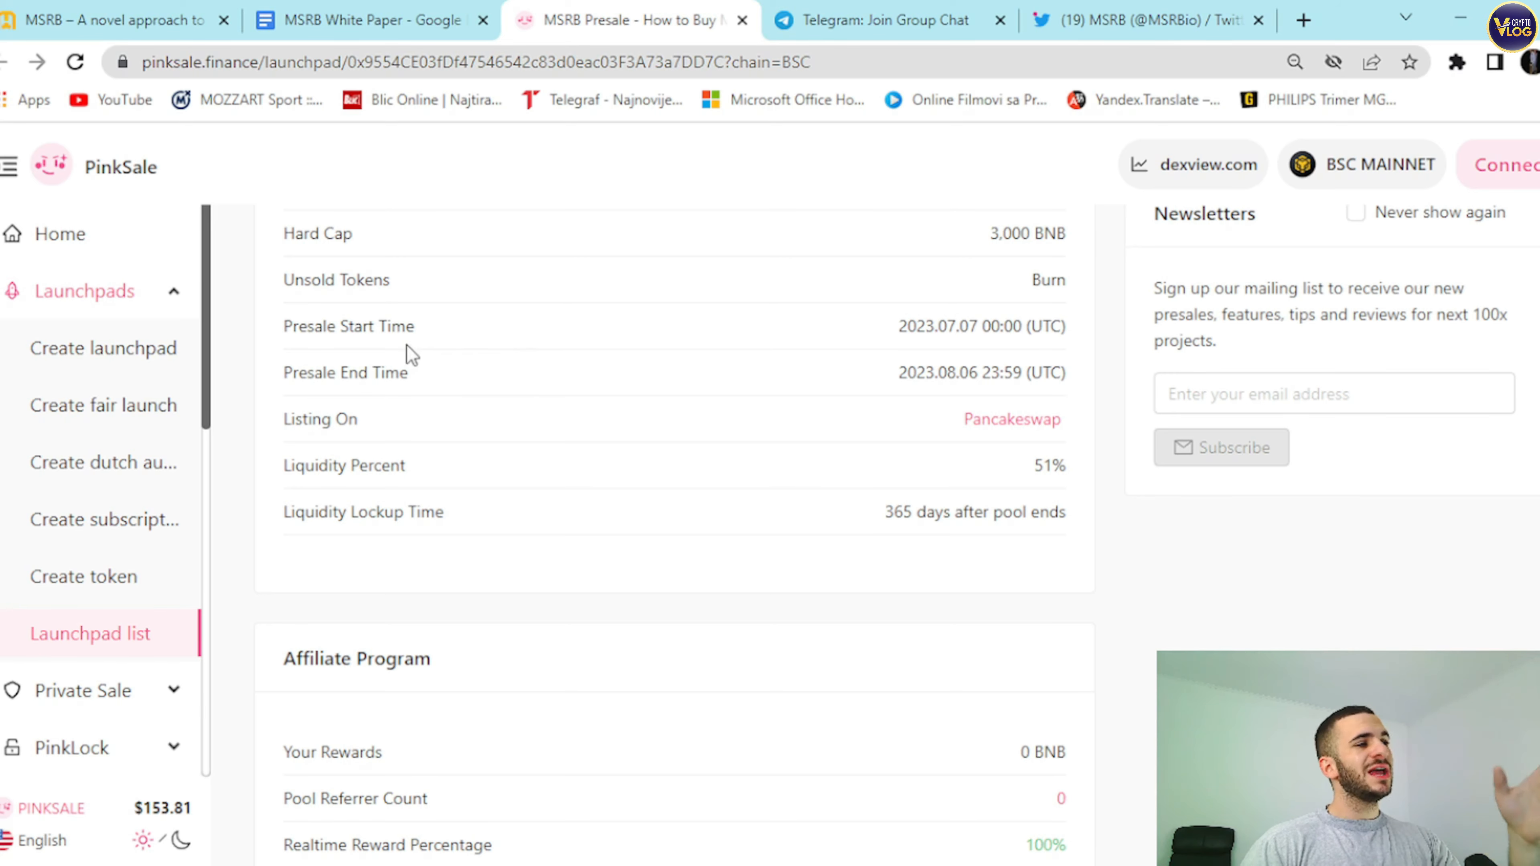
pyautogui.doubleClick(911, 327)
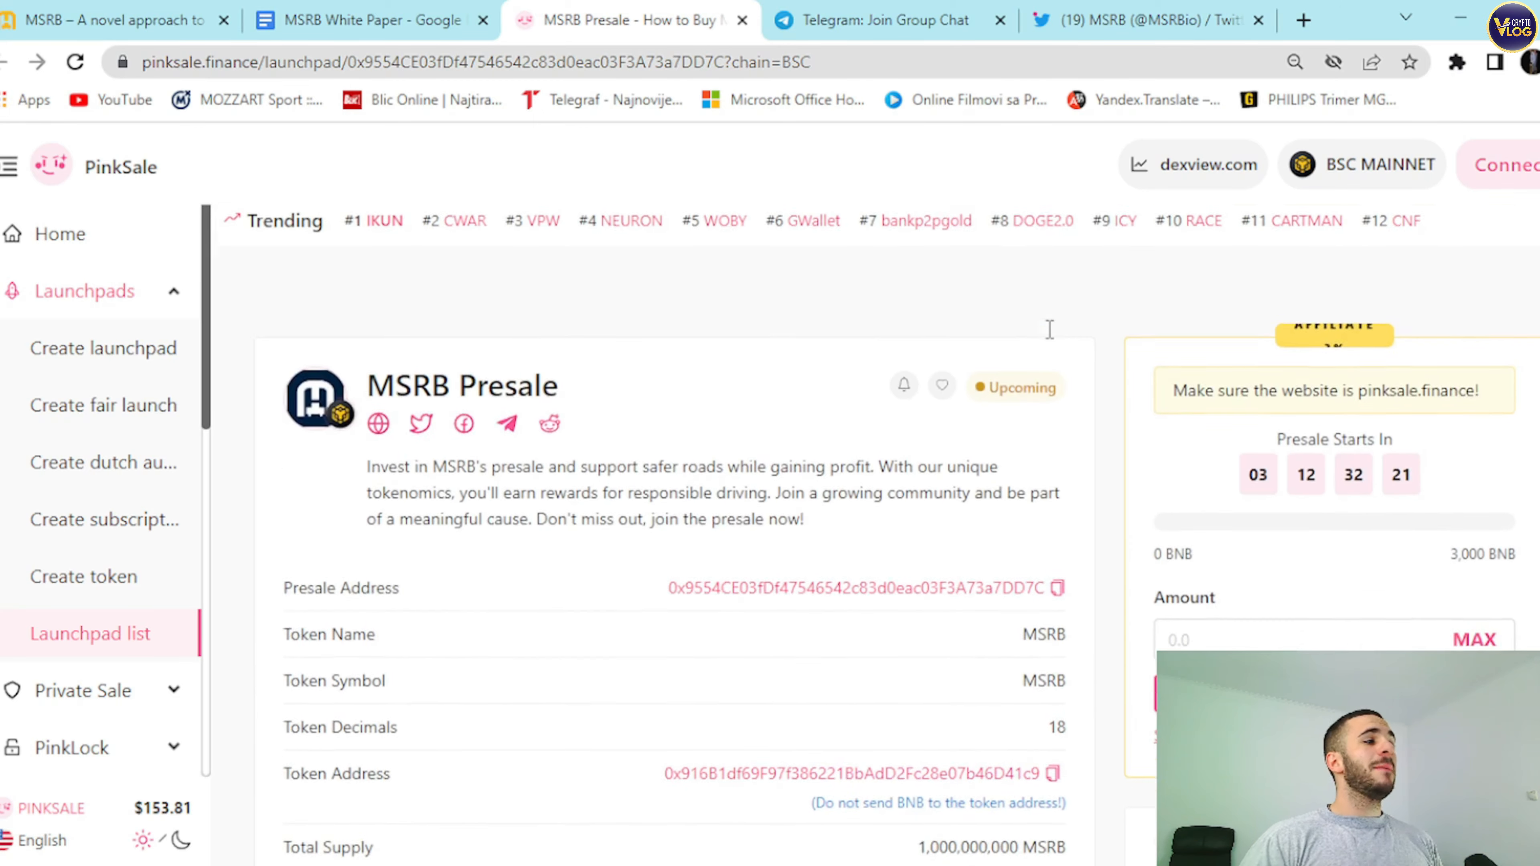
# Make a last pass over the PinkSale presale details and switch back to the msrb.io tab.
pyautogui.scroll(-3)
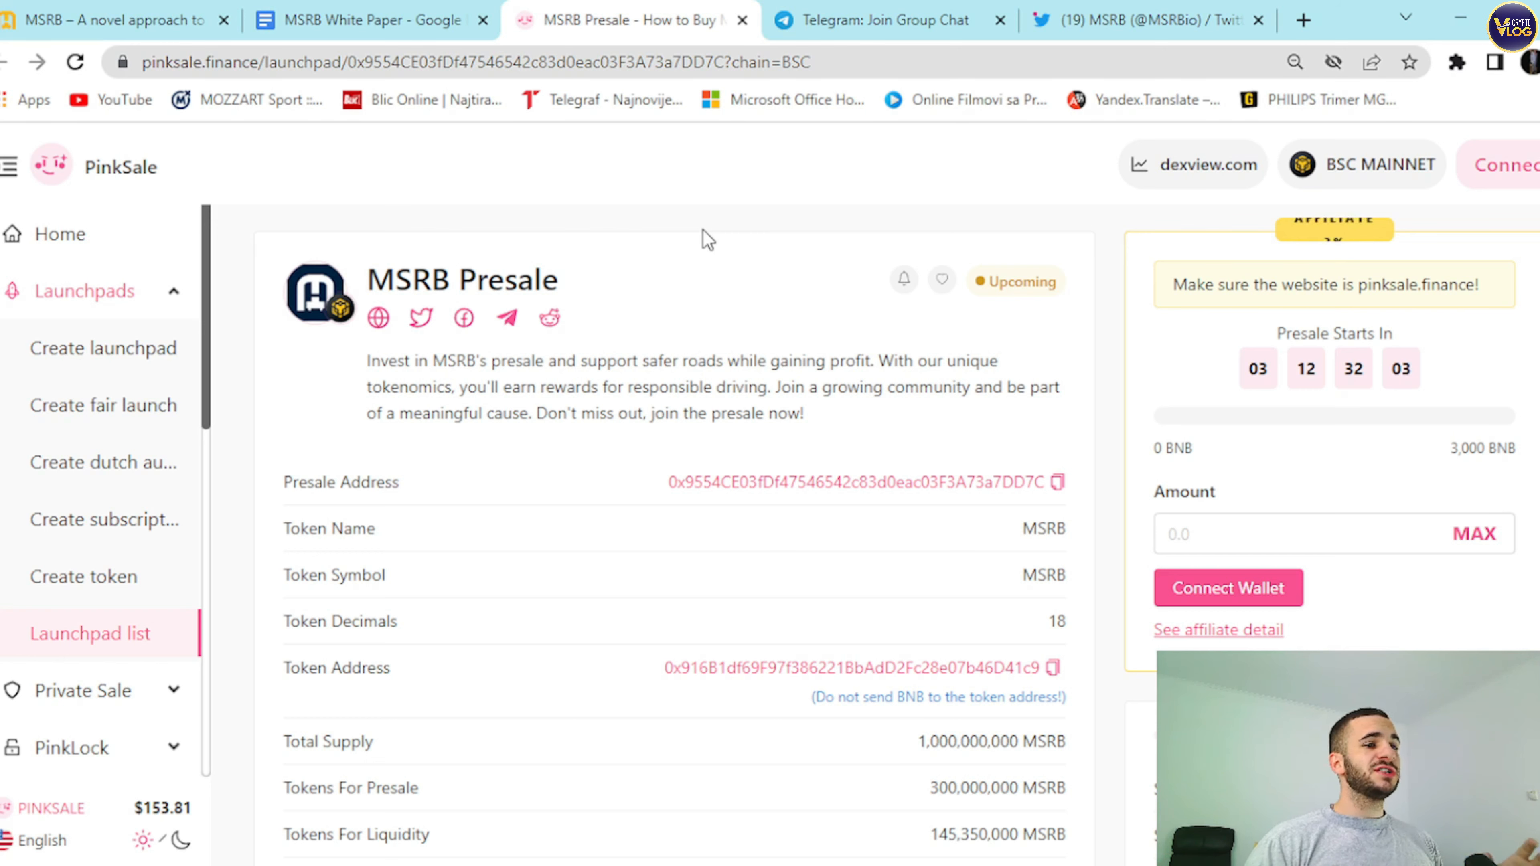
pyautogui.moveTo(439, 172)
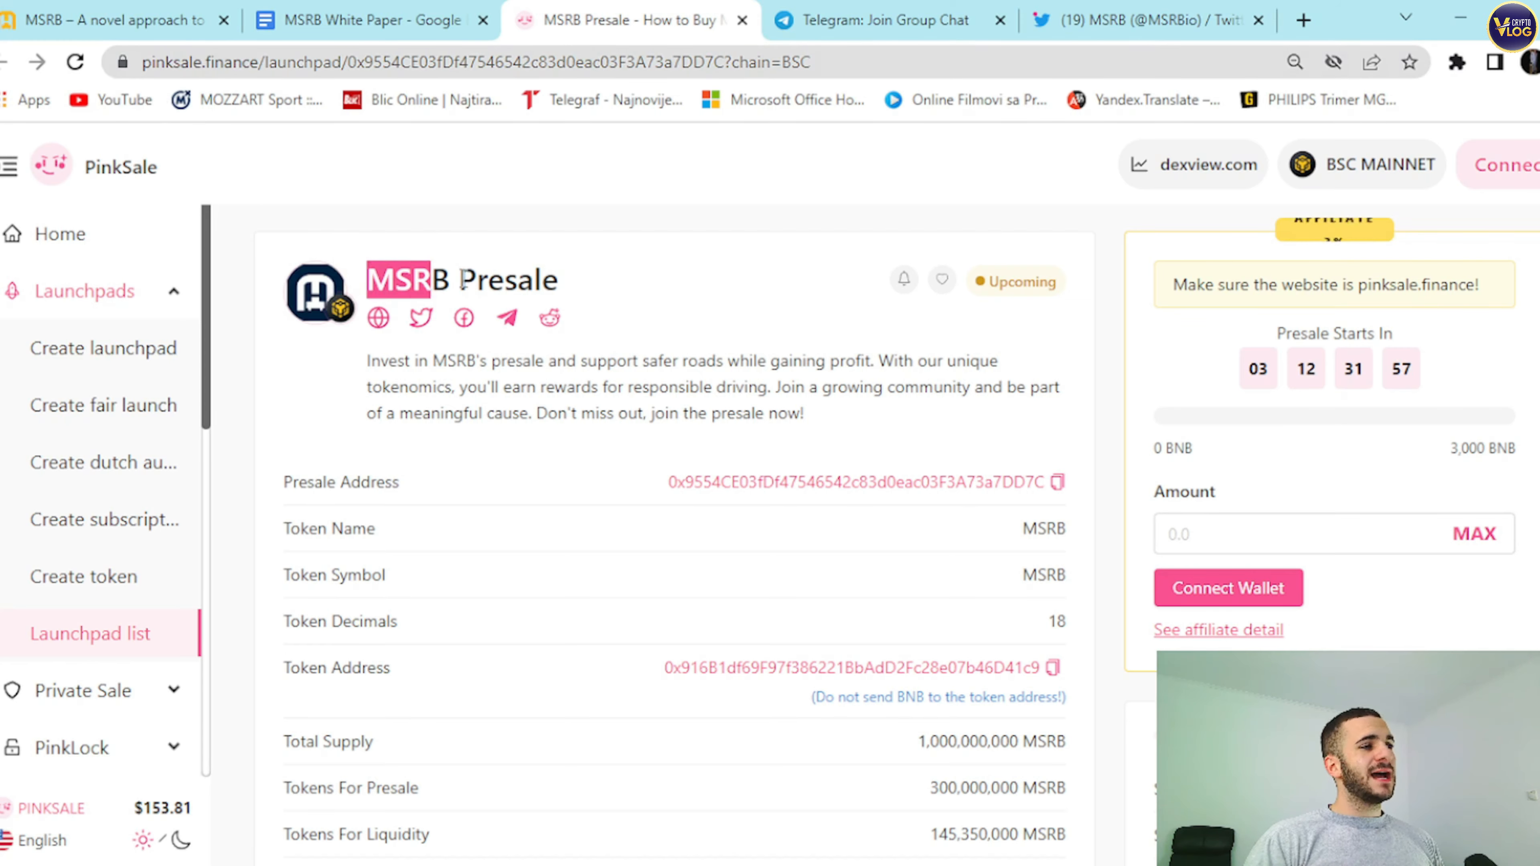
pyautogui.scroll(-3)
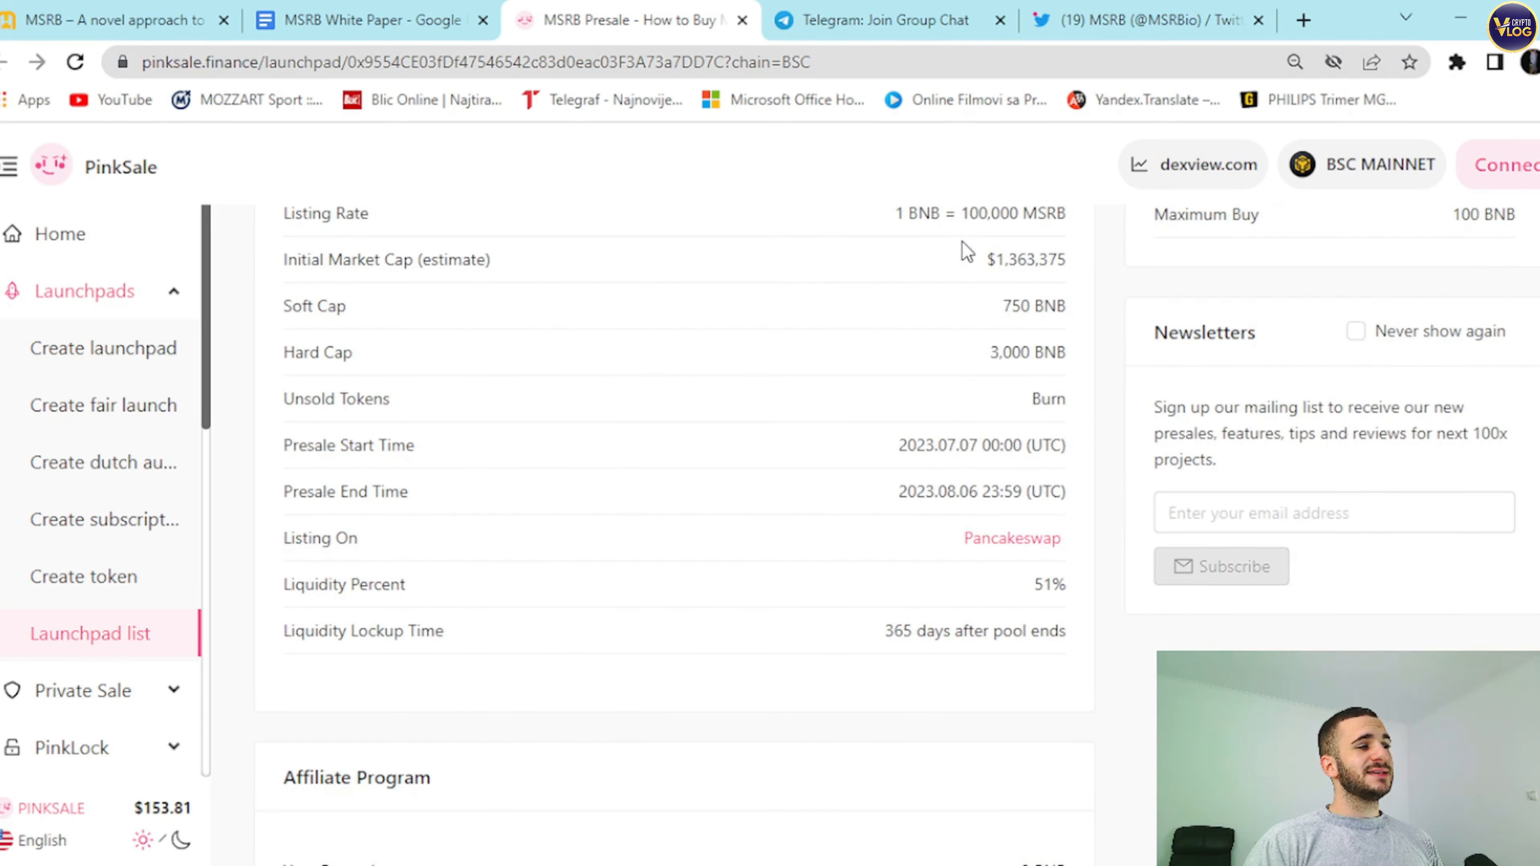
pyautogui.doubleClick(376, 491)
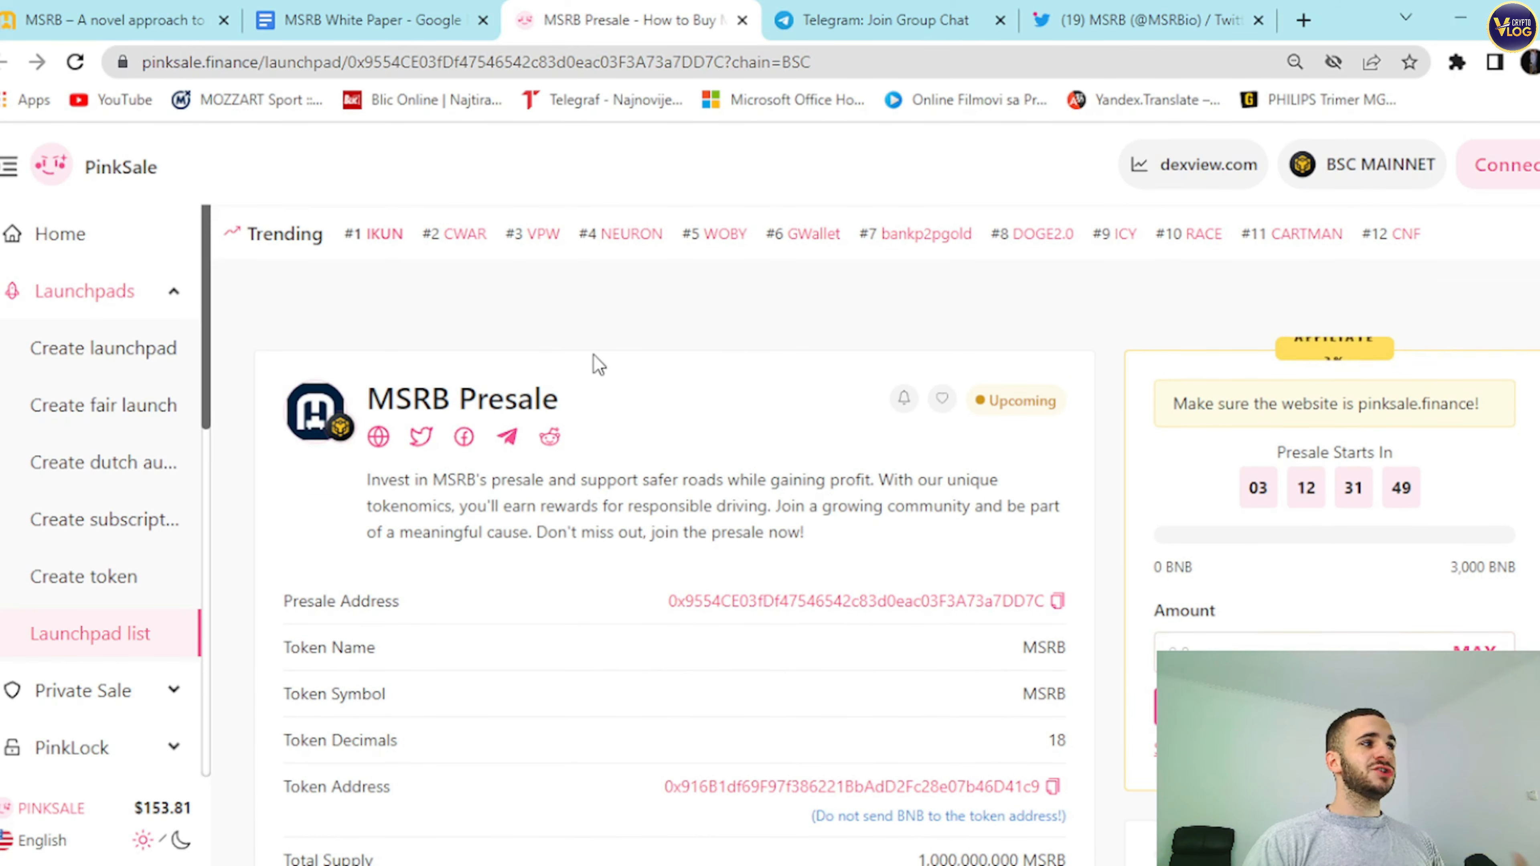
pyautogui.click(108, 19)
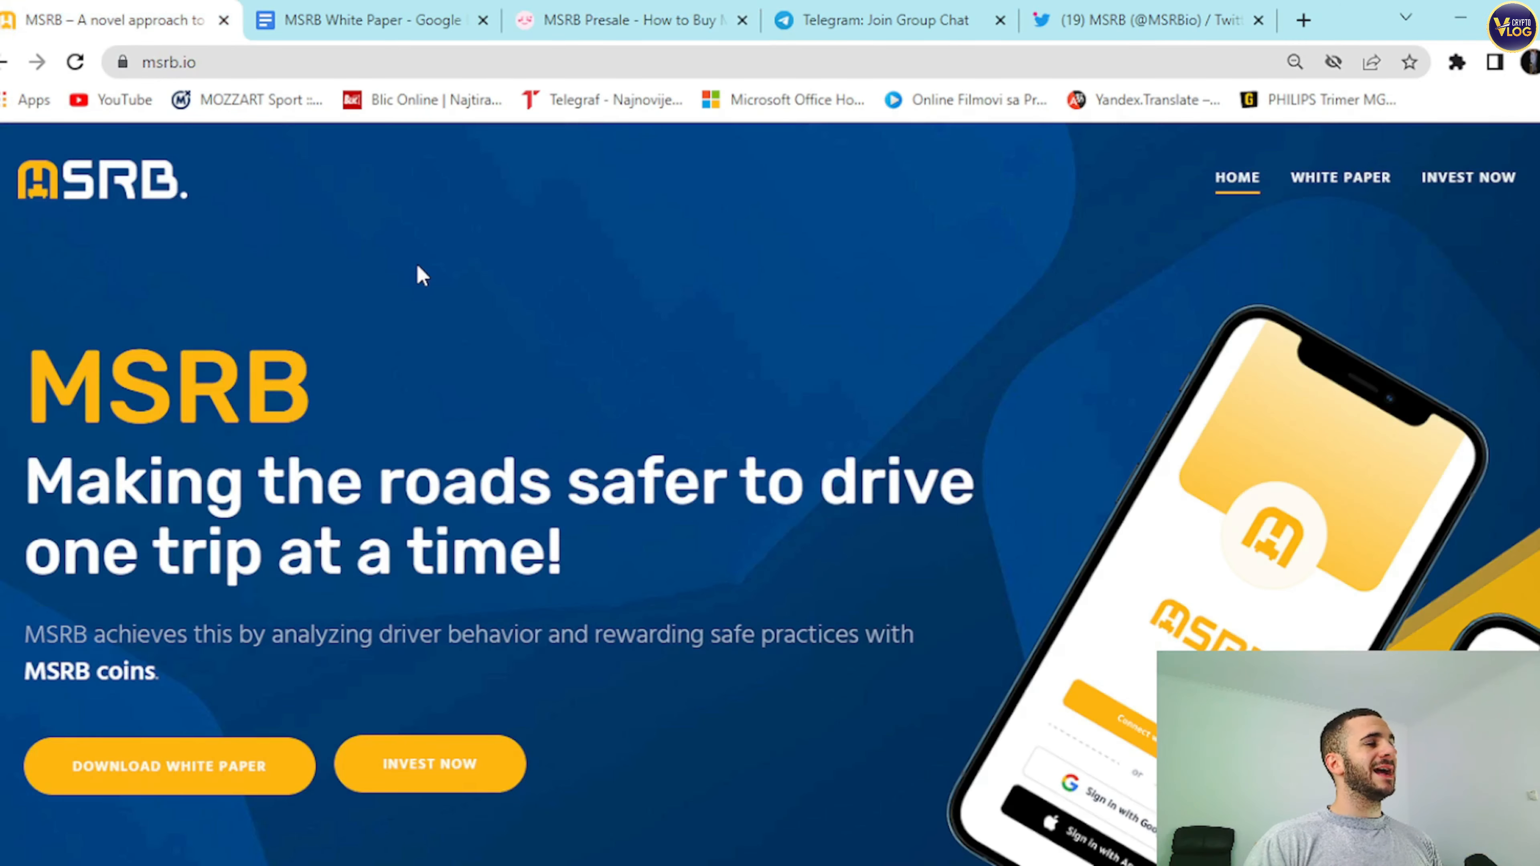
pyautogui.moveTo(419, 266)
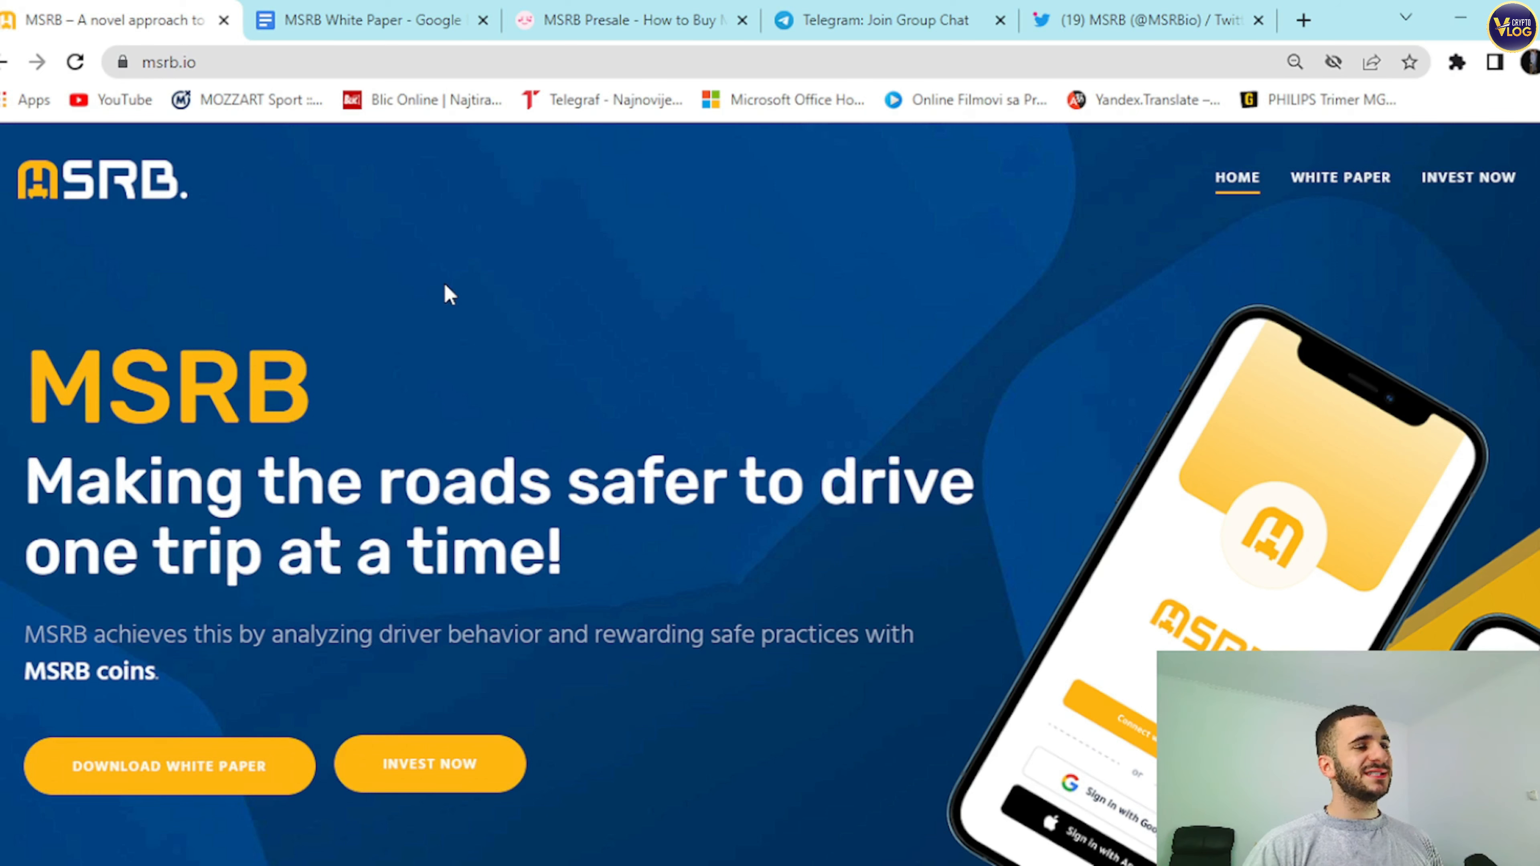
# Reach the msrb.io footer, highlight the contact line, and switch to the MSRB Telegram group page.
pyautogui.scroll(-3)
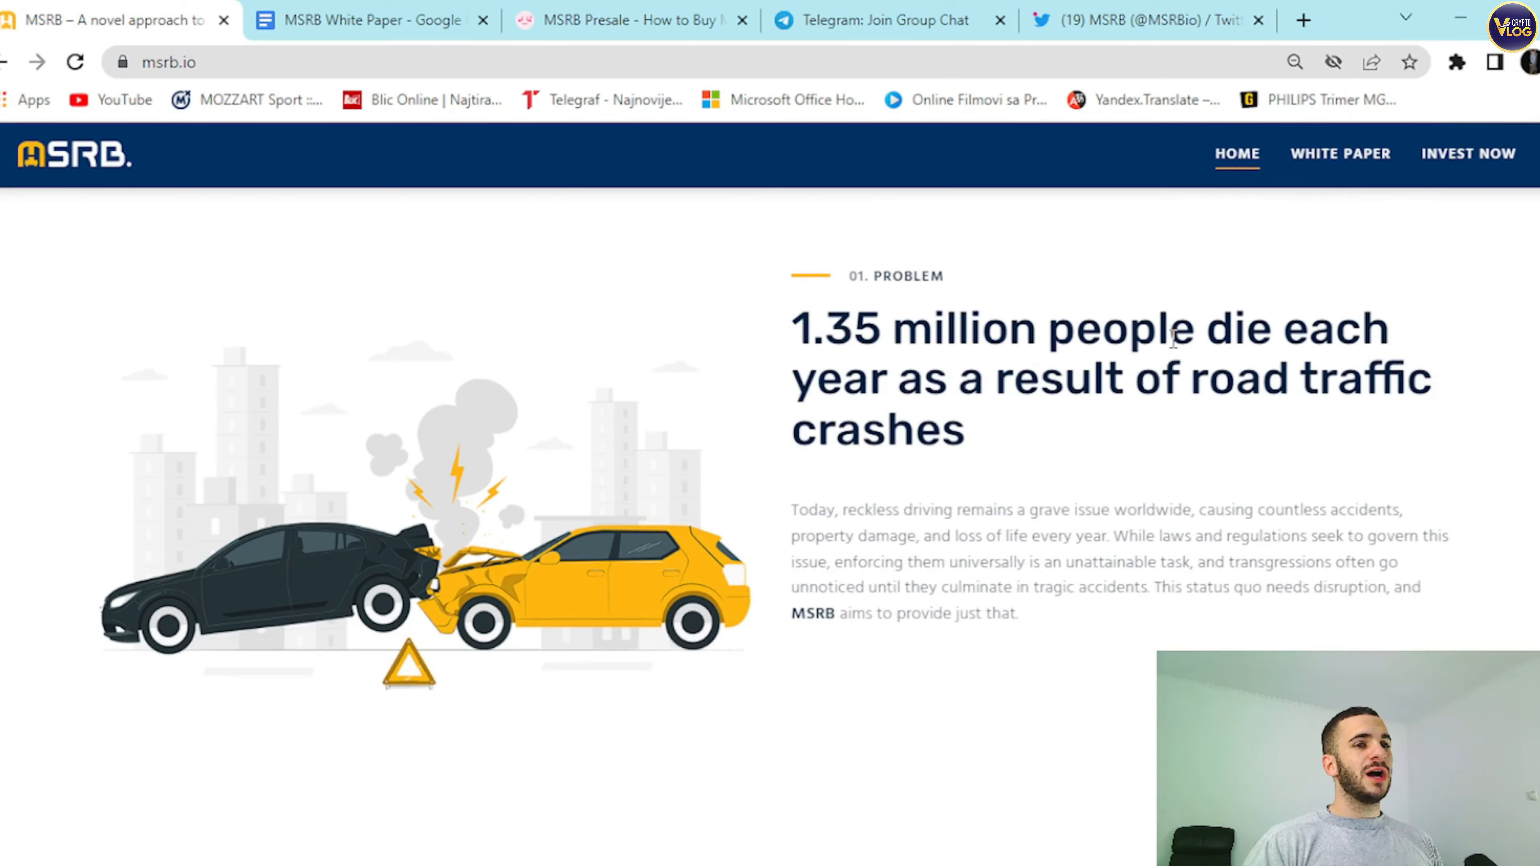
pyautogui.scroll(-3)
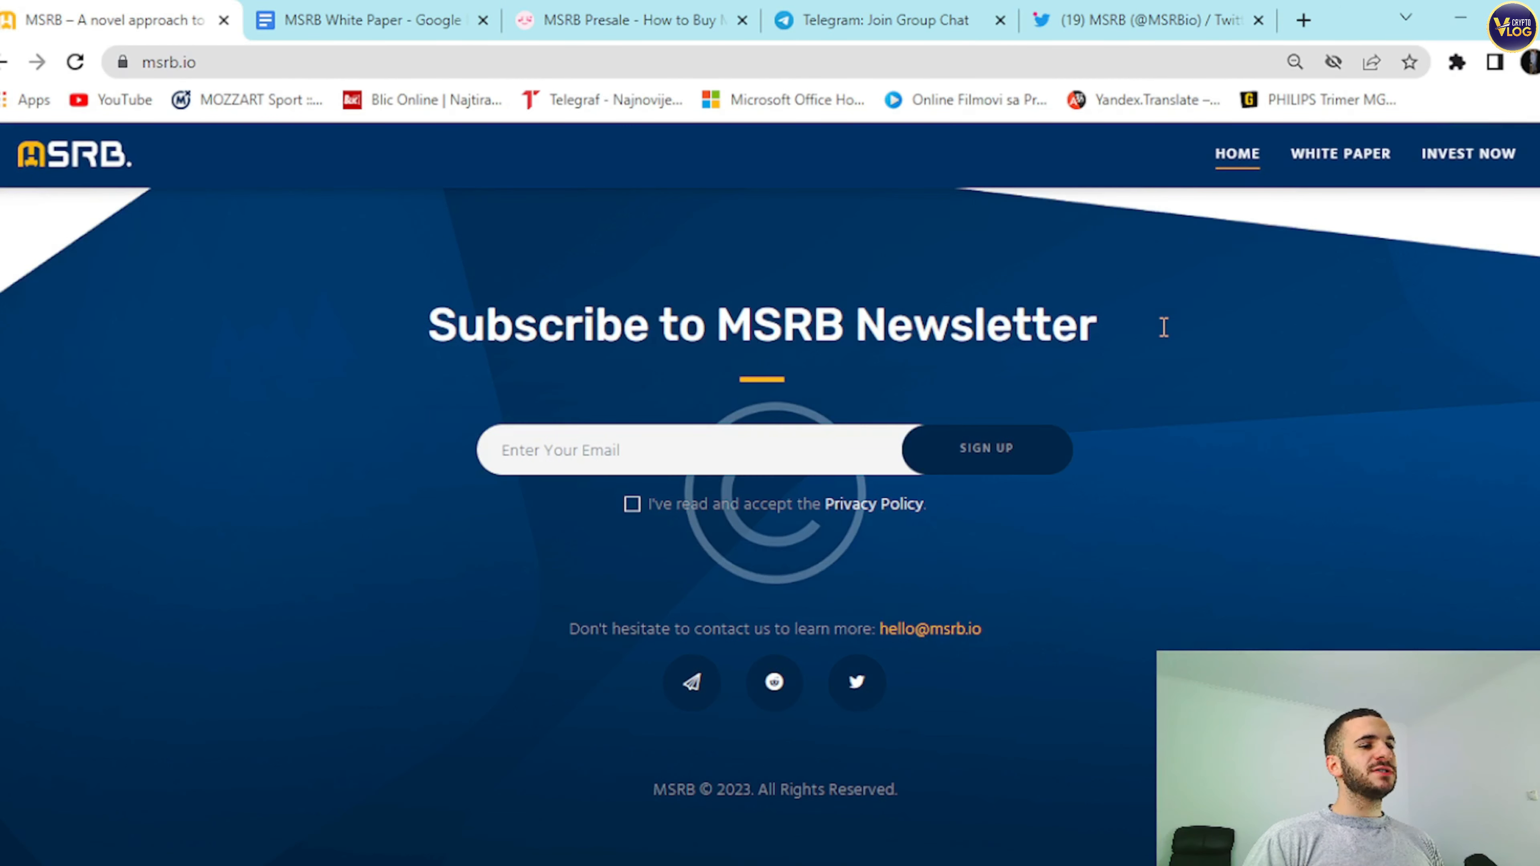
pyautogui.moveTo(786, 736)
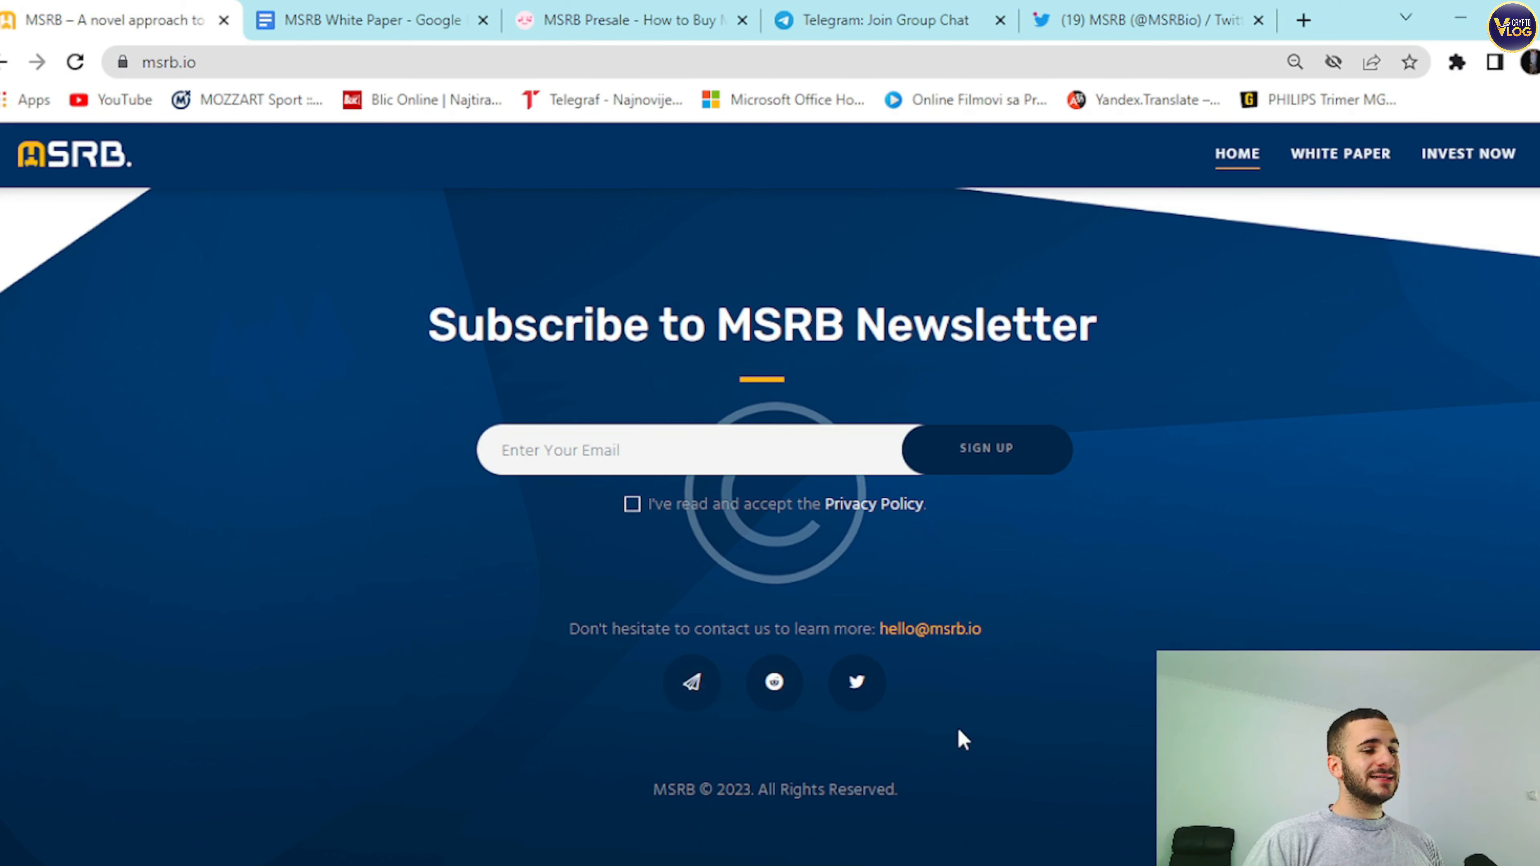
pyautogui.moveTo(622, 629); pyautogui.dragTo(770, 629)
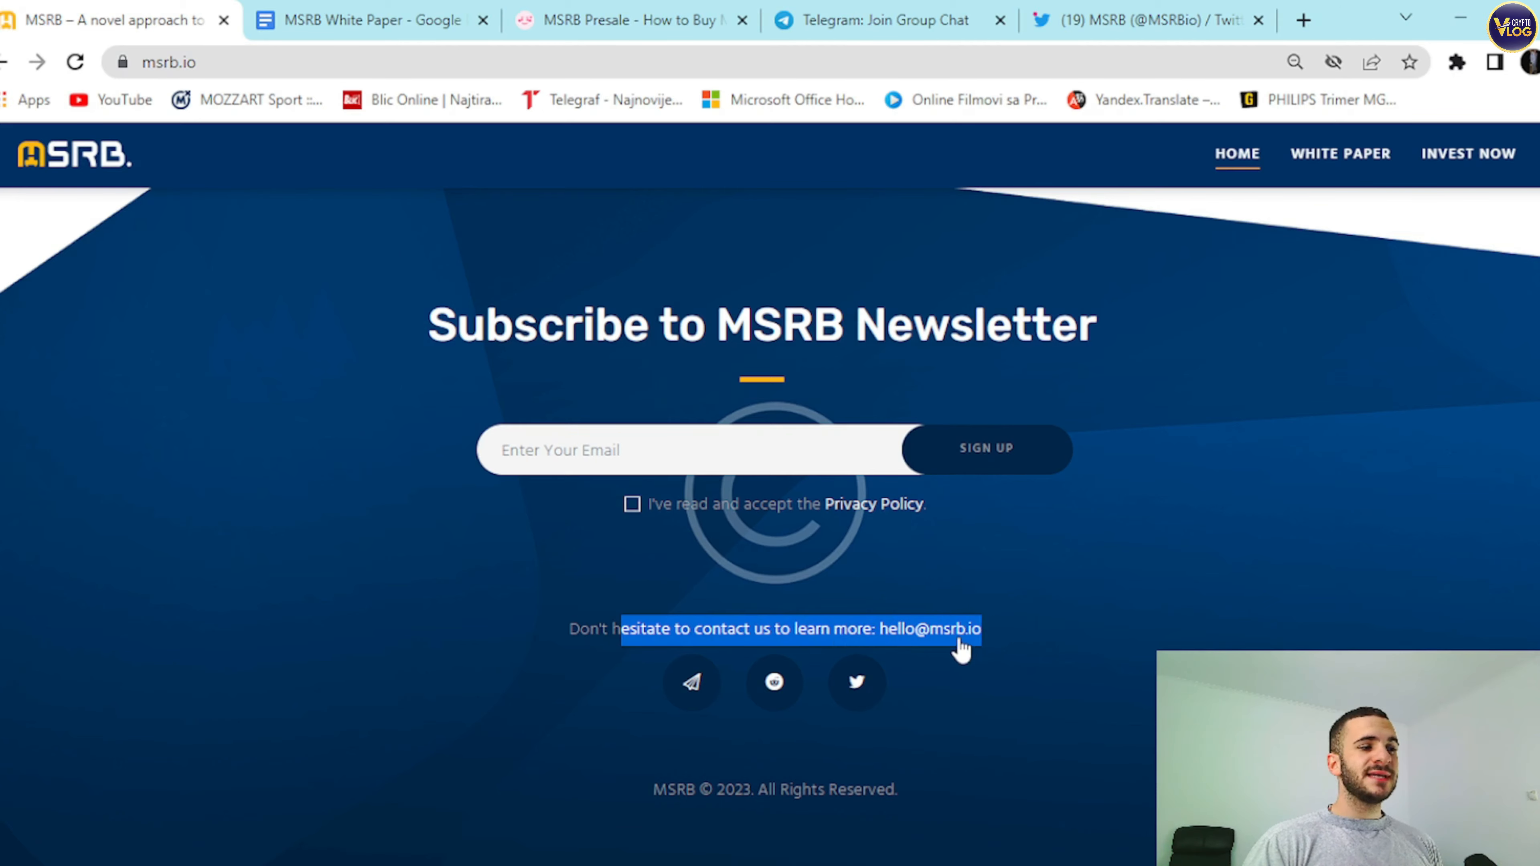
pyautogui.click(888, 20)
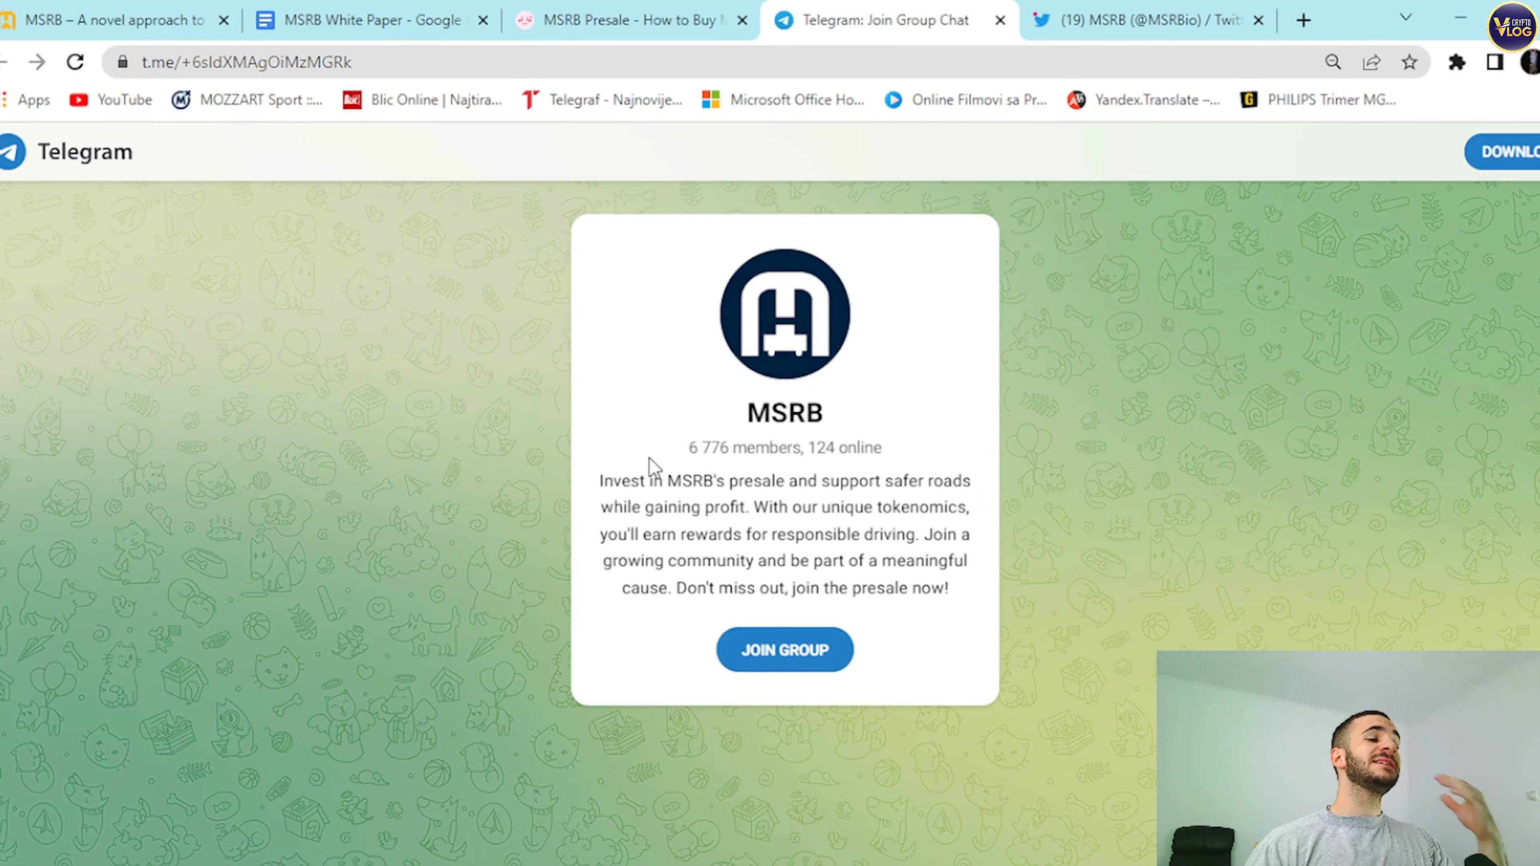
pyautogui.click(1130, 19)
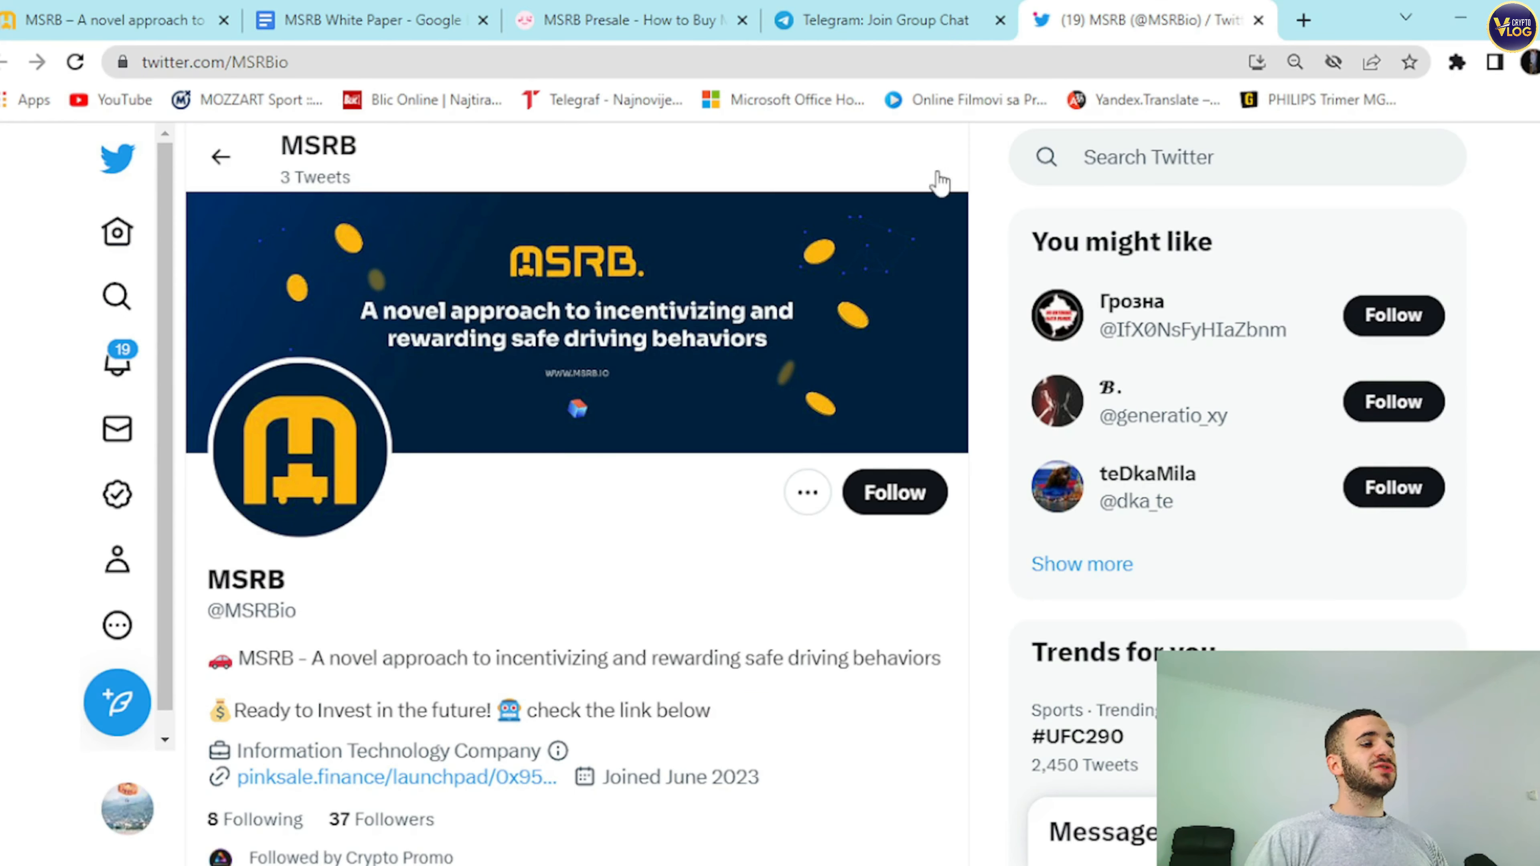
pyautogui.scroll(-3)
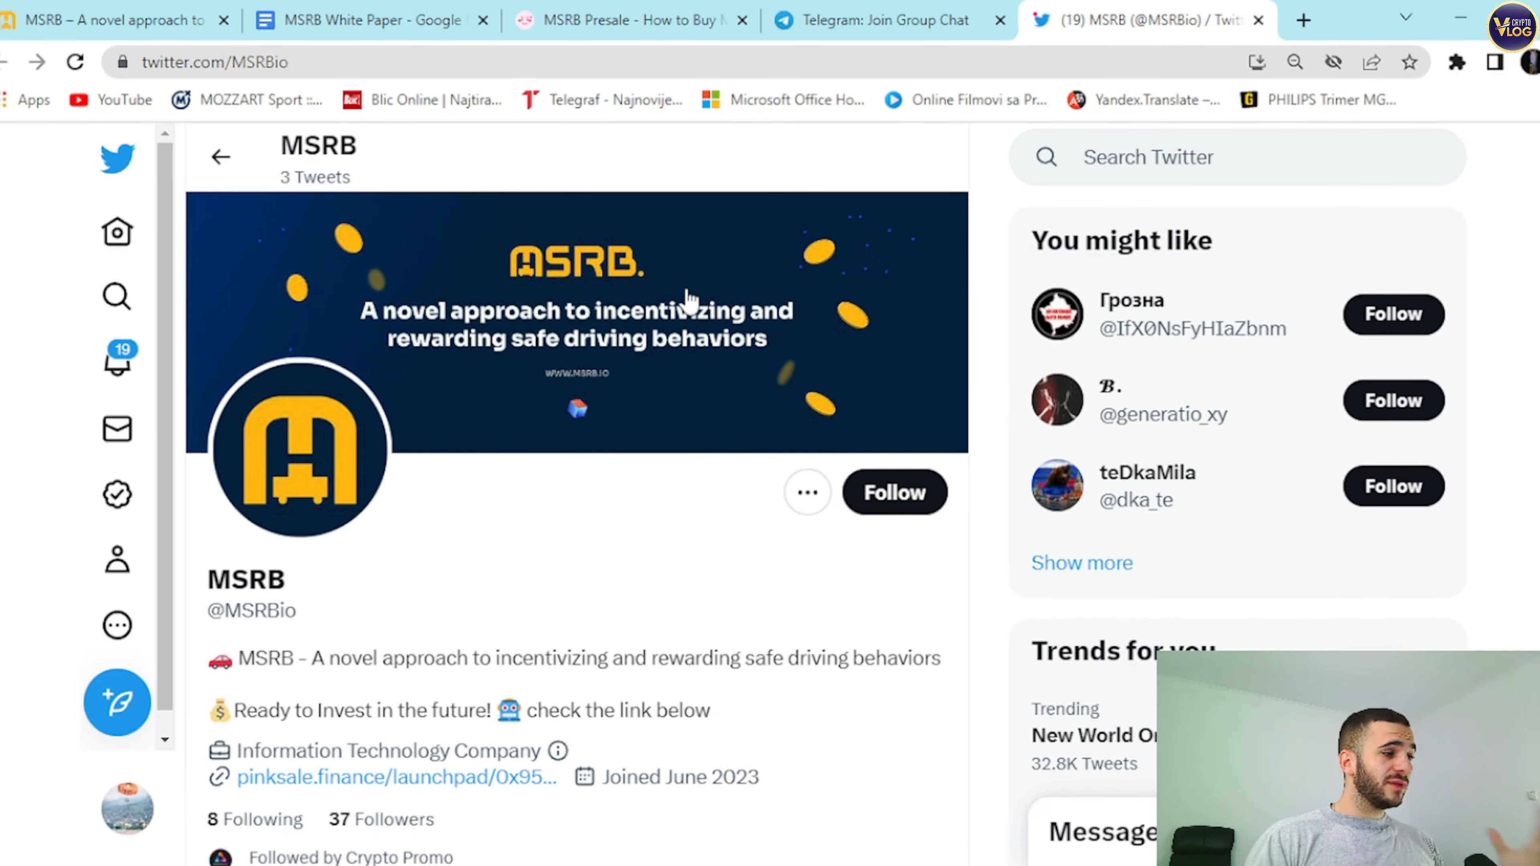
pyautogui.scroll(-3)
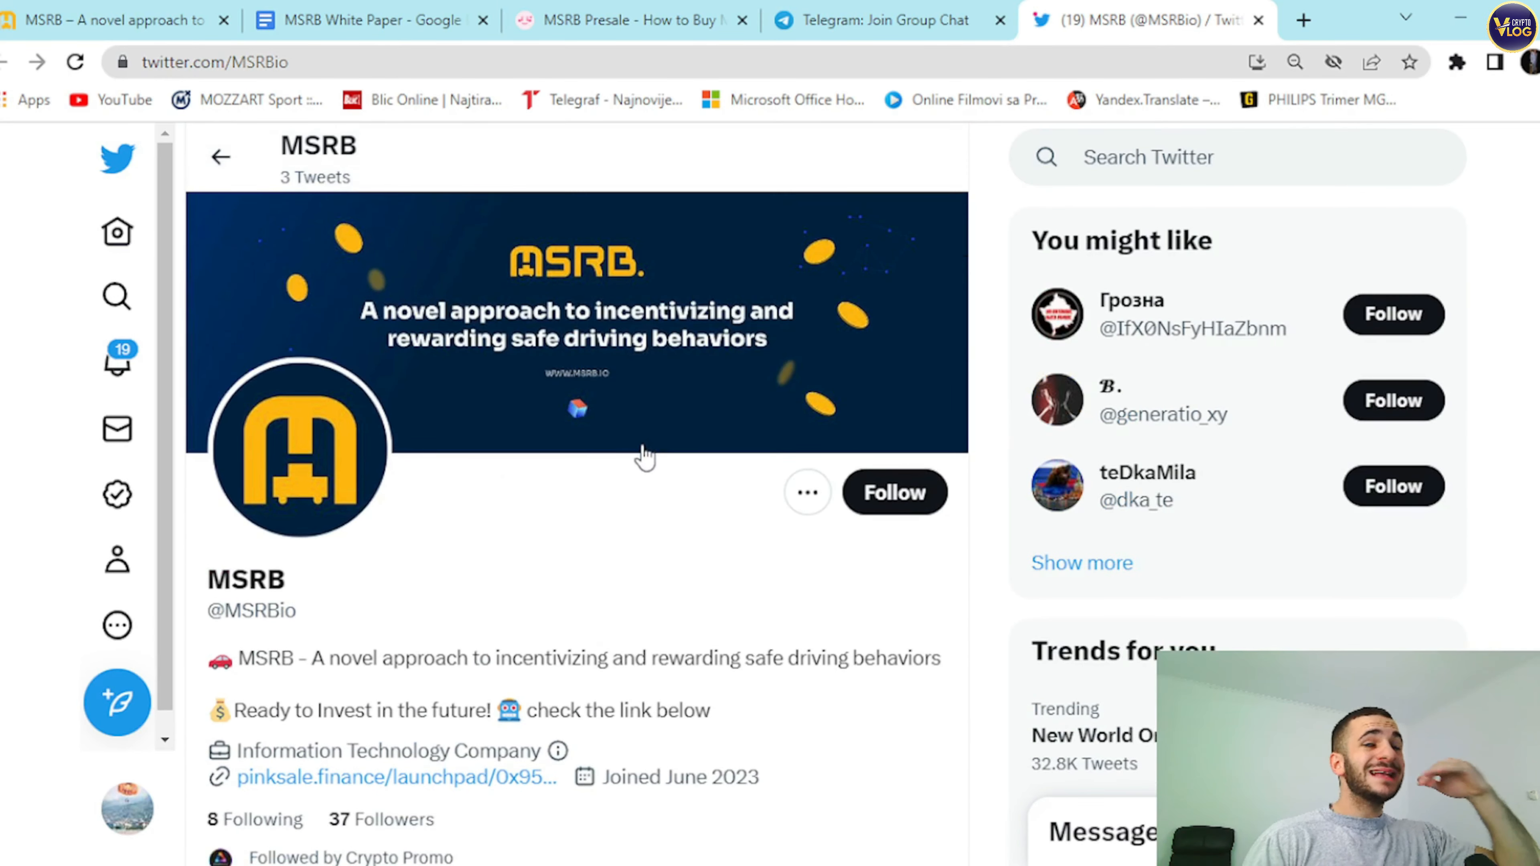
pyautogui.click(889, 19)
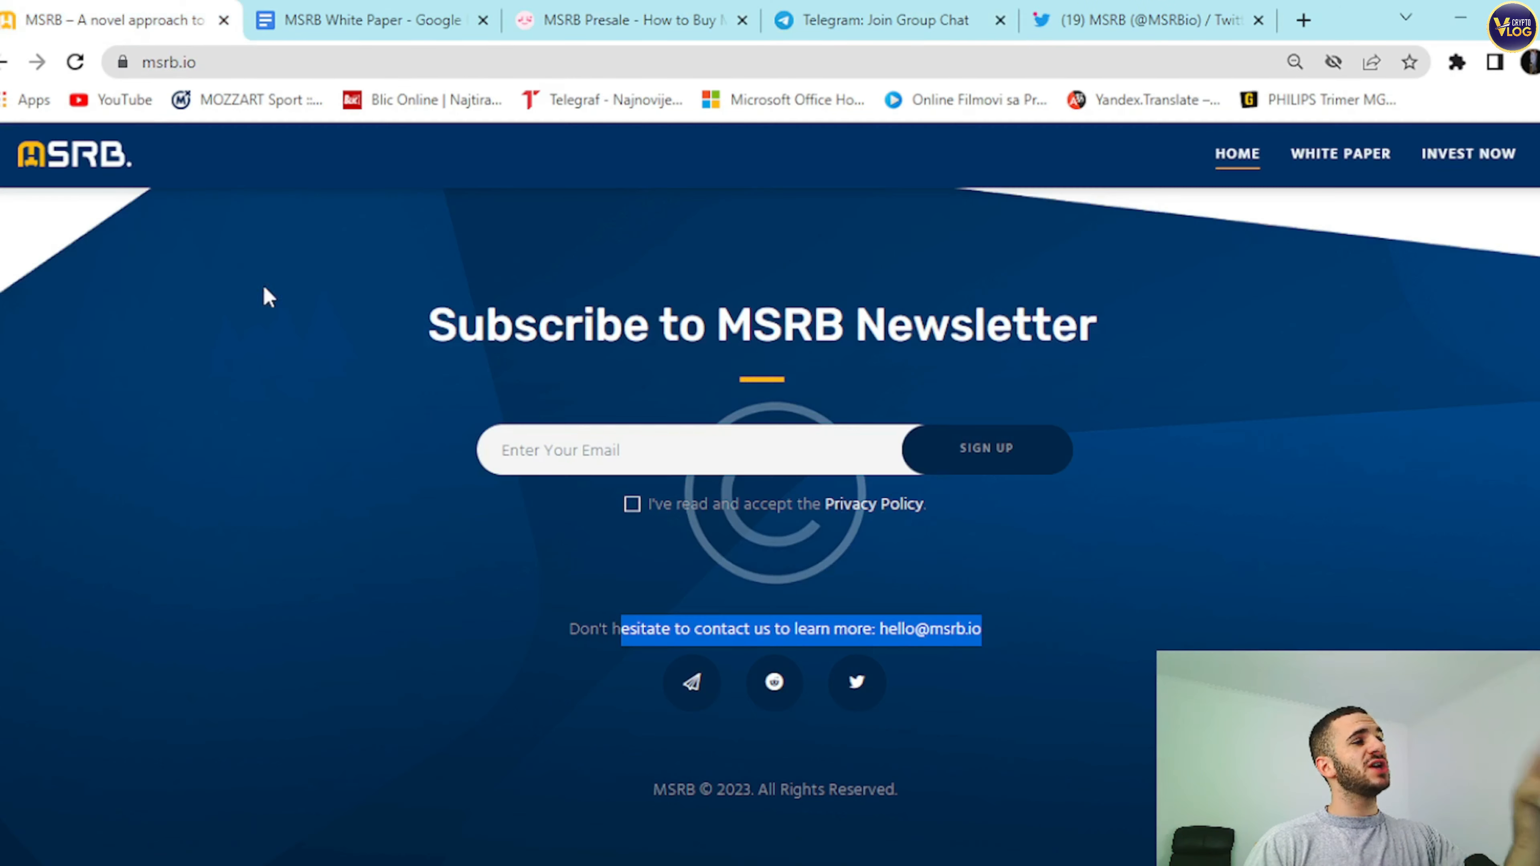
pyautogui.scroll(3)
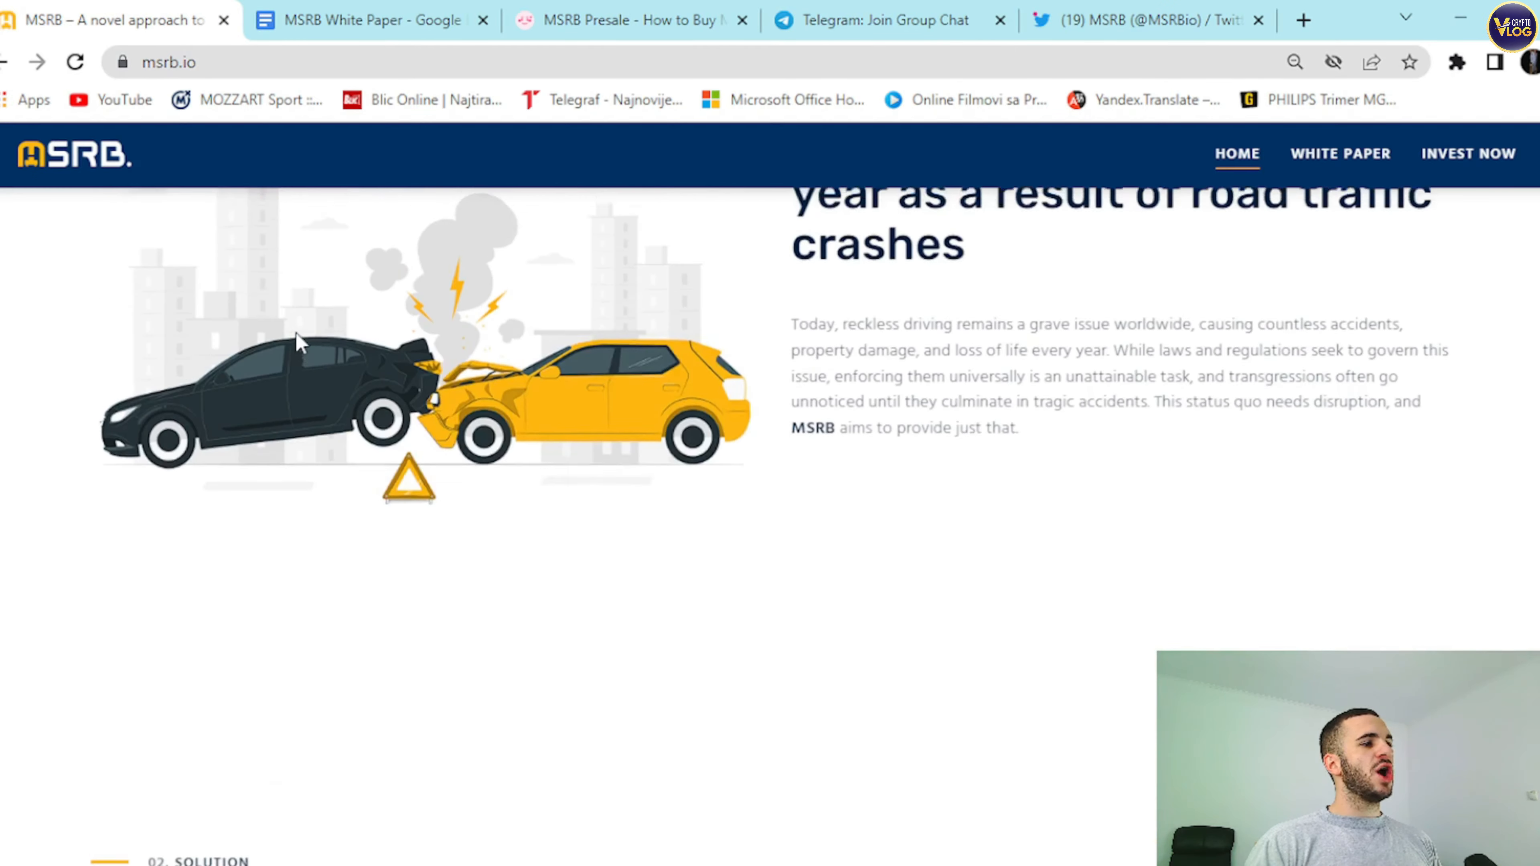
pyautogui.scroll(3)
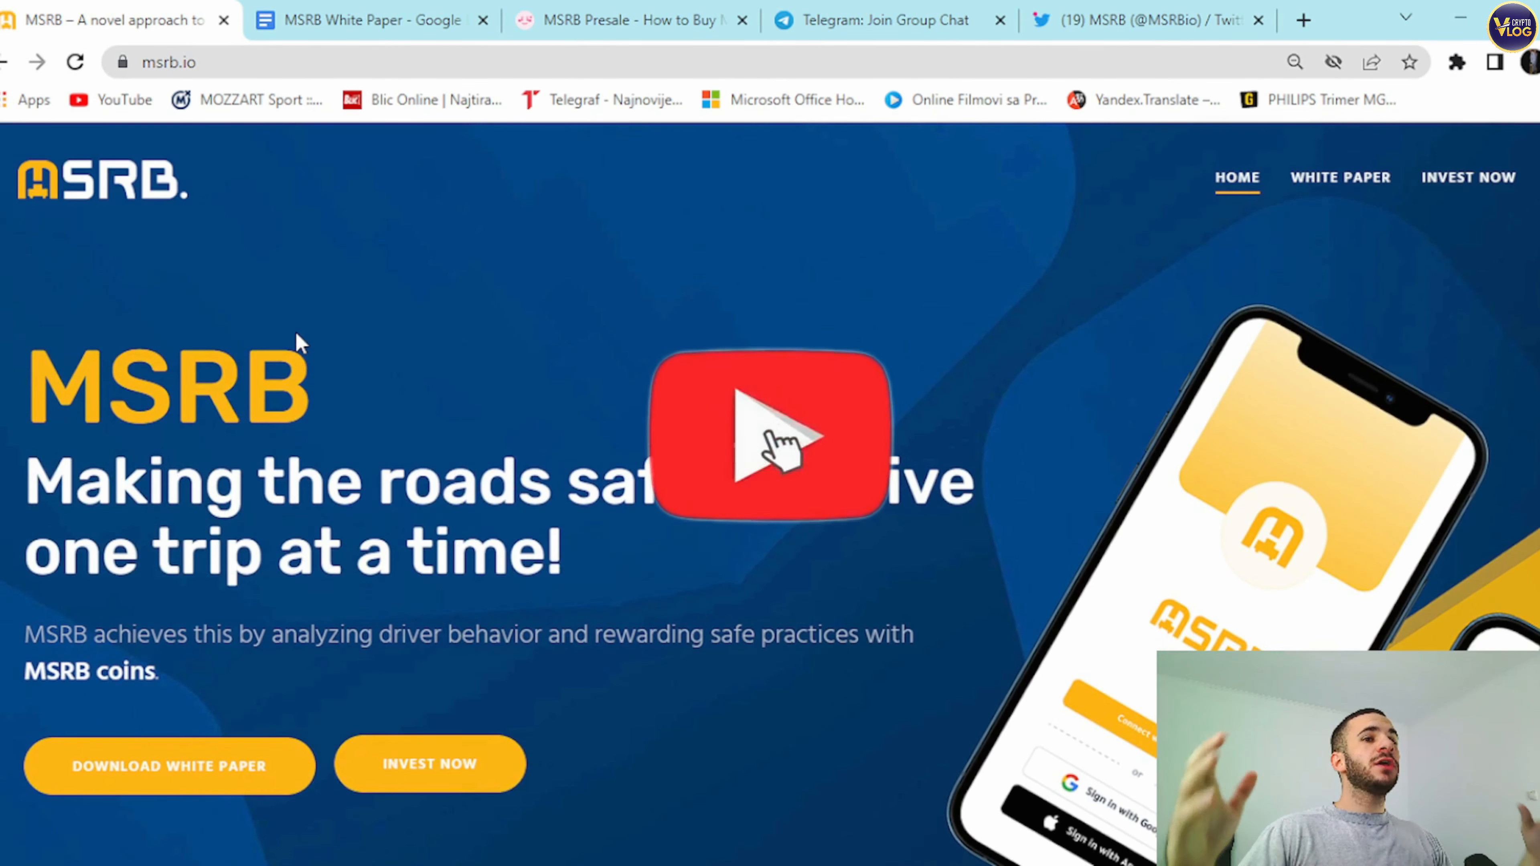
pyautogui.click(770, 437)
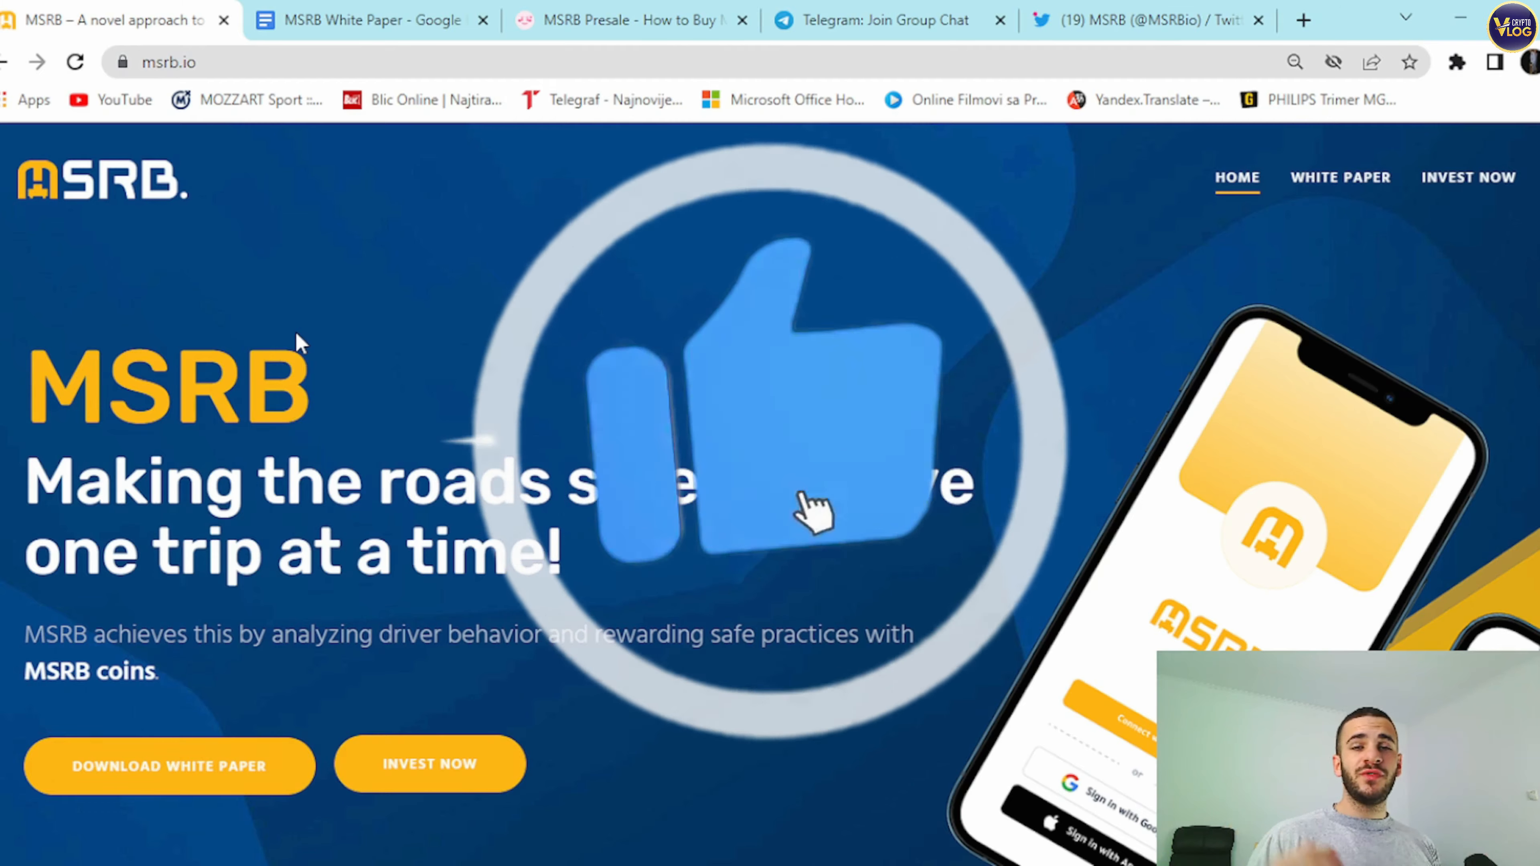